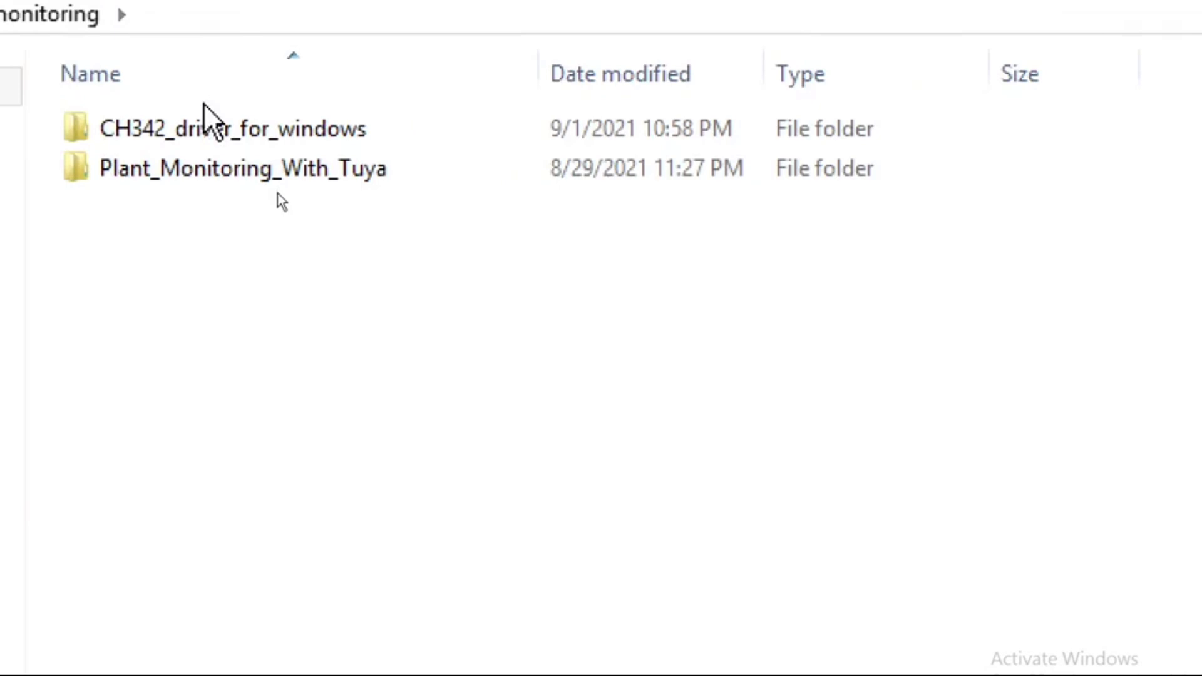
Launch SETUP.EXE from the CH342_driver_for_windows folder.
{"action": "double_click", "coordinate": [233, 128]}
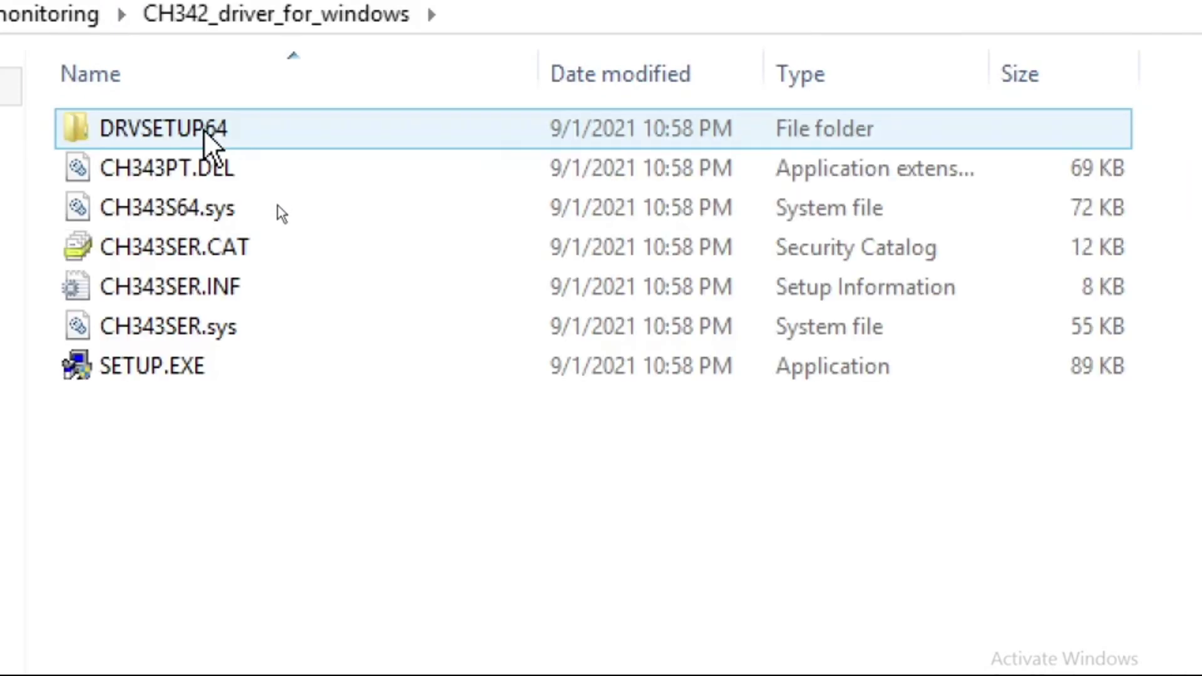
{"action": "double_click", "coordinate": [151, 365]}
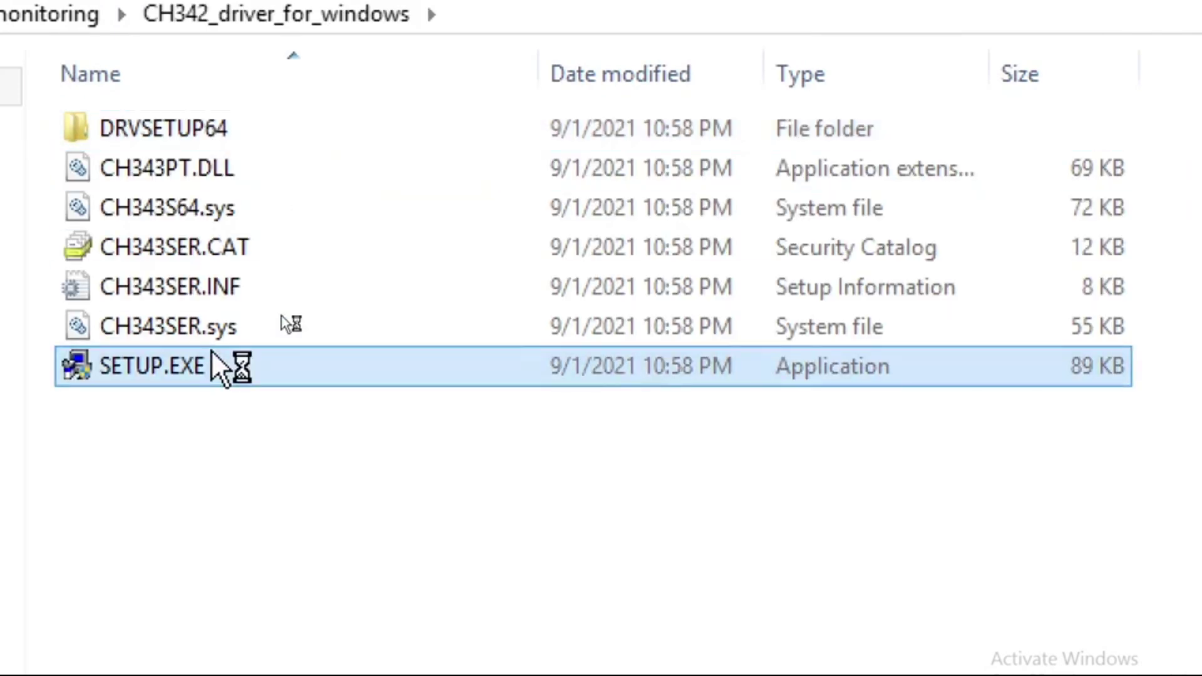
{"action": "double_click", "coordinate": [151, 365]}
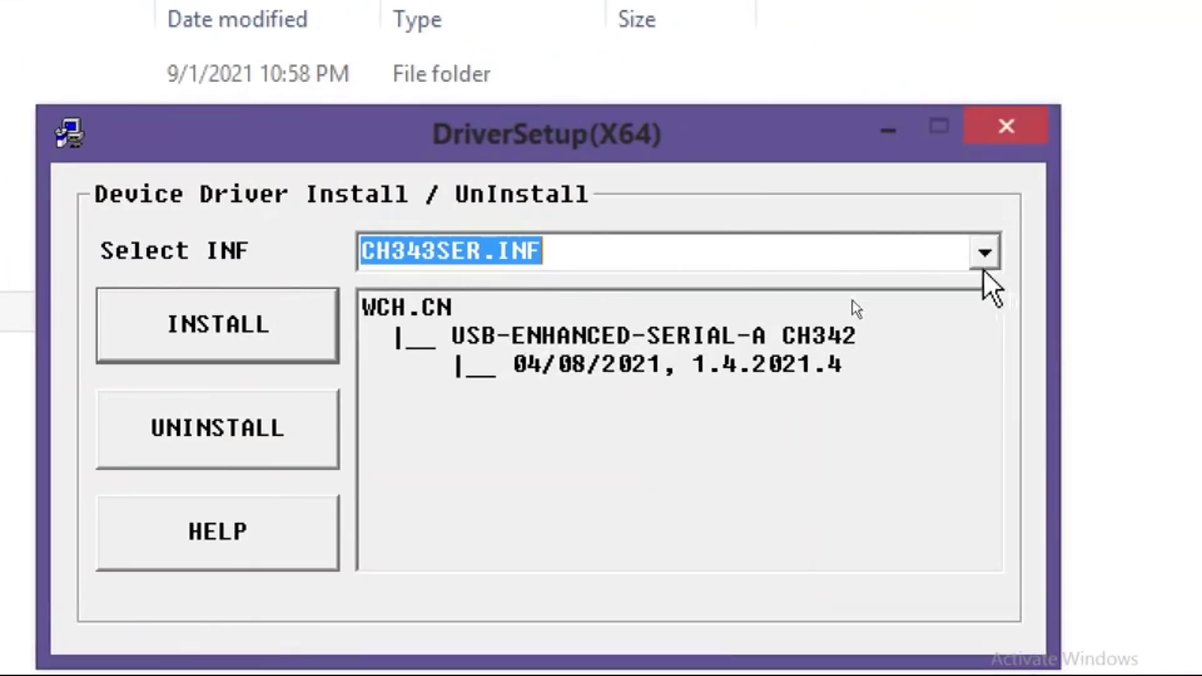
Install the serial driver with CH343SER.INF selected and dismiss the success message.
{"action": "left_click", "coordinate": [985, 252]}
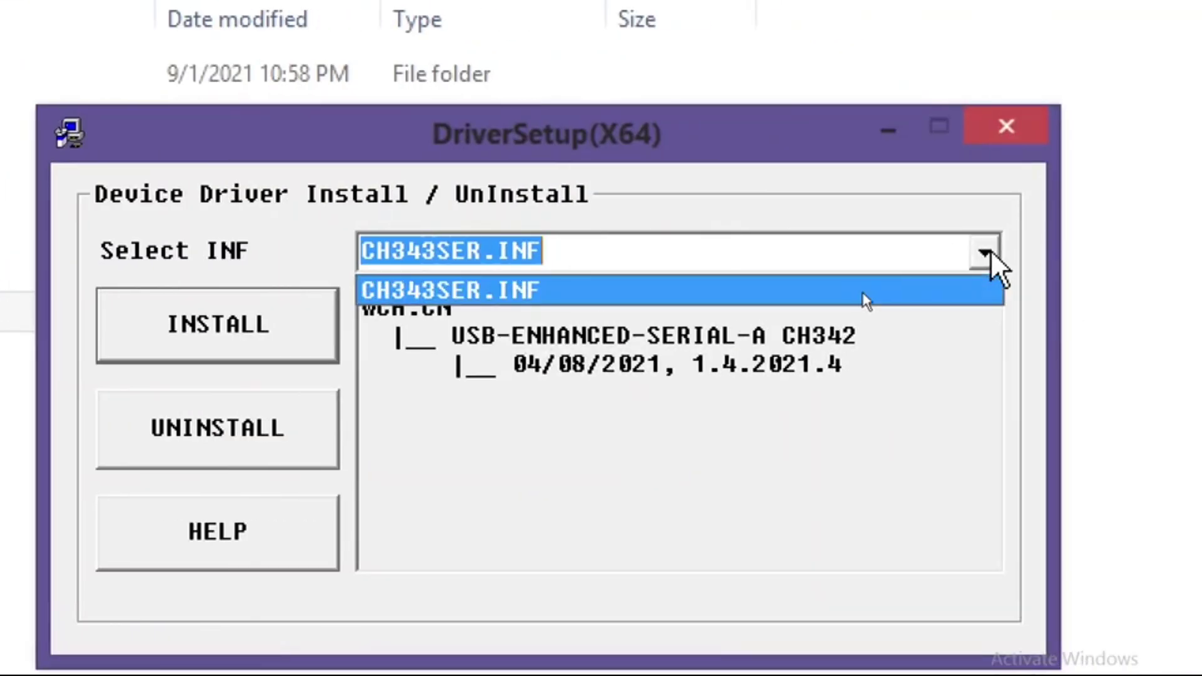
{"action": "left_click", "coordinate": [451, 290]}
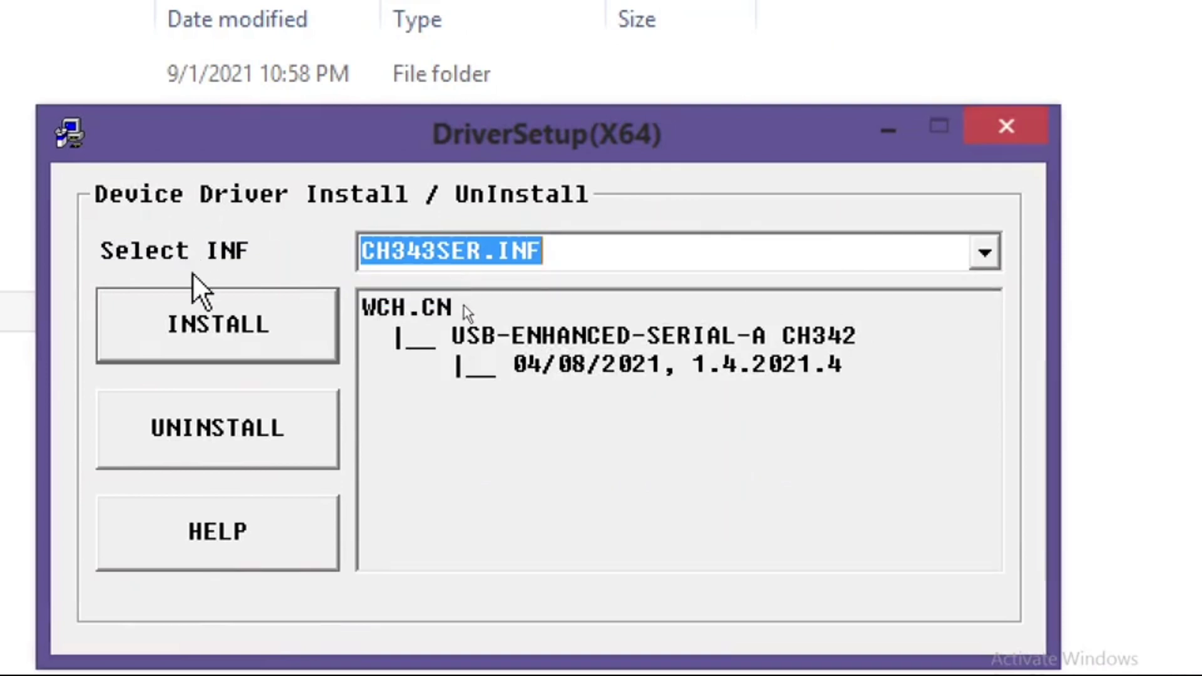
{"action": "left_click", "coordinate": [217, 323]}
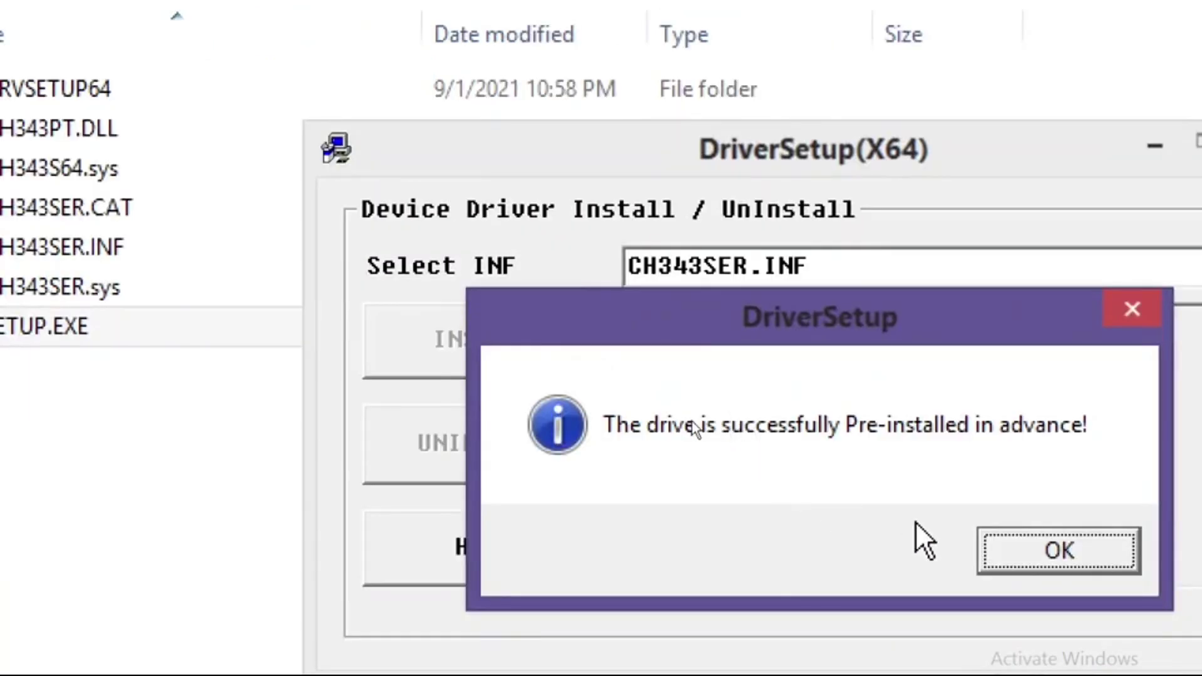
{"action": "left_click", "coordinate": [1058, 551]}
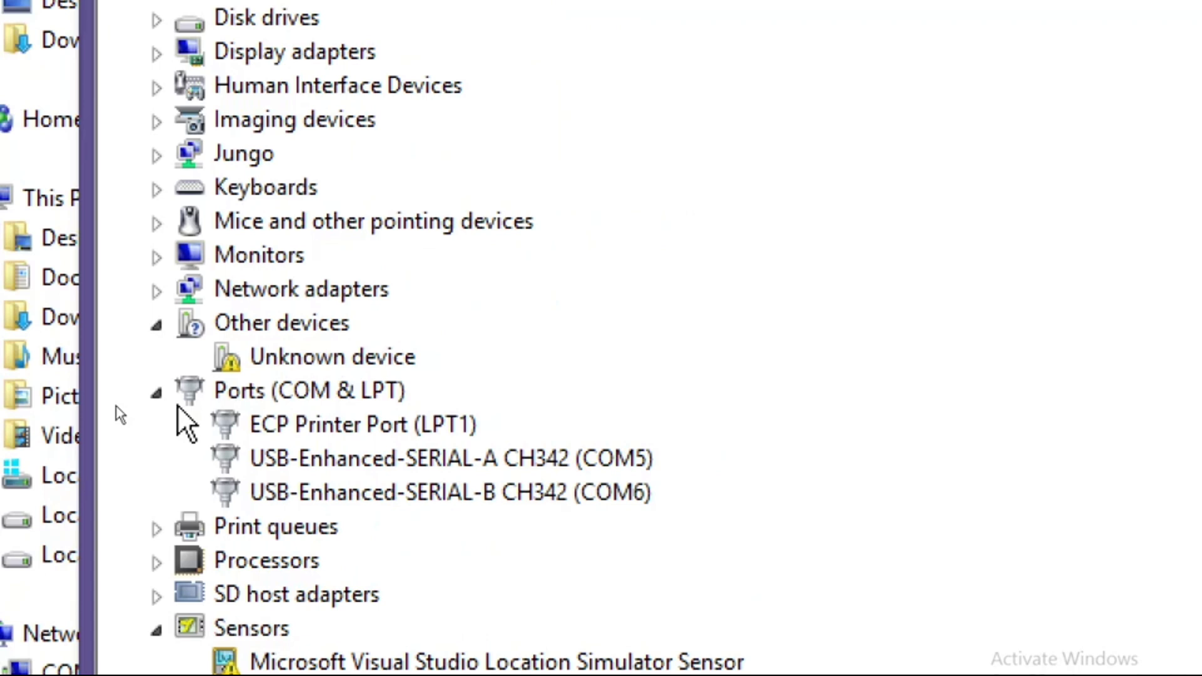
{"action": "mouse_move", "coordinate": [441, 509]}
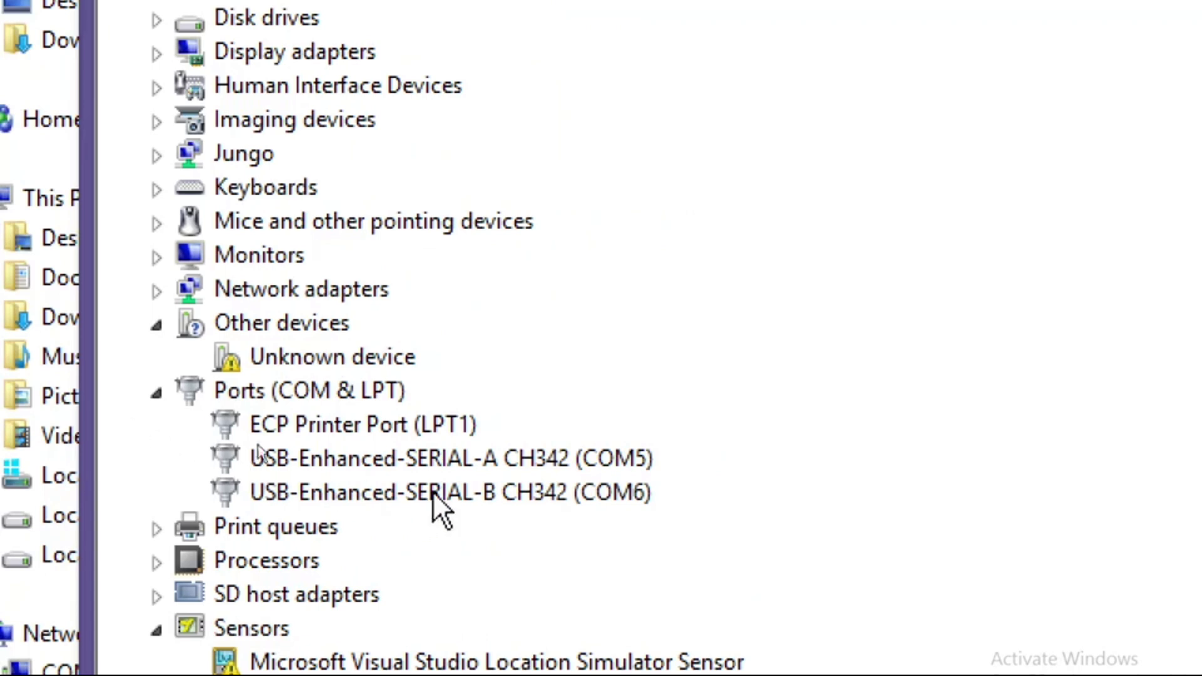
Expand Ports (COM & LPT) to show the CH342 serial ports COM5 and COM6.
{"action": "left_click", "coordinate": [429, 492]}
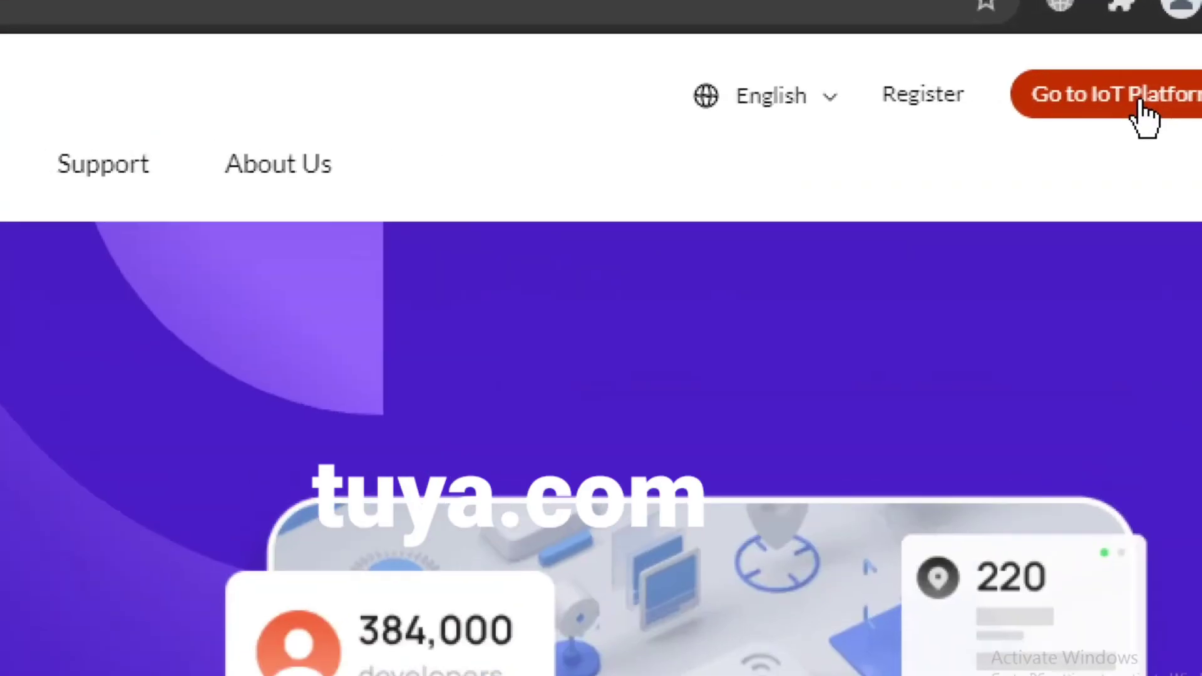
Go to the IoT developer platform from tuya.com and sign in to the developer account.
{"action": "left_click", "coordinate": [1115, 93]}
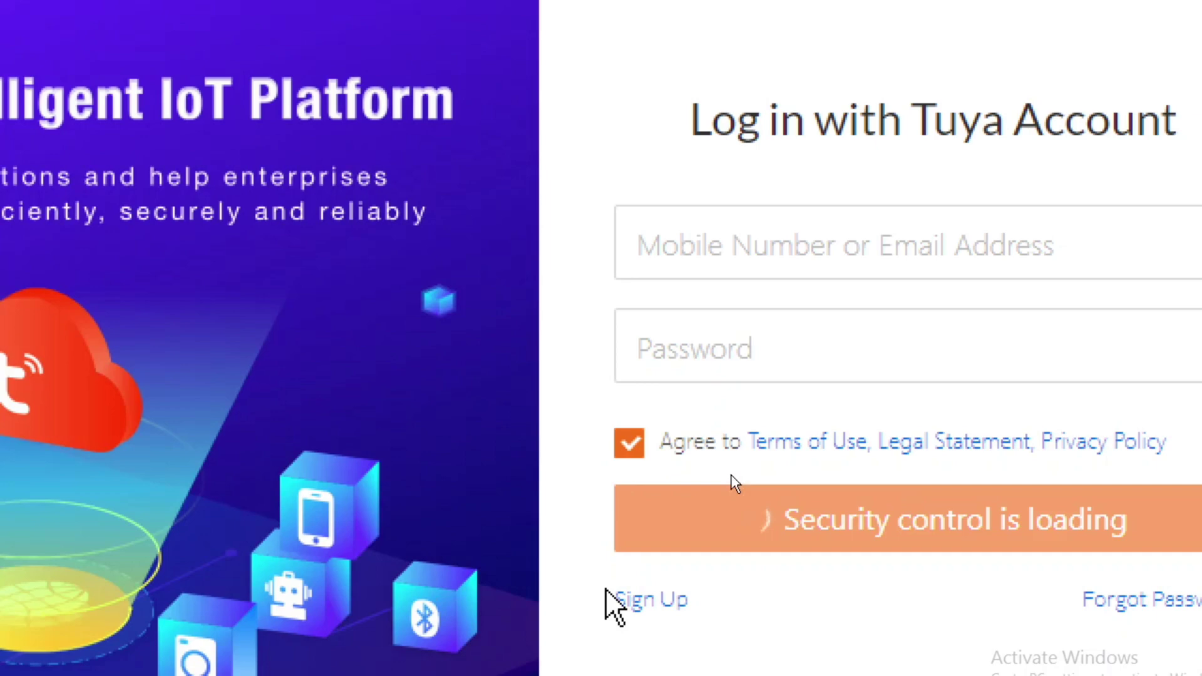
{"action": "left_click", "coordinate": [653, 599]}
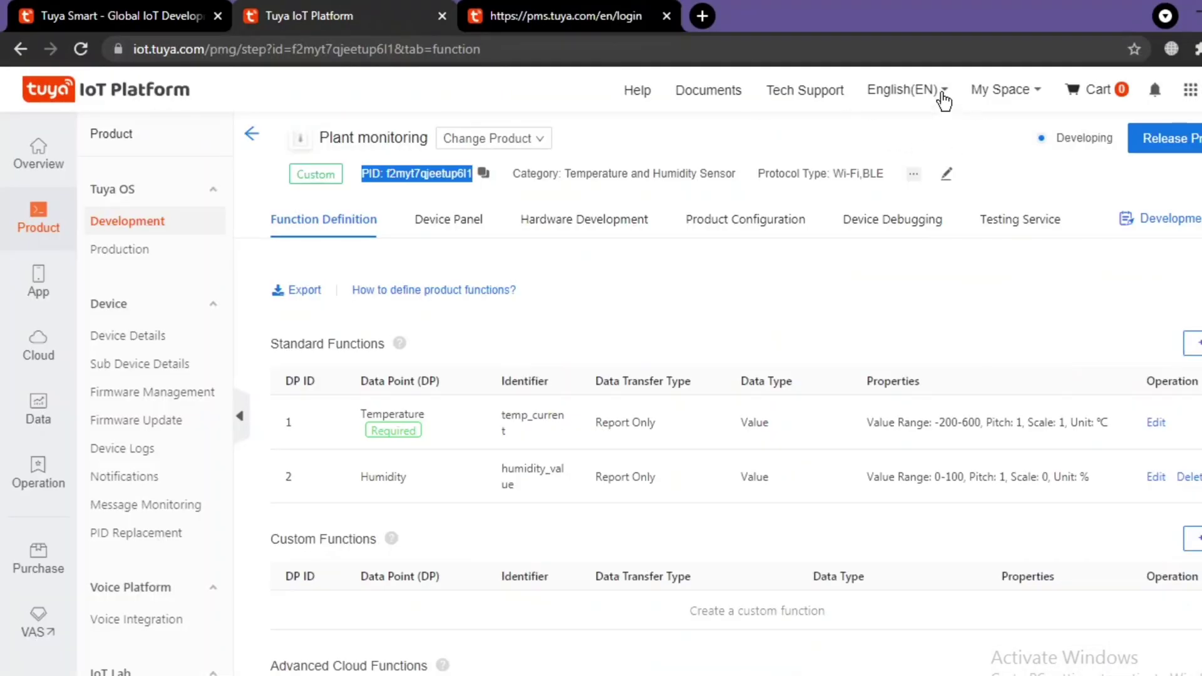
{"action": "left_click", "coordinate": [904, 89]}
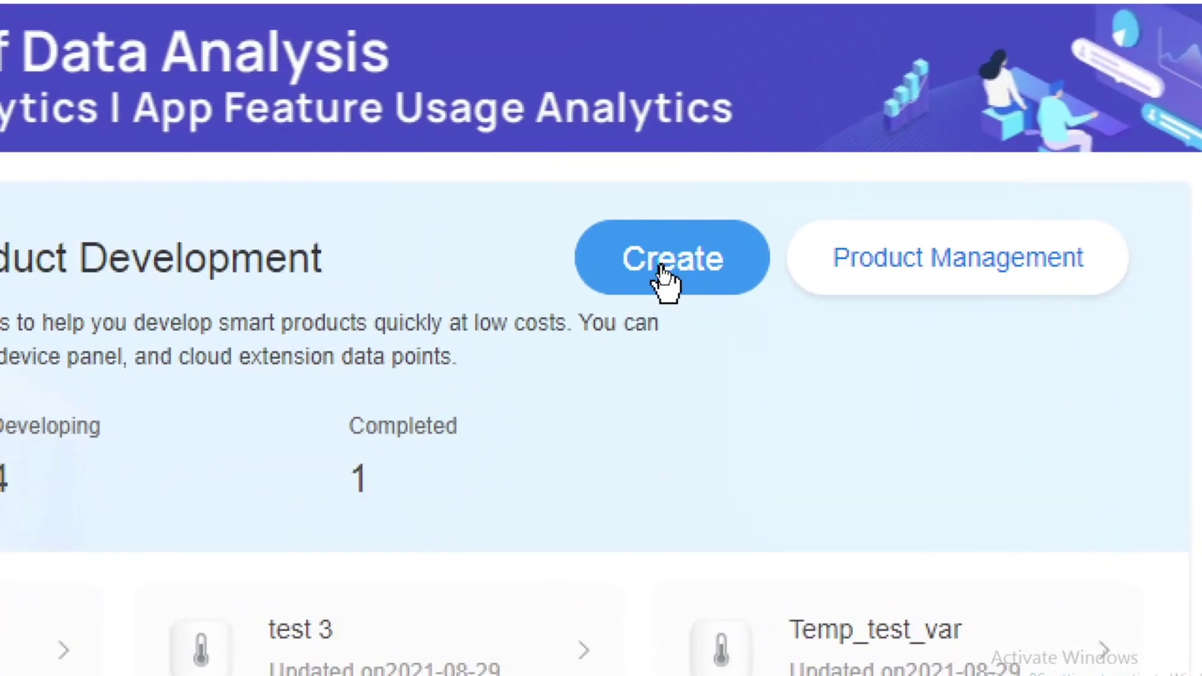
Create a new Sensors product named 'Plant monitoring'.
{"action": "left_click", "coordinate": [671, 257]}
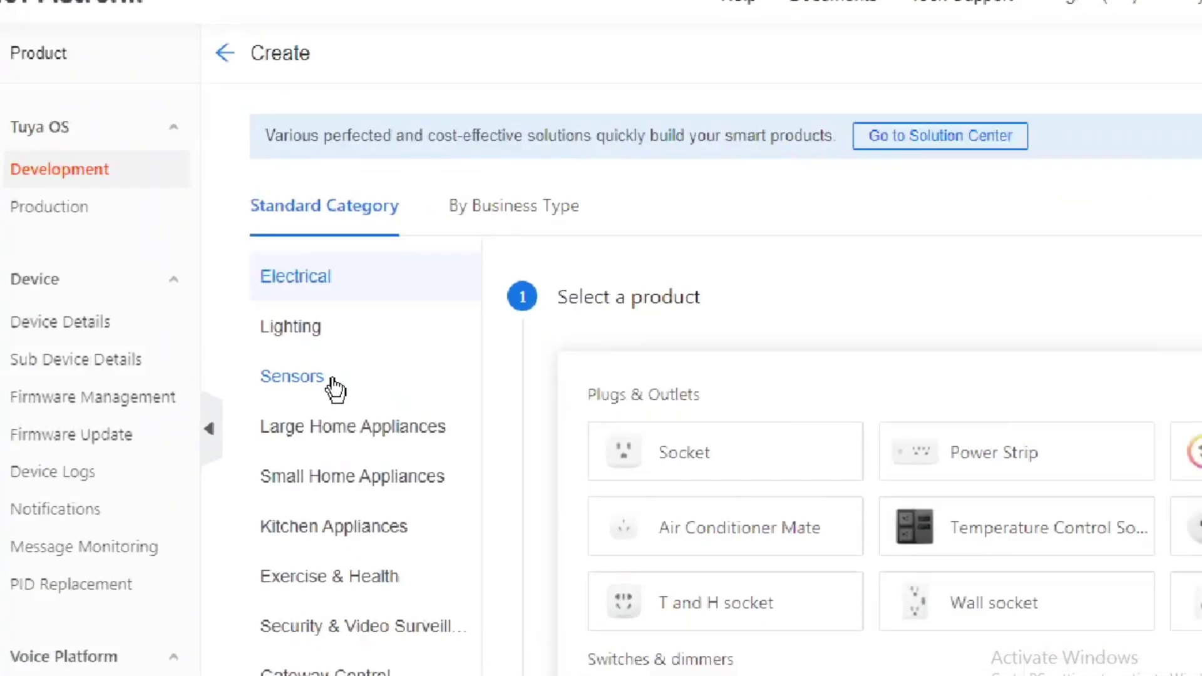
{"action": "left_click", "coordinate": [292, 377]}
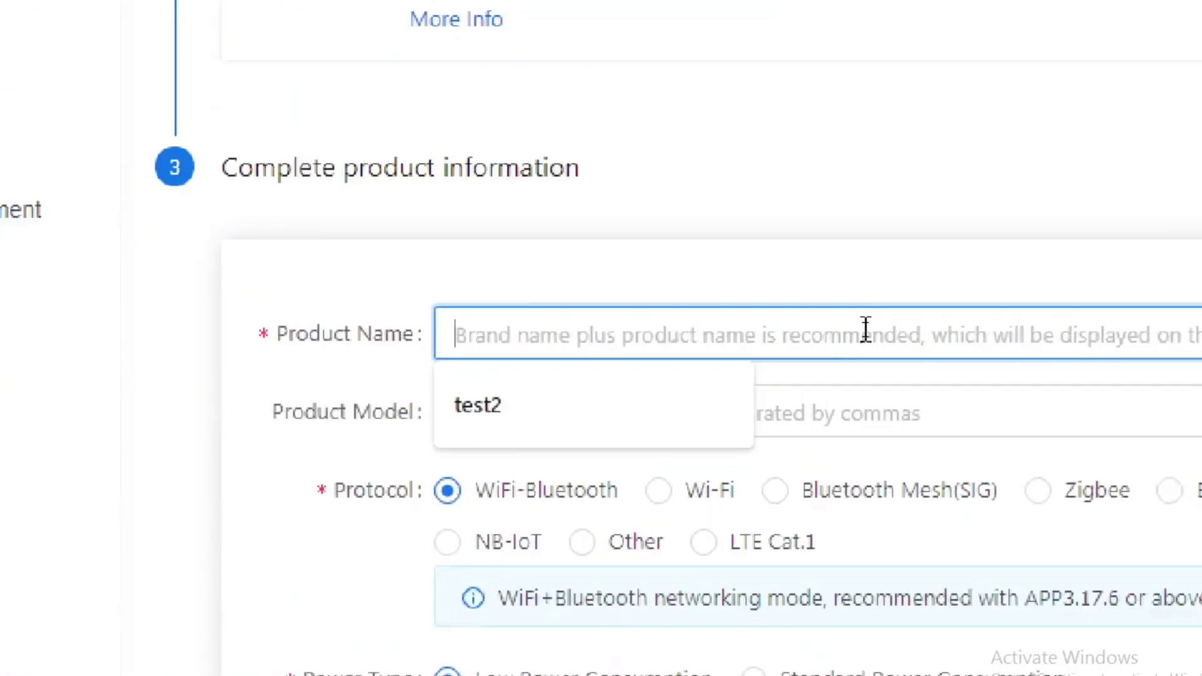
{"action": "type", "text": "Plant monitoring"}
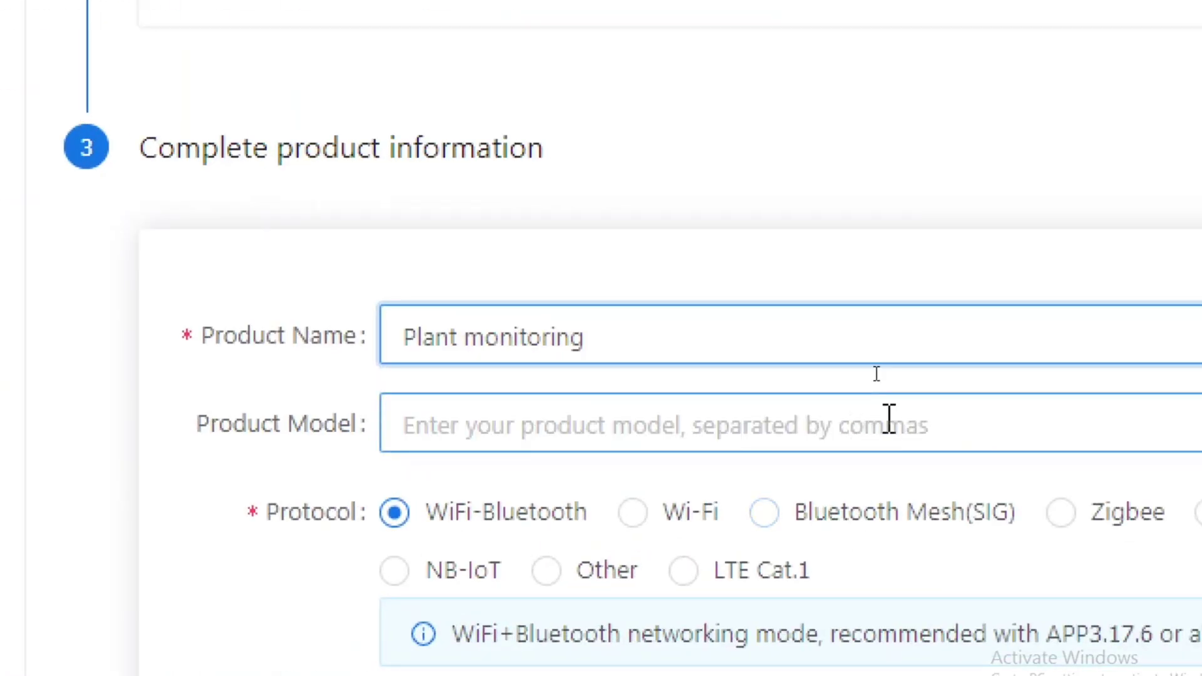
{"action": "scroll", "scroll_direction": "down", "scroll_amount": 3}
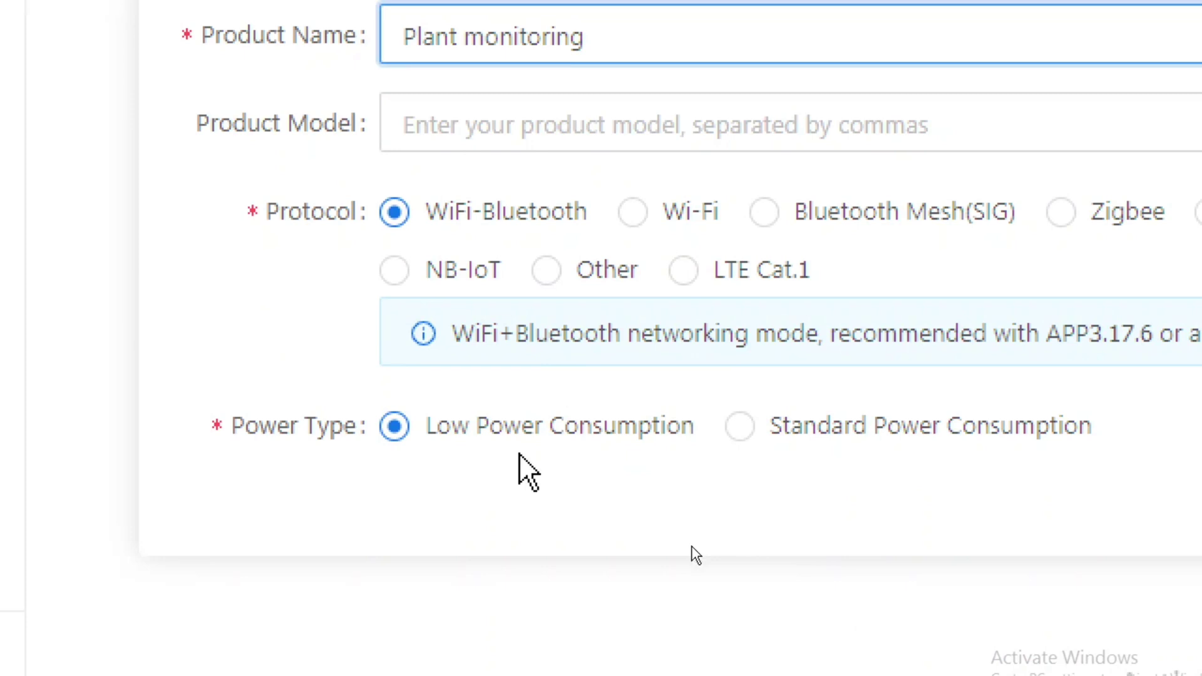
{"action": "scroll", "scroll_direction": "down", "scroll_amount": 3}
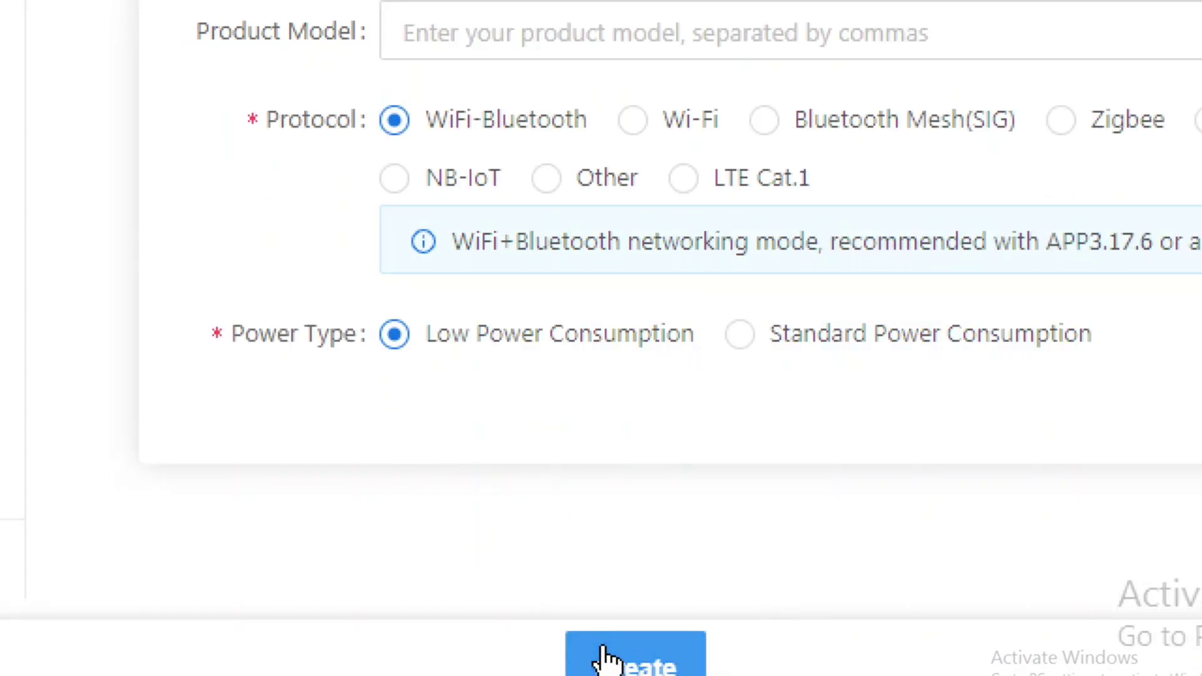
{"action": "left_click", "coordinate": [635, 661]}
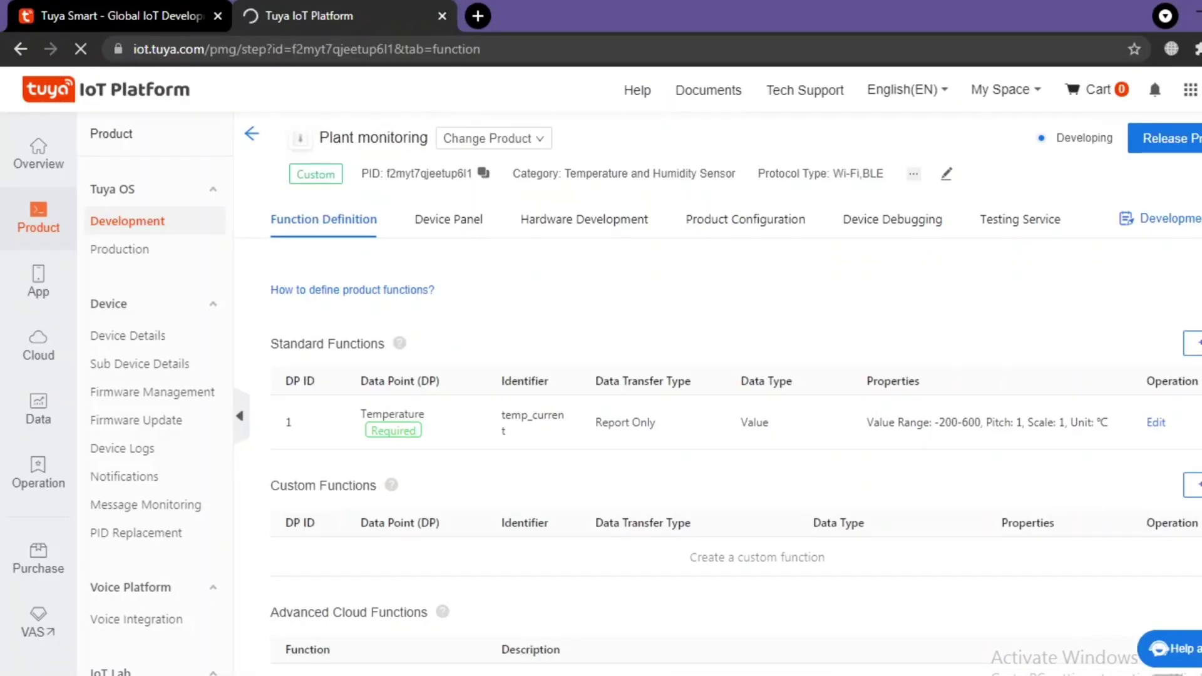
Add the Humidity standard function to the product alongside Temperature.
{"action": "left_click", "coordinate": [1193, 339]}
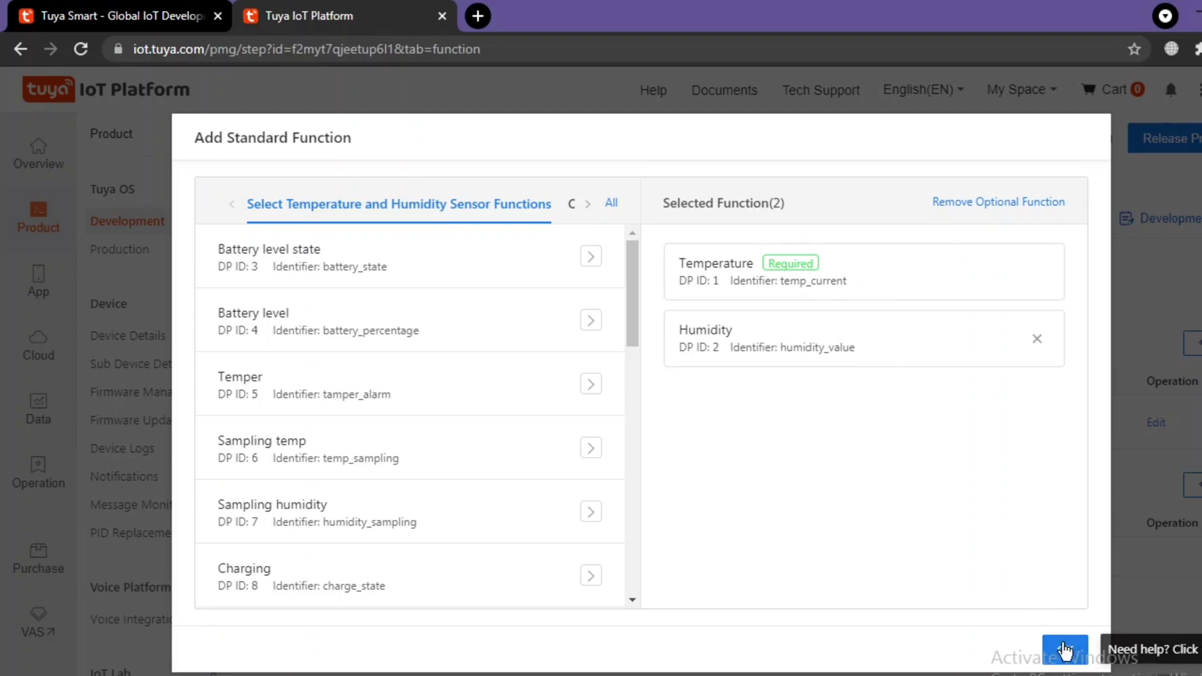
{"action": "left_click", "coordinate": [1064, 650]}
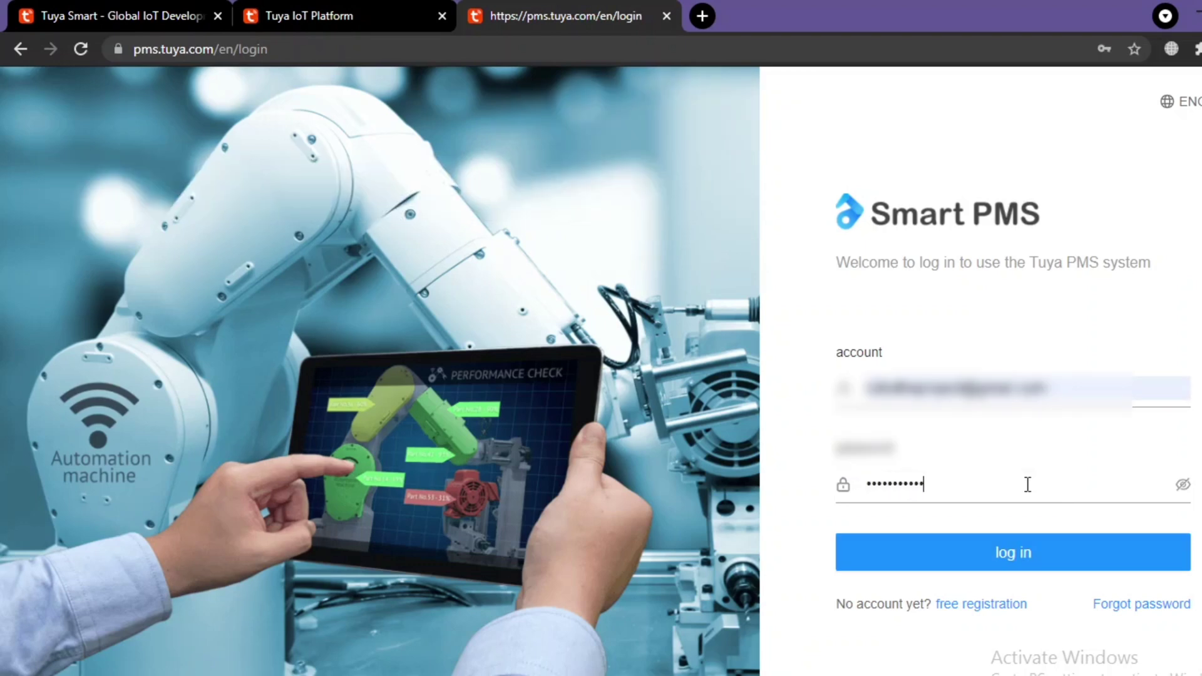
Submit the PMS login and complete verification to reach the home dashboard.
{"action": "left_click", "coordinate": [1011, 552]}
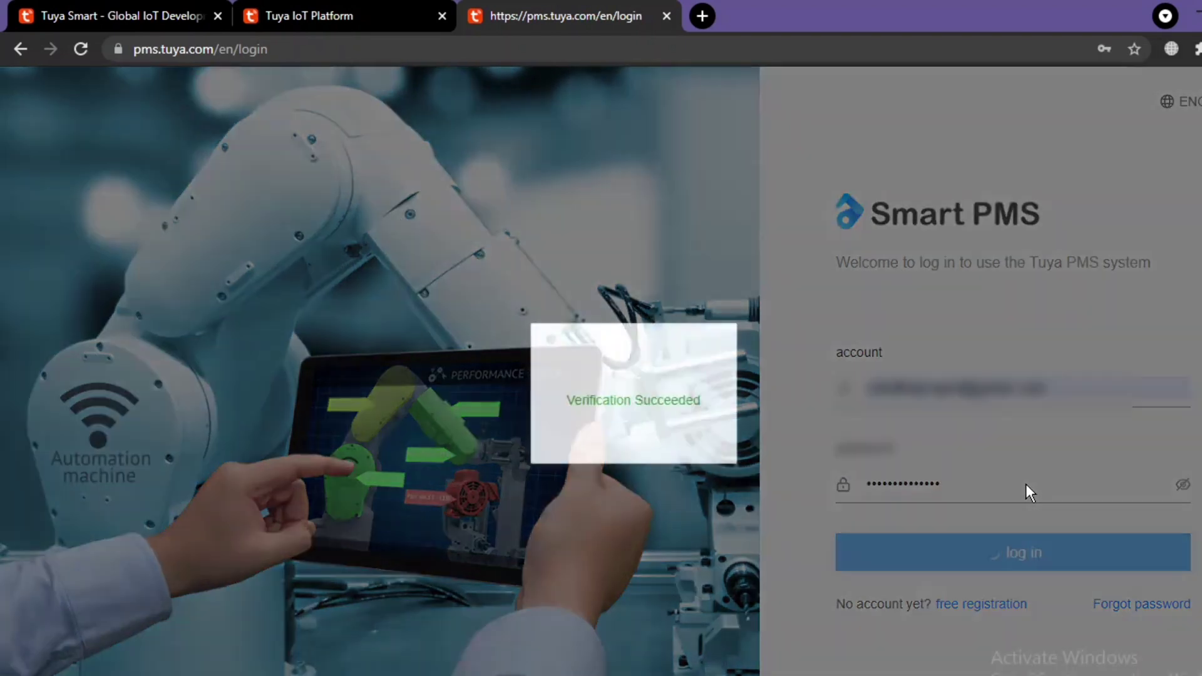
{"action": "left_click", "coordinate": [1010, 551]}
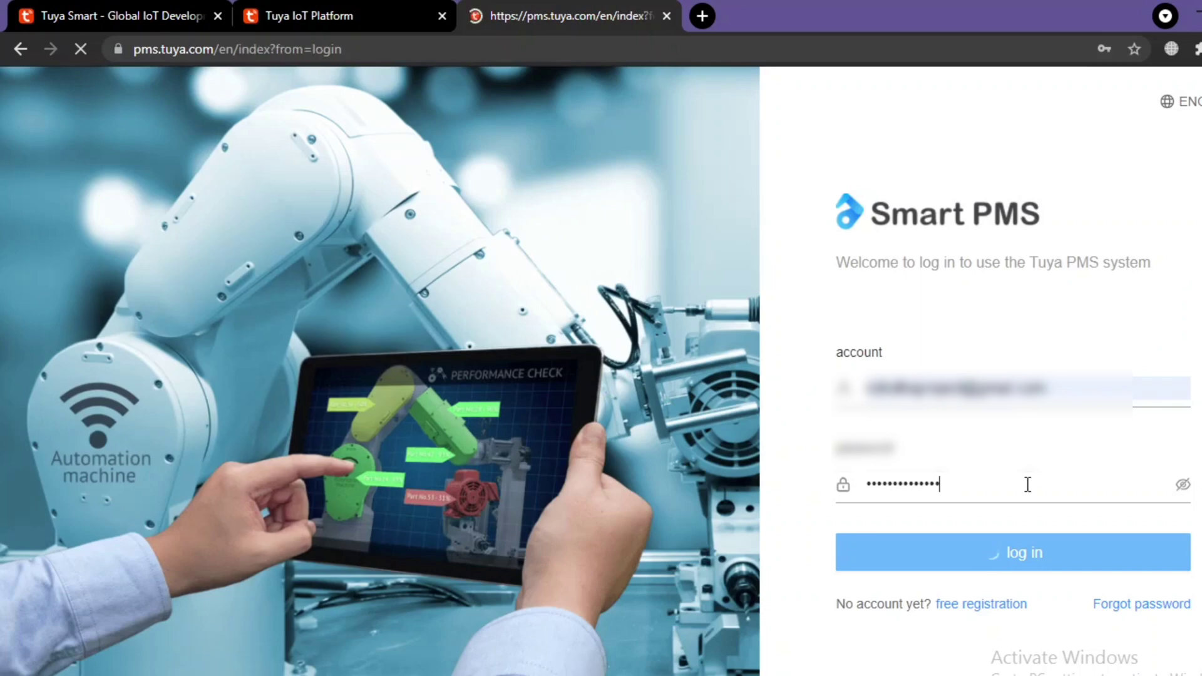
{"action": "left_click", "coordinate": [1010, 552]}
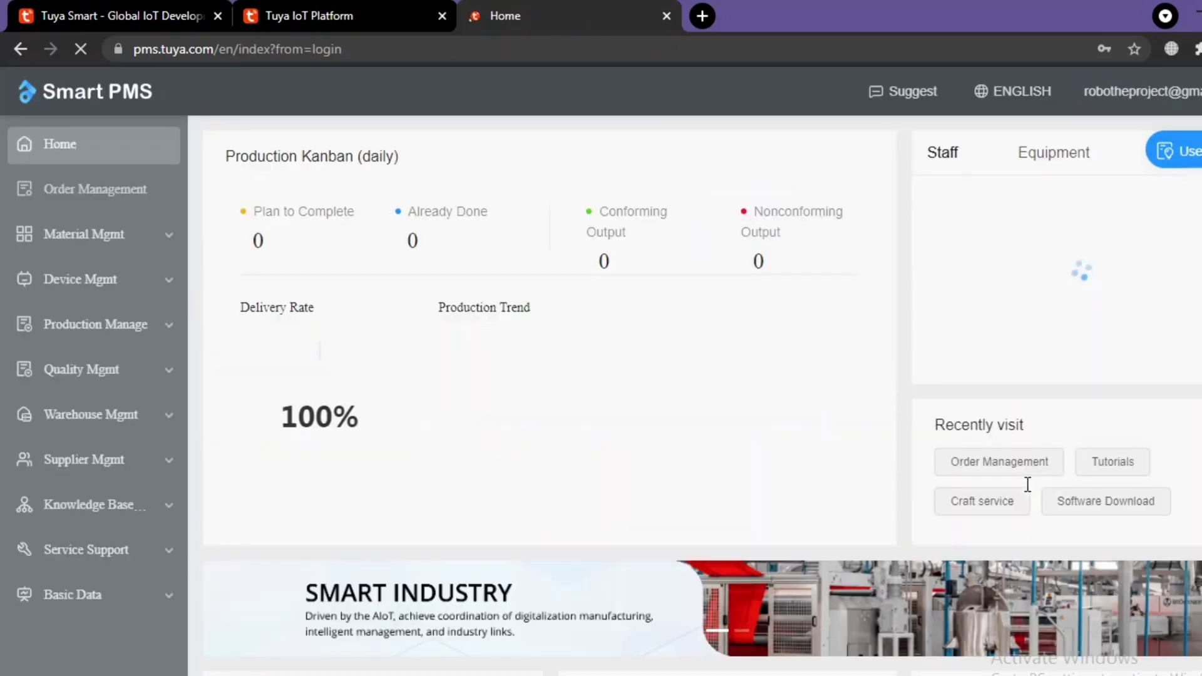
{"action": "left_click", "coordinate": [1022, 91]}
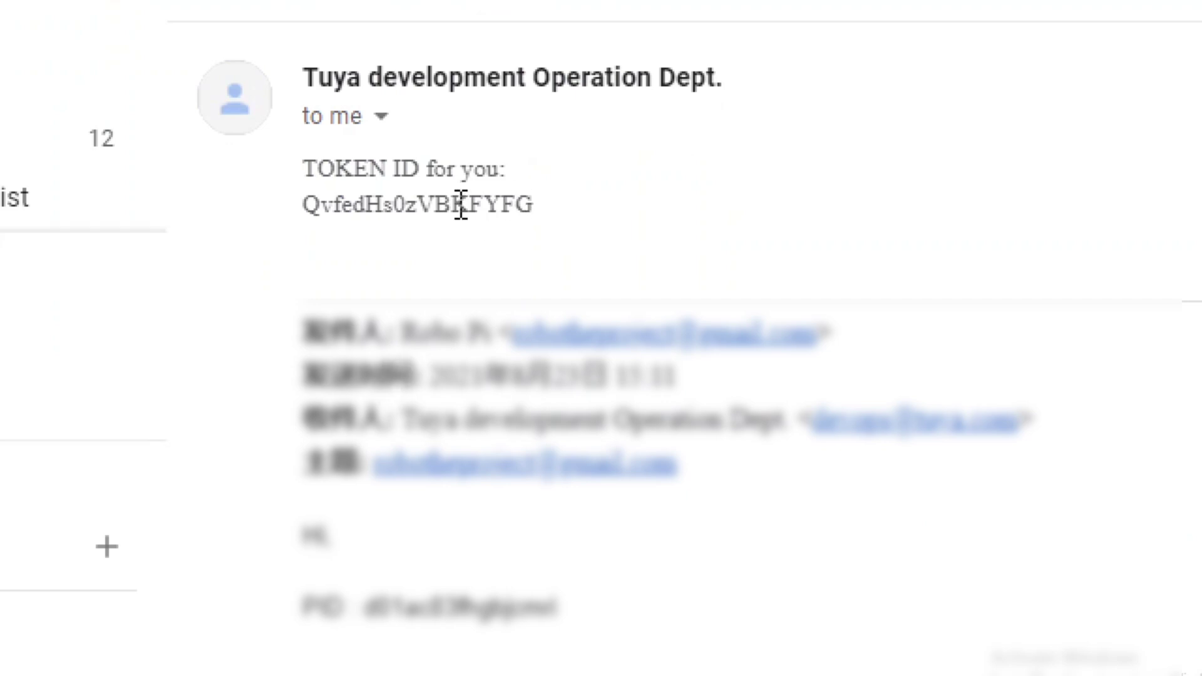
Select and copy the token ID from the Tuya development operations email.
{"action": "double_click", "coordinate": [418, 204]}
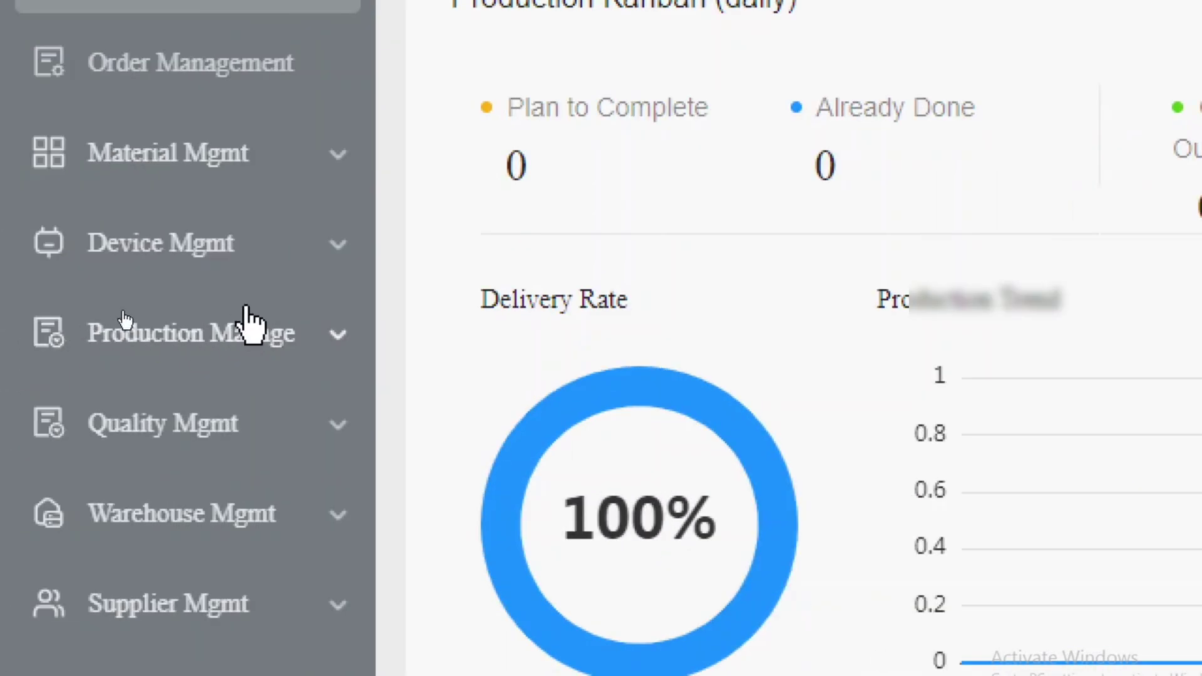
{"action": "left_click", "coordinate": [184, 333]}
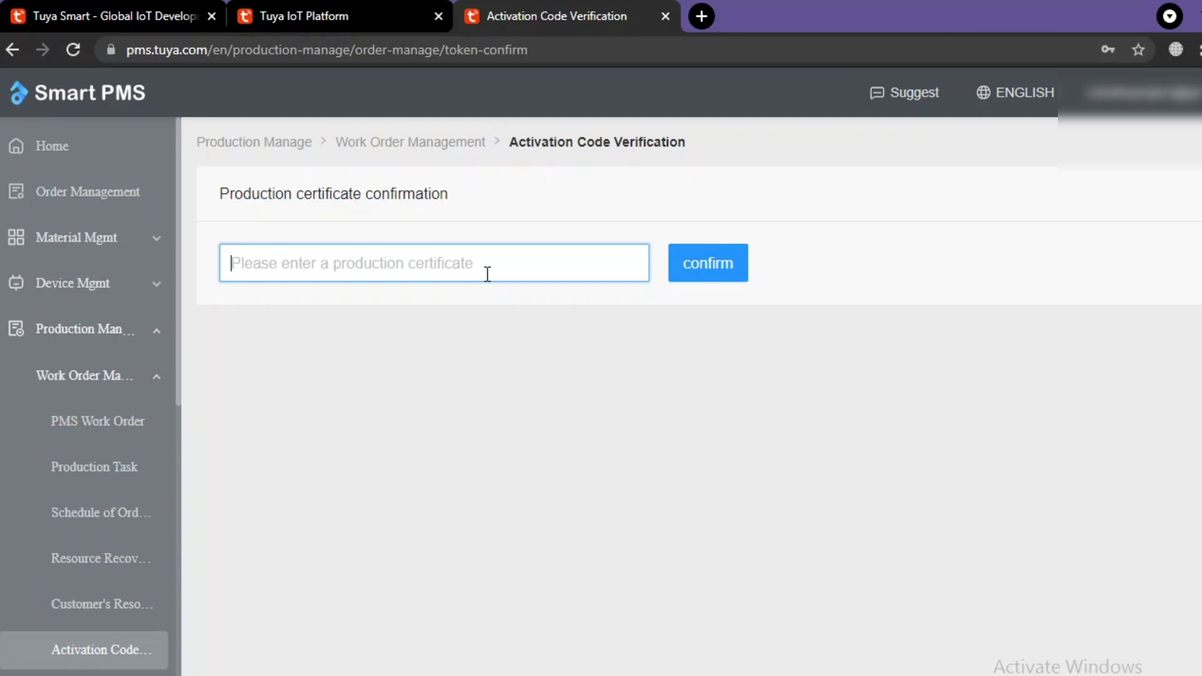
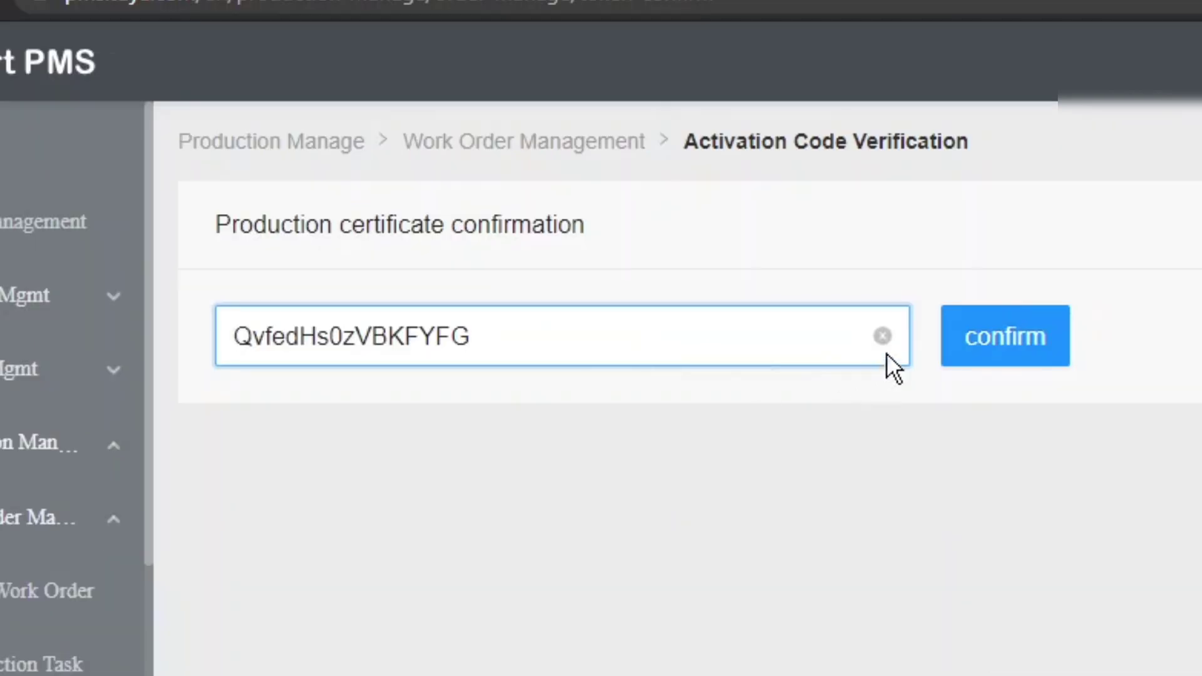
{"action": "left_click", "coordinate": [1003, 335]}
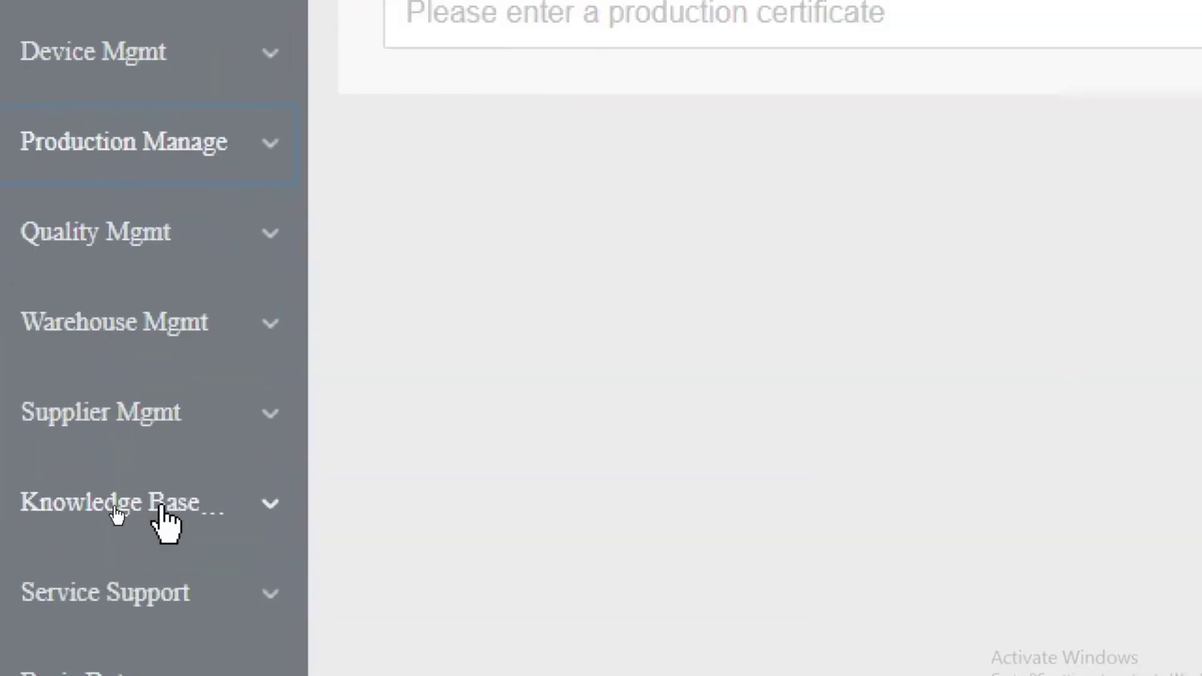
Reach the software download page under the knowledge base and start page translation.
{"action": "left_click", "coordinate": [123, 501]}
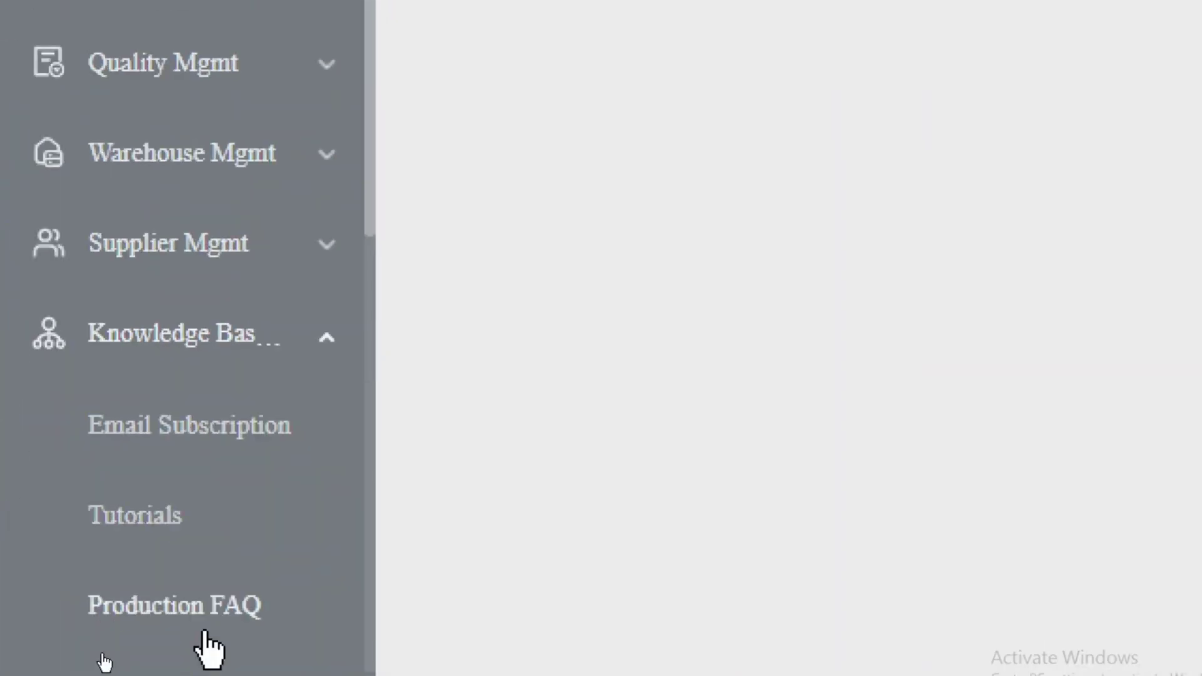
{"action": "left_click", "coordinate": [98, 563]}
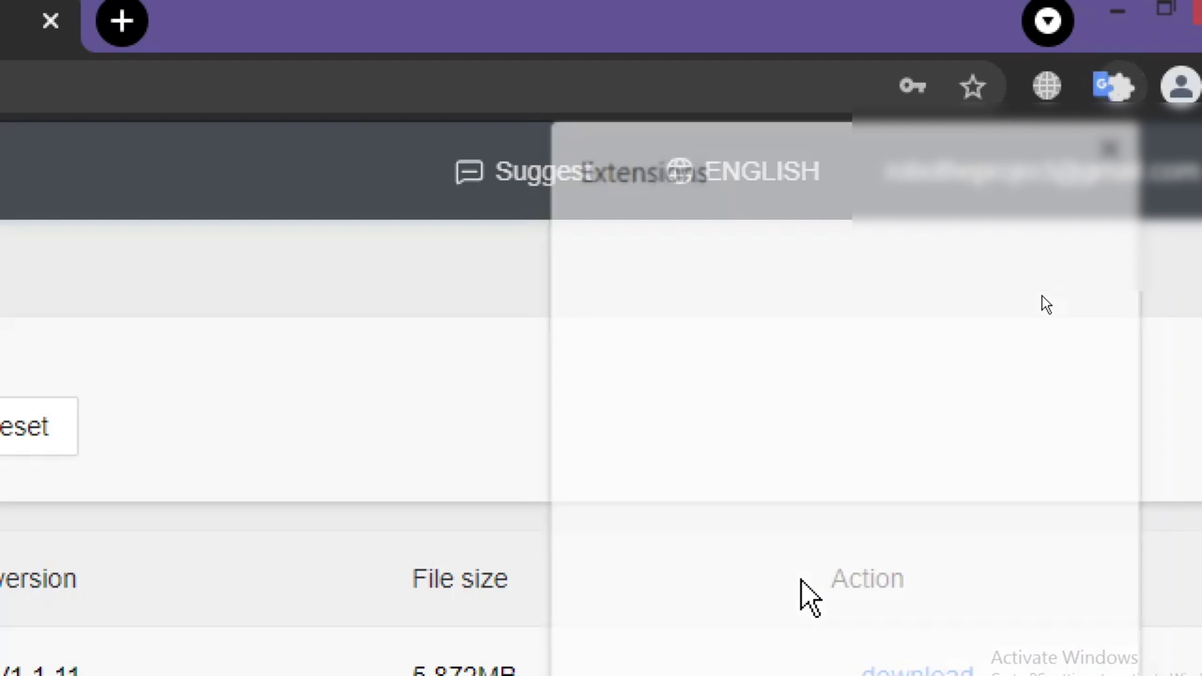
{"action": "left_click", "coordinate": [1060, 86]}
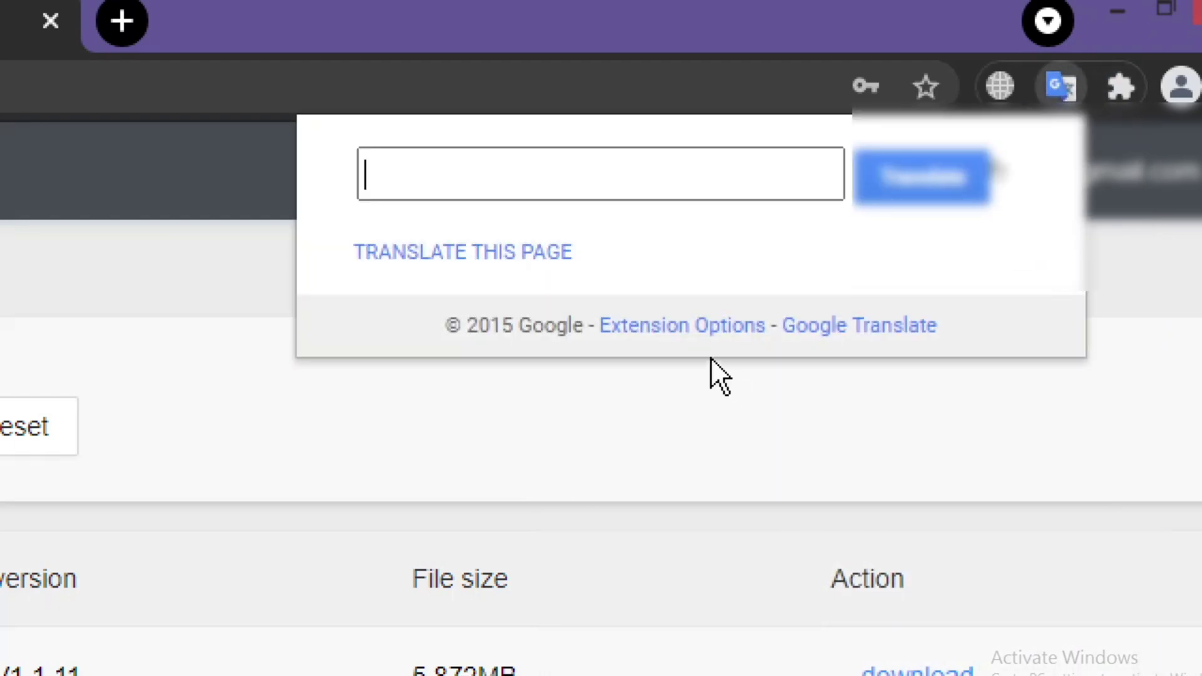
{"action": "mouse_move", "coordinate": [462, 261]}
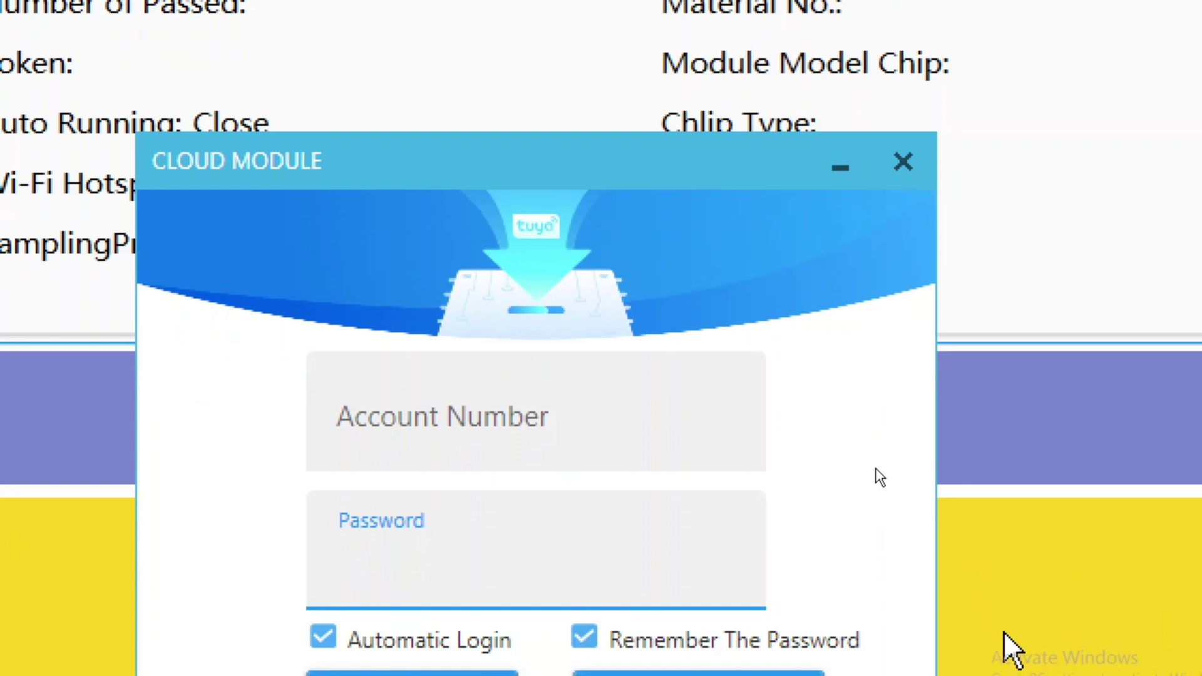
Log in to the burning platform and switch its language to English via Help.
{"action": "left_click", "coordinate": [902, 161]}
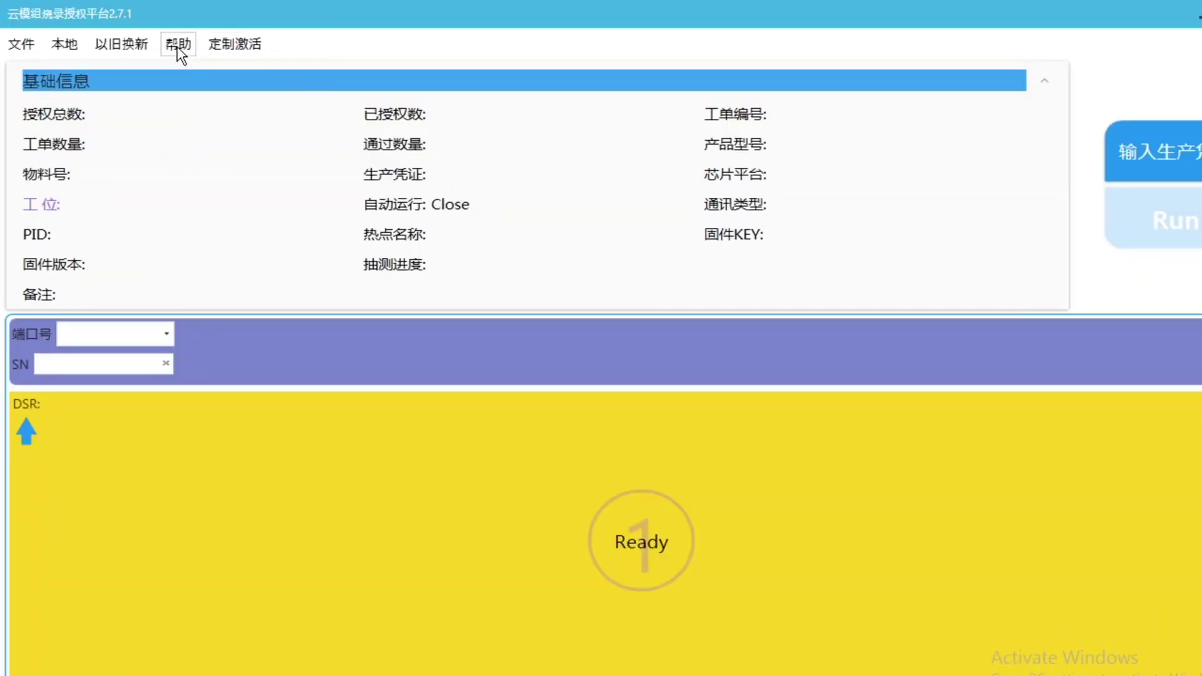
{"action": "left_click", "coordinate": [178, 44]}
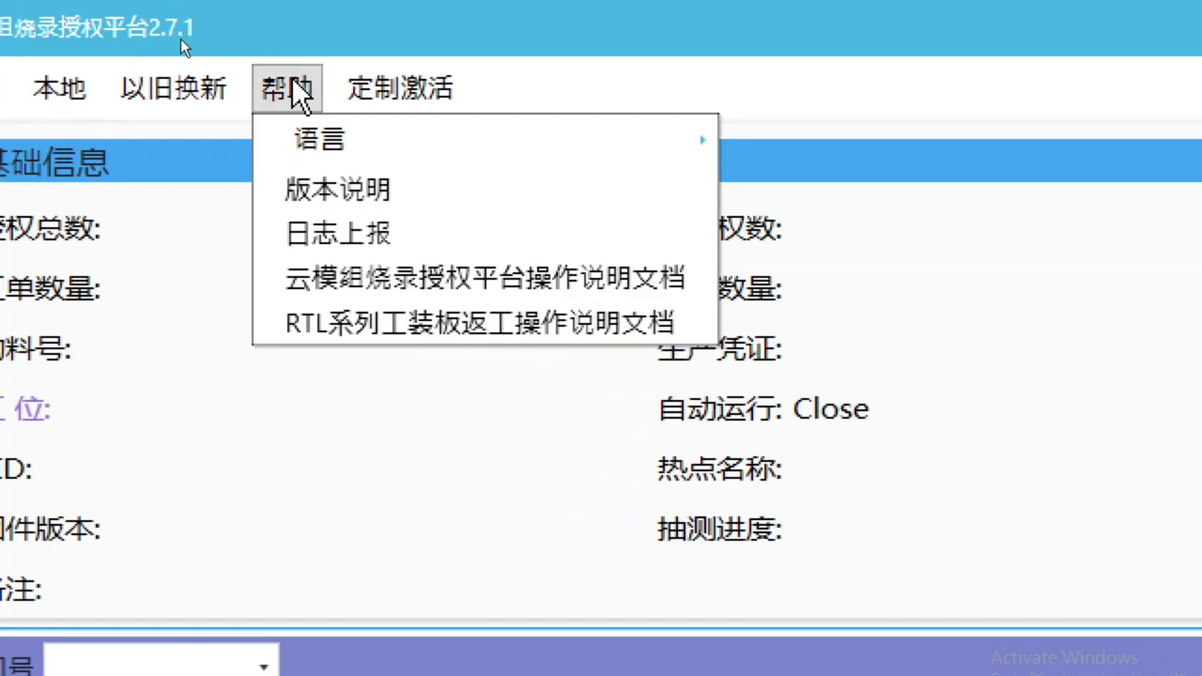
{"action": "mouse_move", "coordinate": [314, 139]}
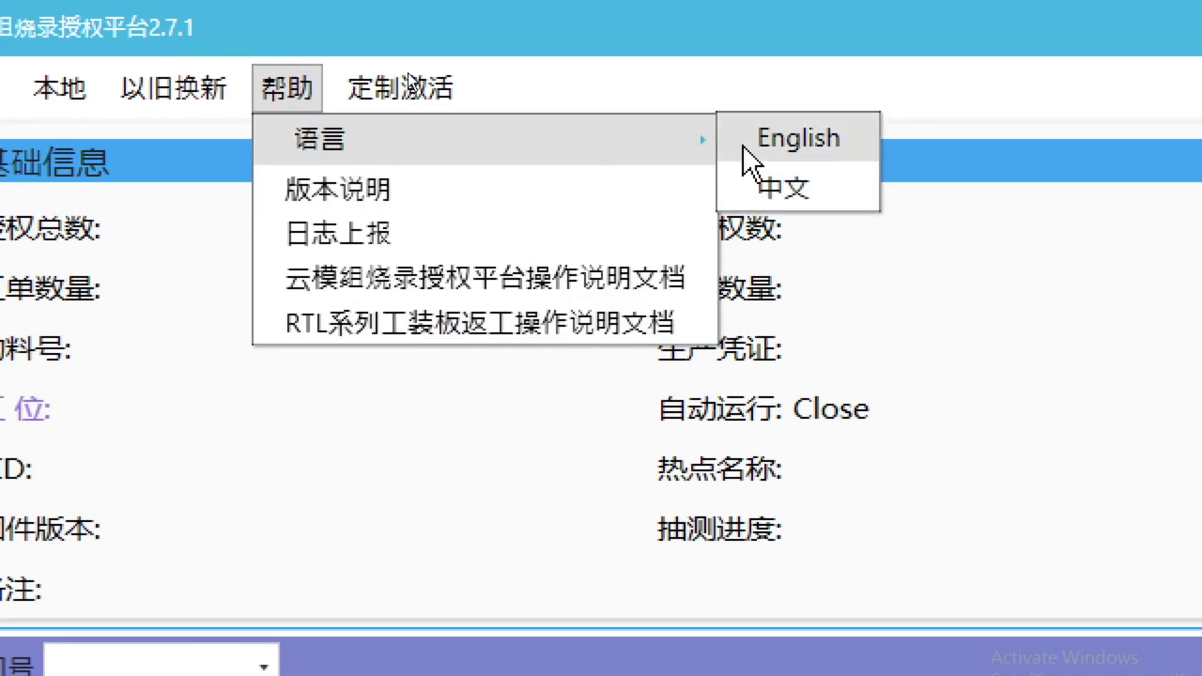
{"action": "left_click", "coordinate": [796, 138]}
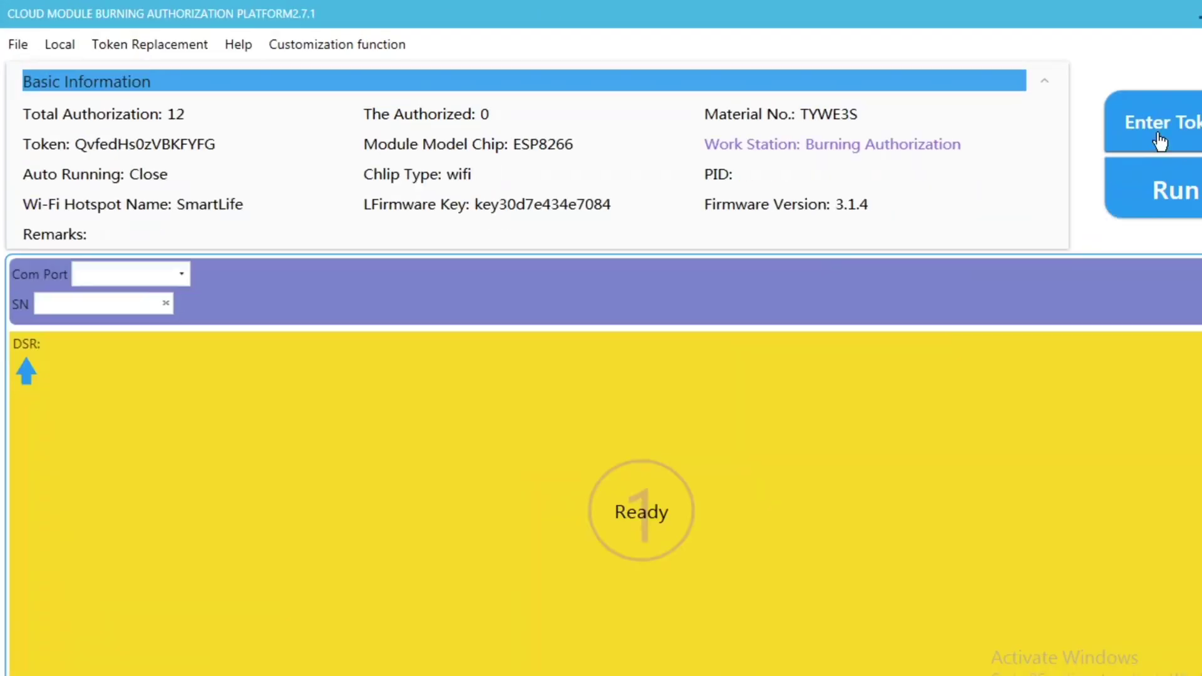
Enter the production token with the Burning Authorization work station and confirm.
{"action": "left_click", "coordinate": [1162, 122]}
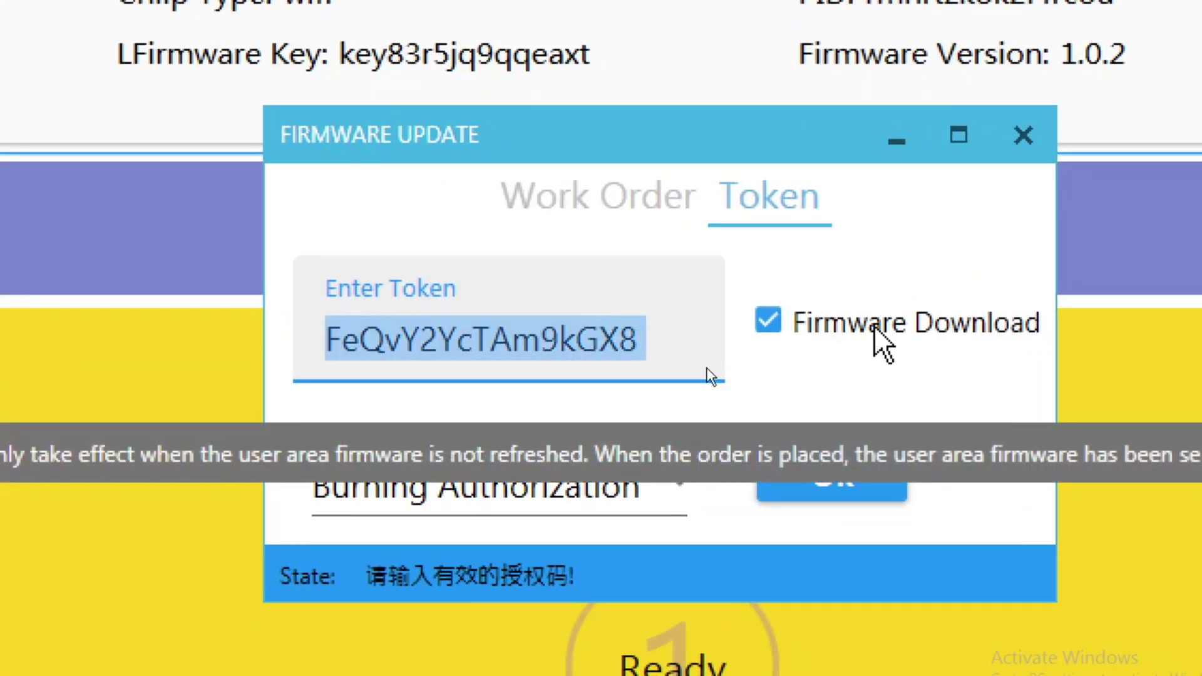
{"action": "left_click", "coordinate": [498, 487]}
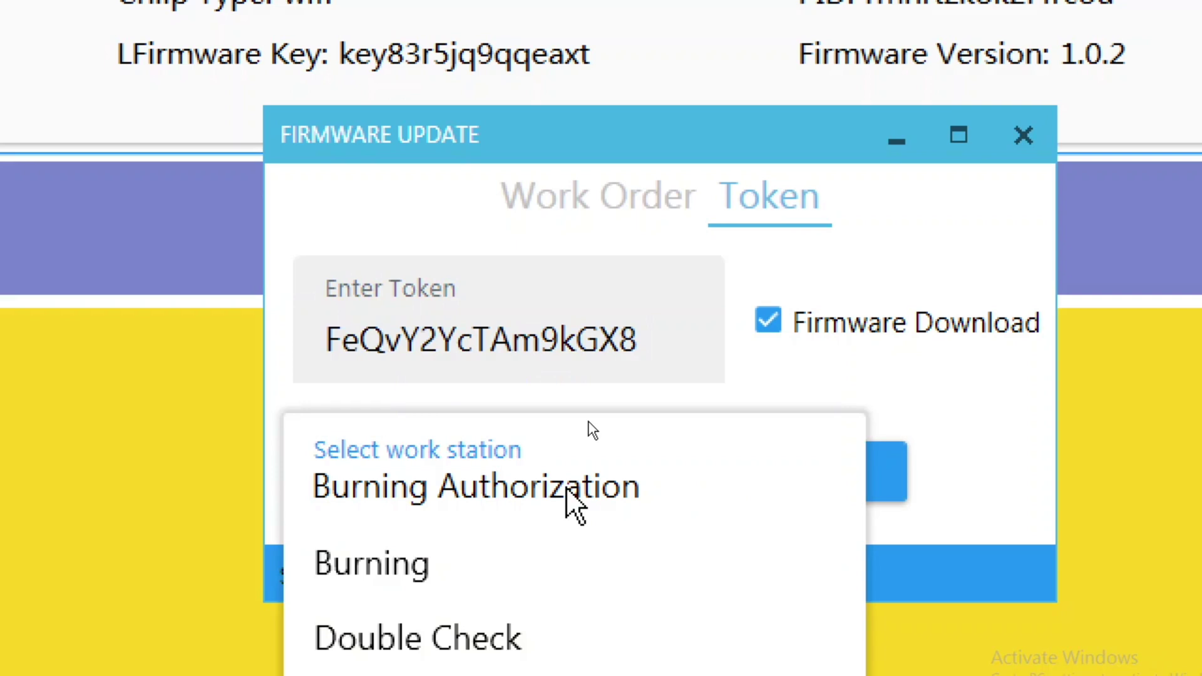
{"action": "left_click", "coordinate": [475, 486]}
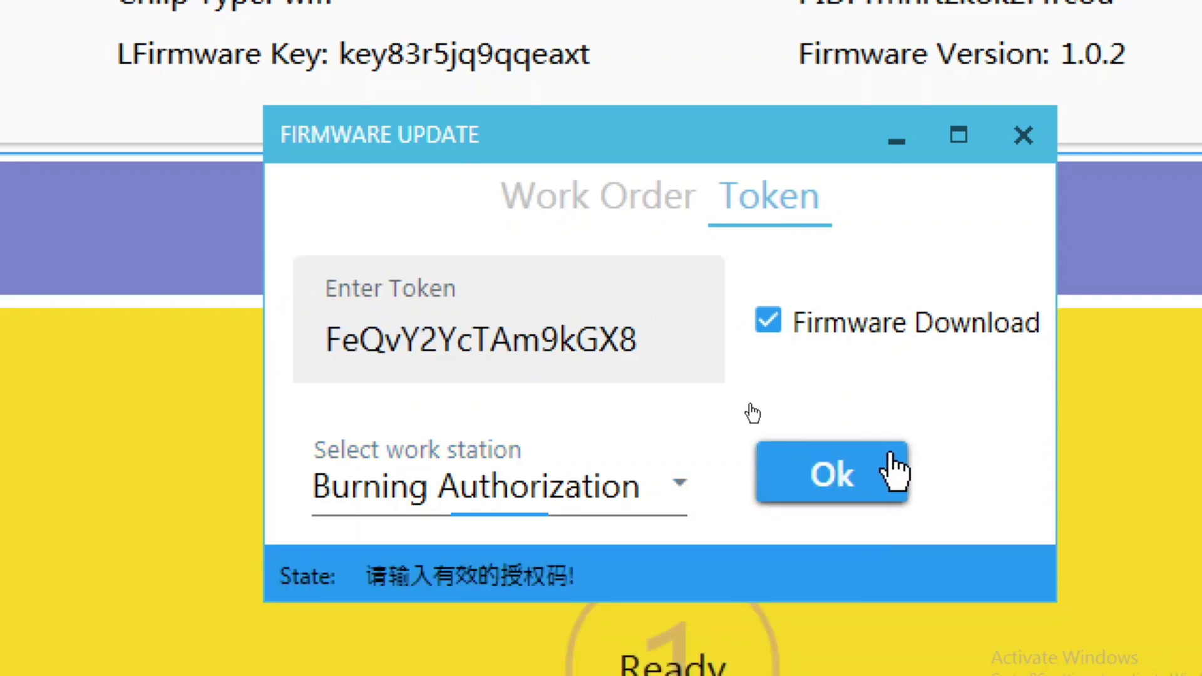
{"action": "left_click", "coordinate": [831, 472]}
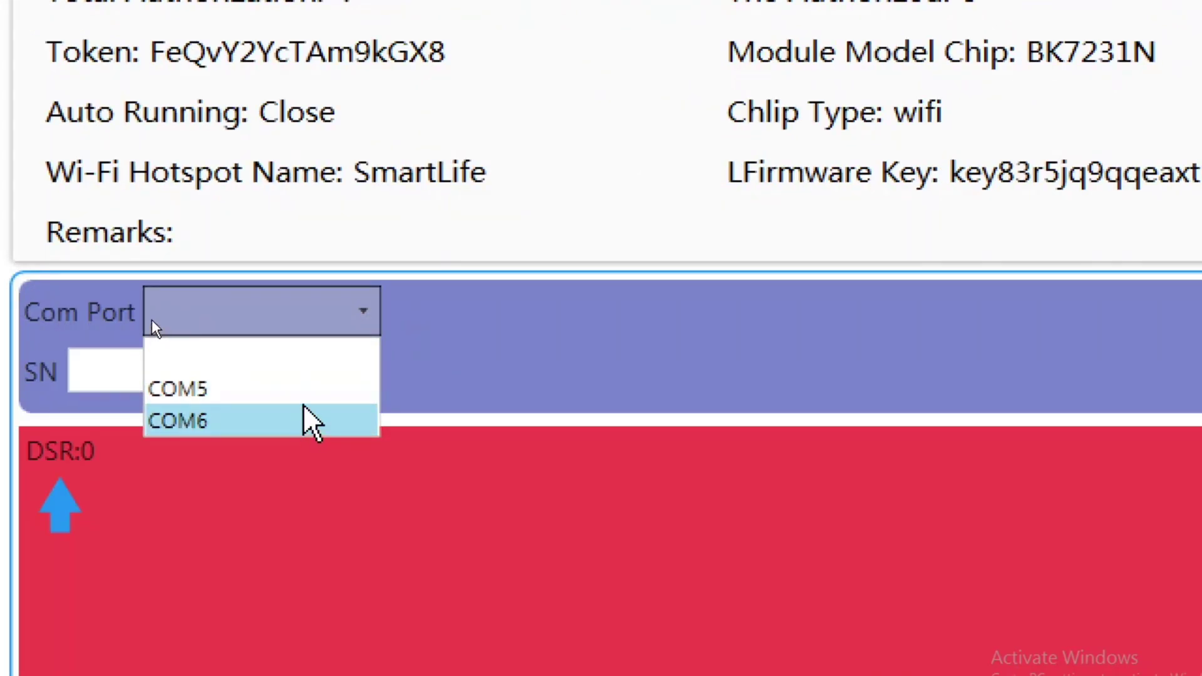
{"action": "mouse_move", "coordinate": [307, 441]}
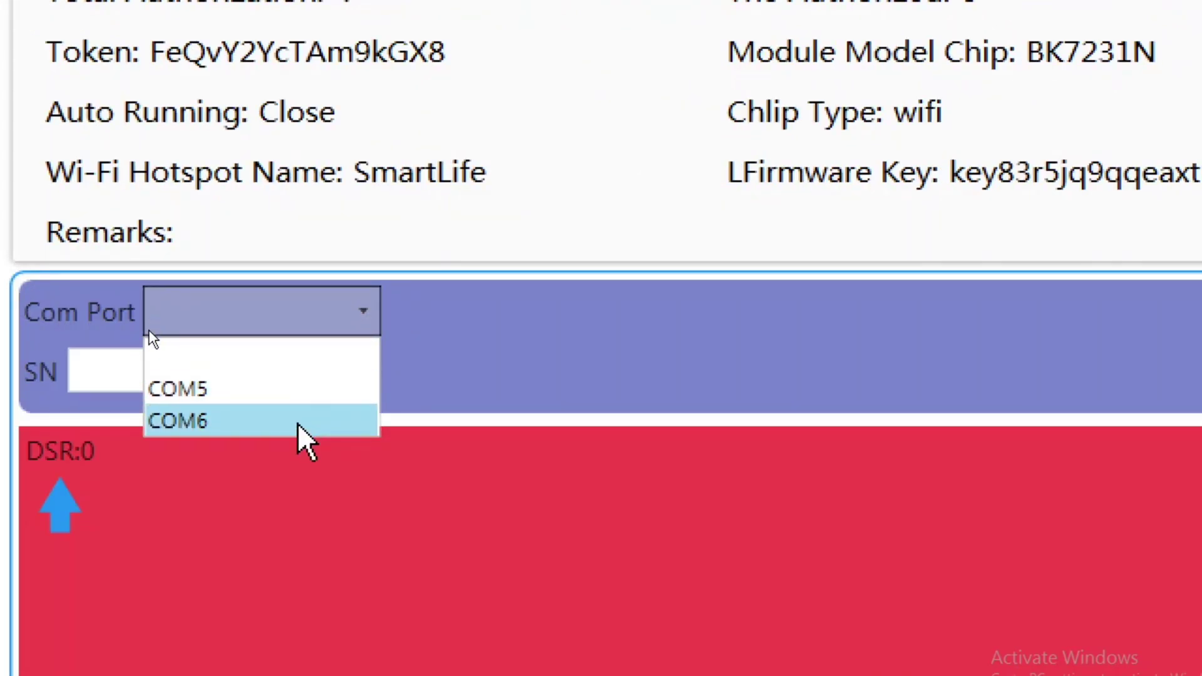
Select COM6 as the module's port and run the firmware burn.
{"action": "left_click", "coordinate": [178, 421]}
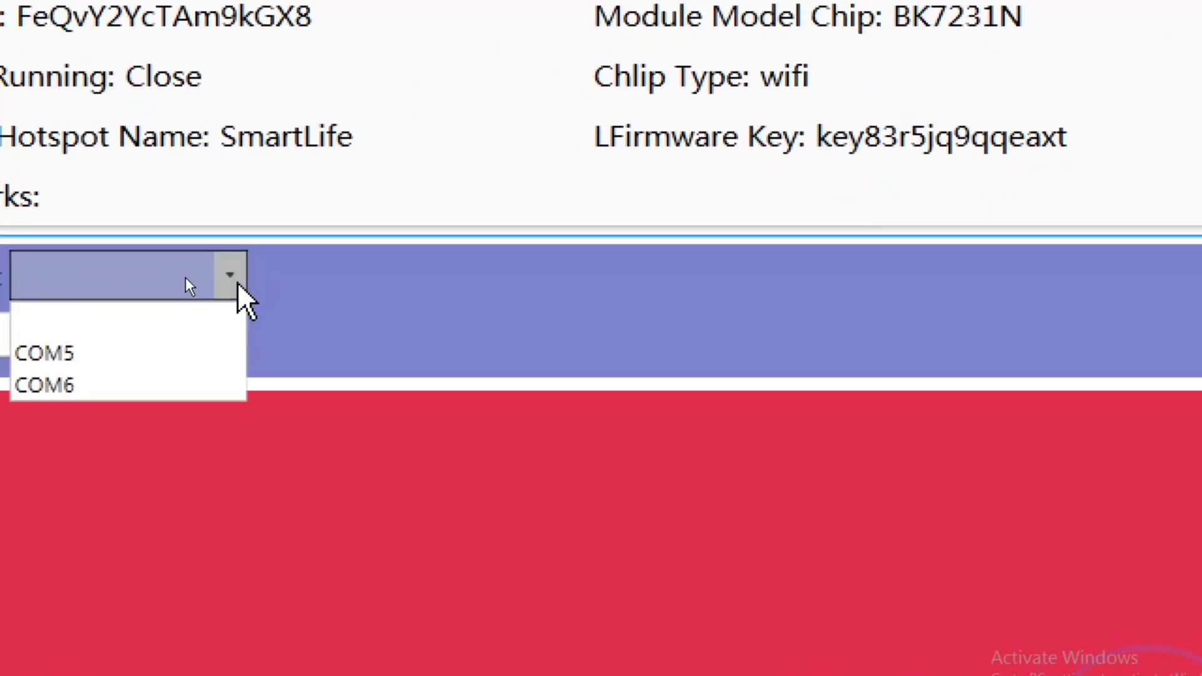
{"action": "left_click", "coordinate": [44, 352]}
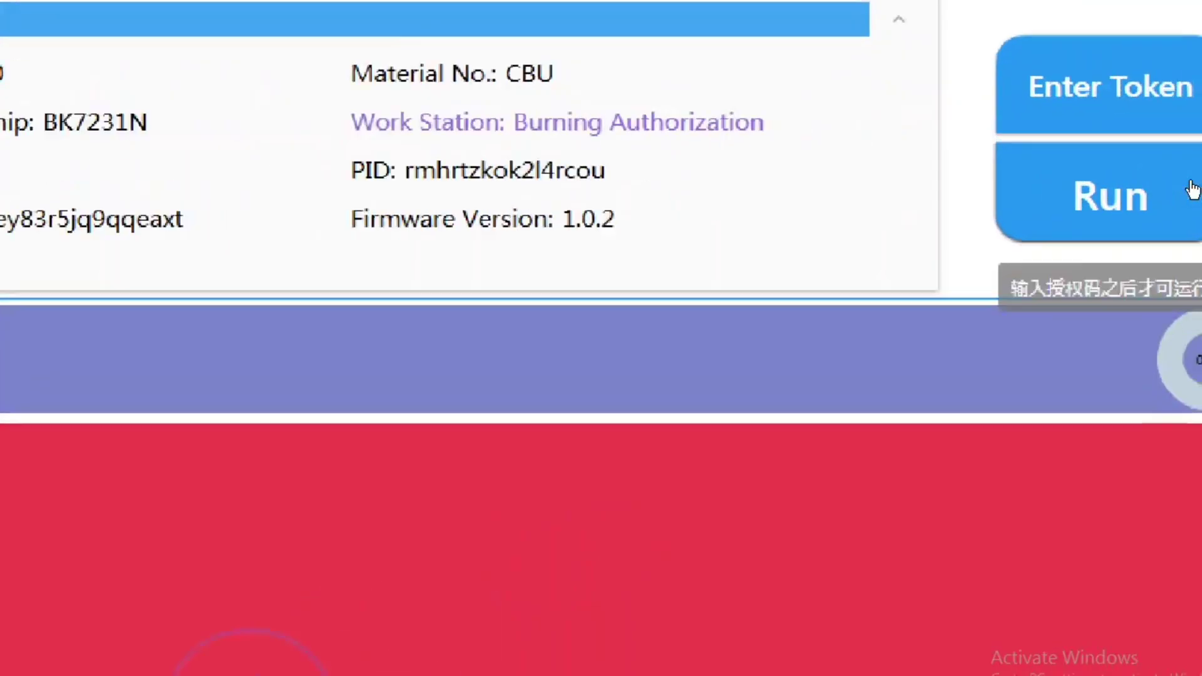
{"action": "left_click", "coordinate": [1110, 192]}
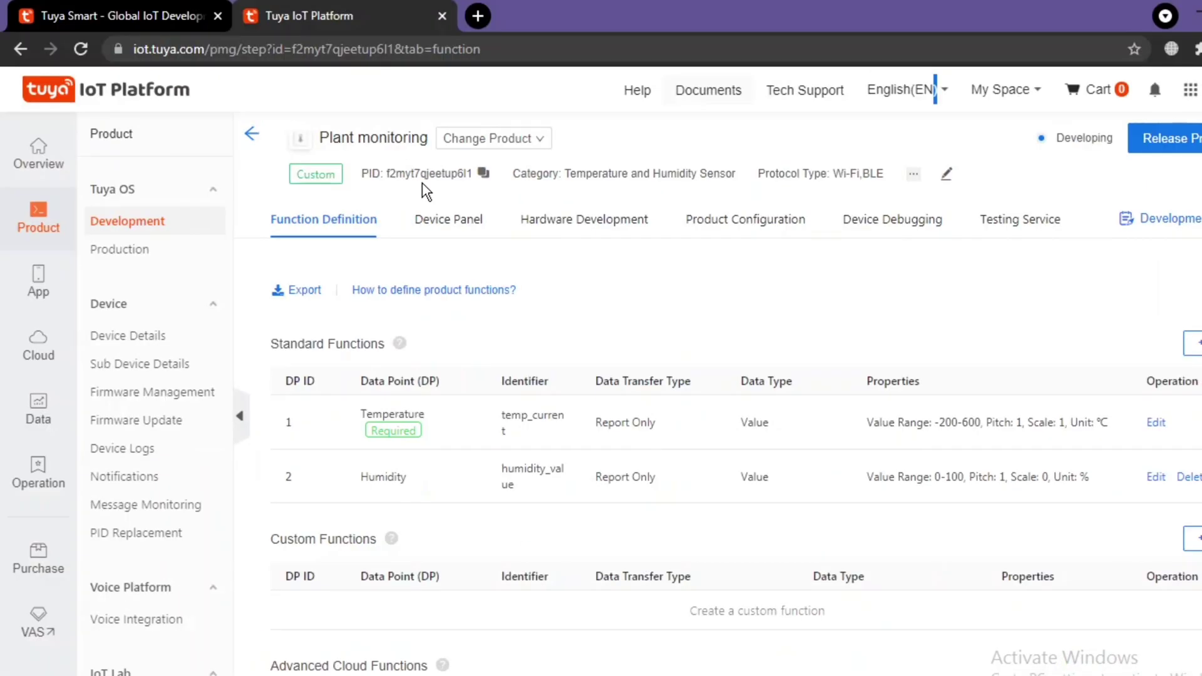
{"action": "mouse_move", "coordinate": [435, 452]}
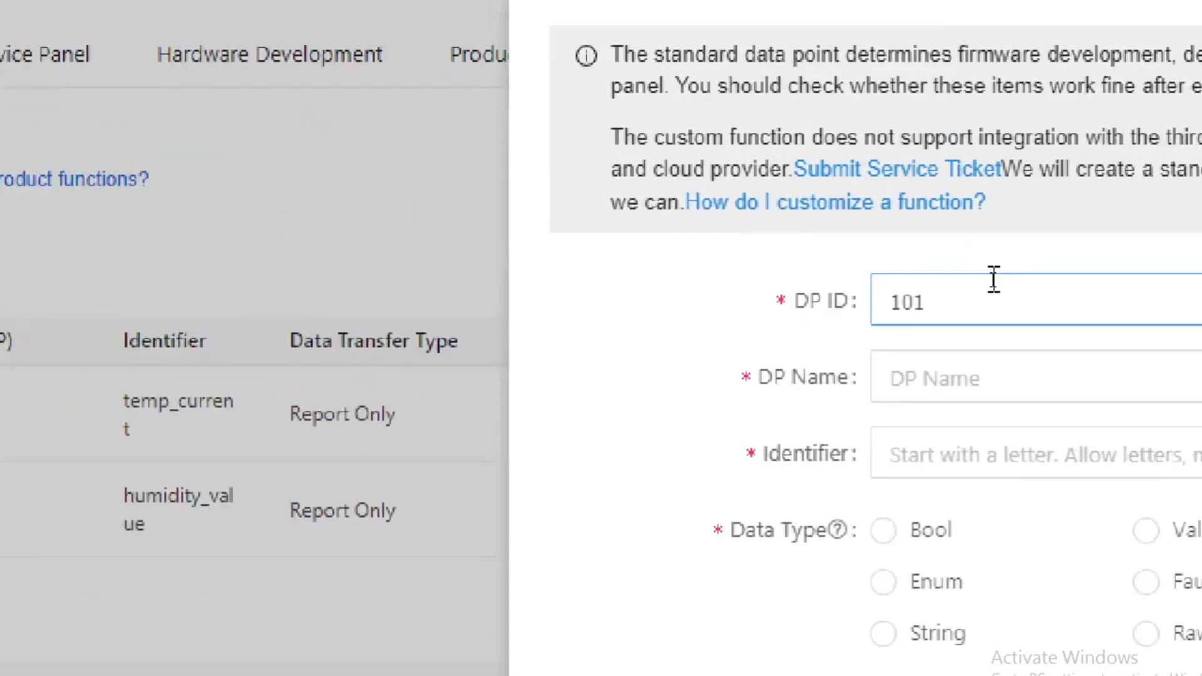
Name the new custom function hulk's moisture with identifier hulk_moisture.
{"action": "scroll", "scroll_direction": "down", "scroll_amount": 3}
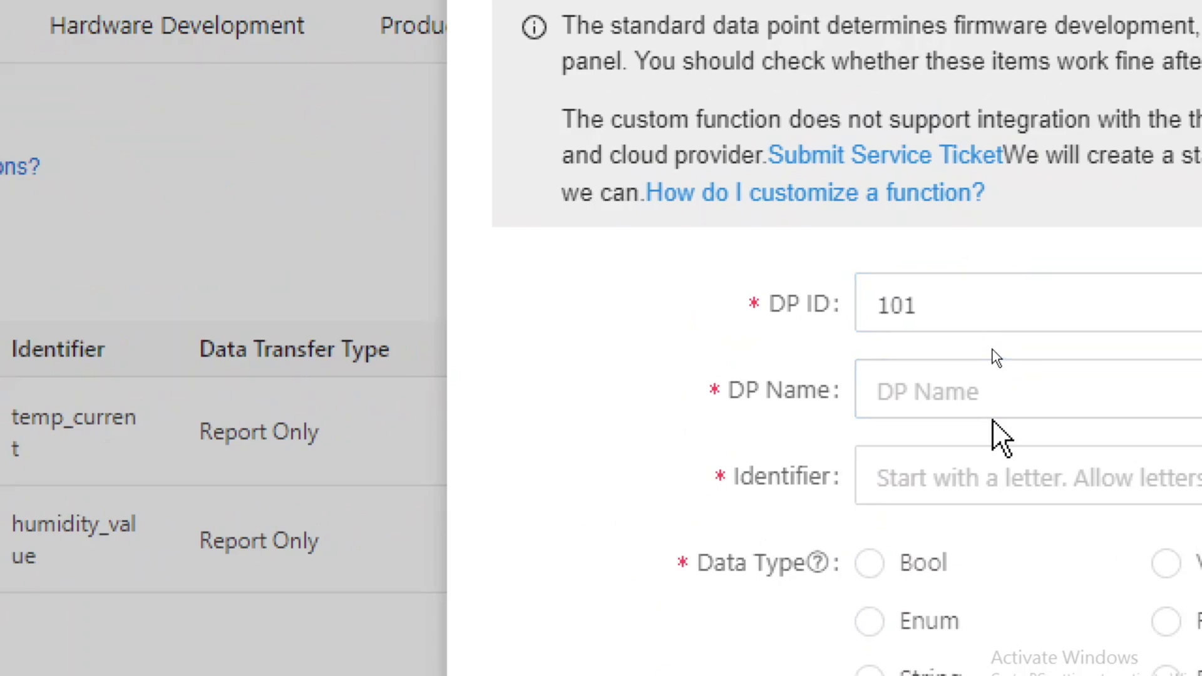
{"action": "type", "text": "hulk's moisture"}
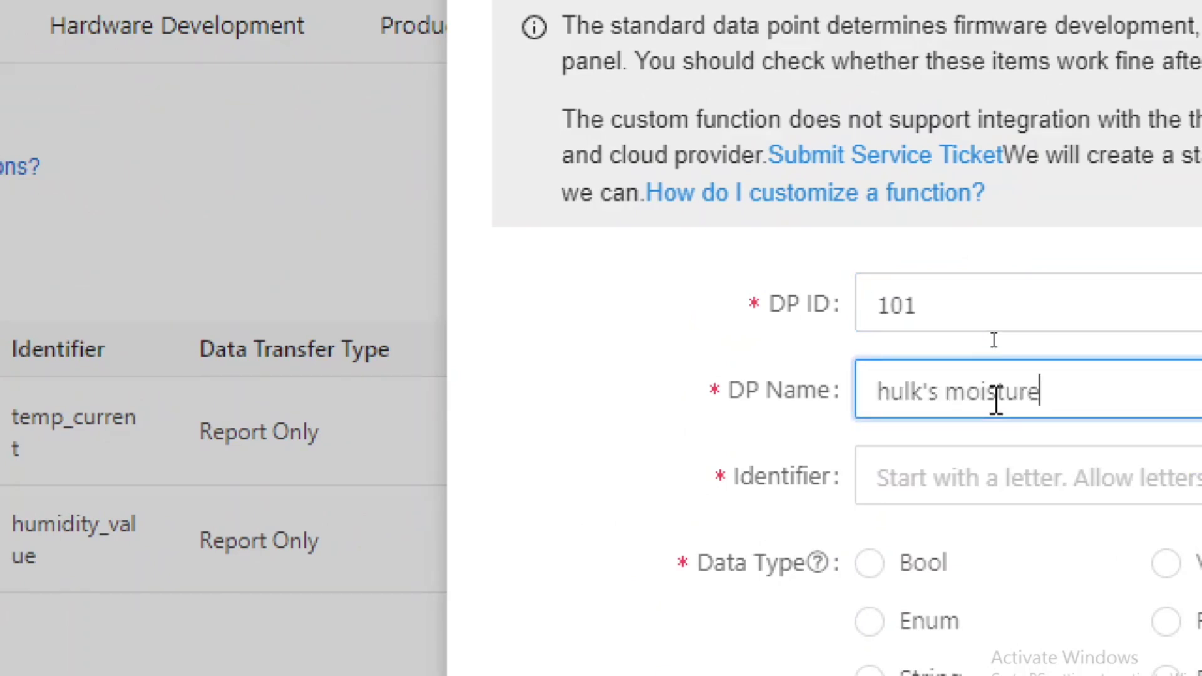
{"action": "left_click", "coordinate": [1026, 477]}
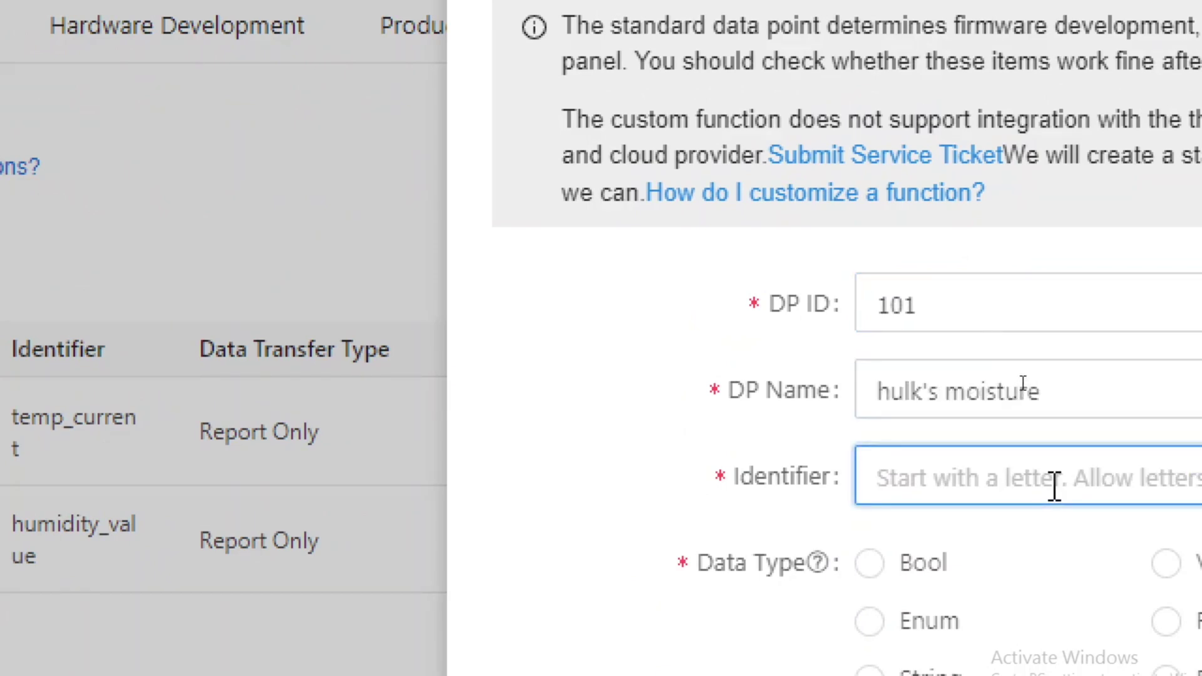
{"action": "type", "text": "hulk_moisture"}
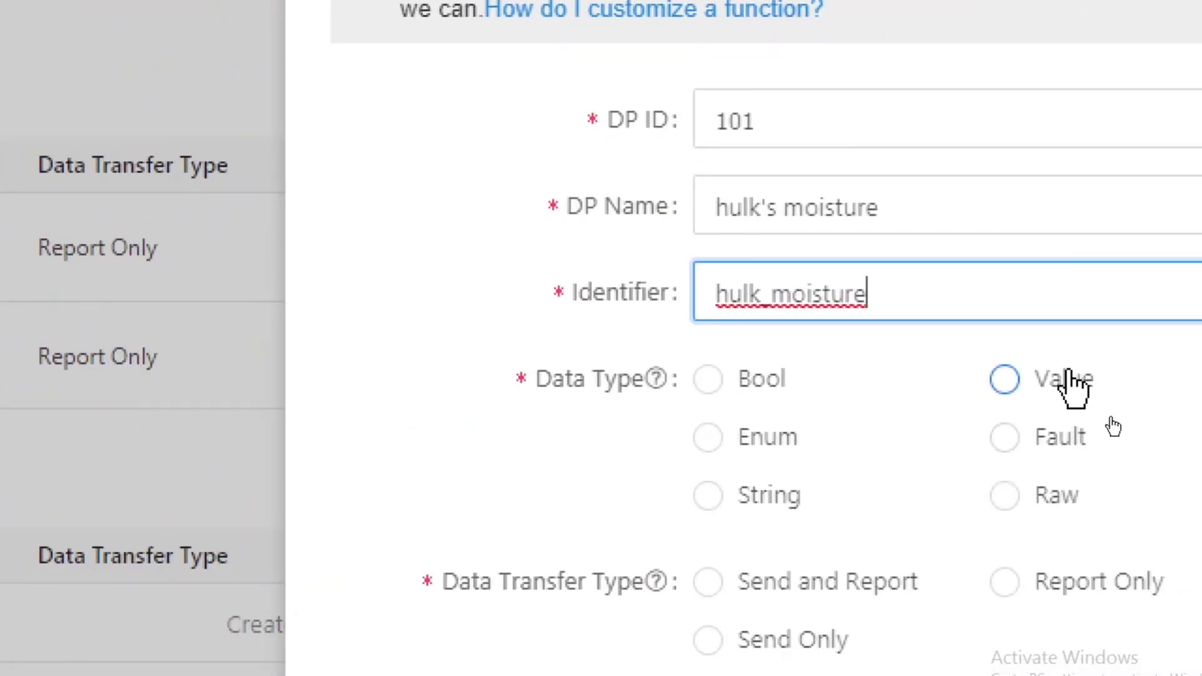
Make it a report-only Value data point, range 0–100, pitch 1, scale 0, unit %.
{"action": "left_click", "coordinate": [1004, 378]}
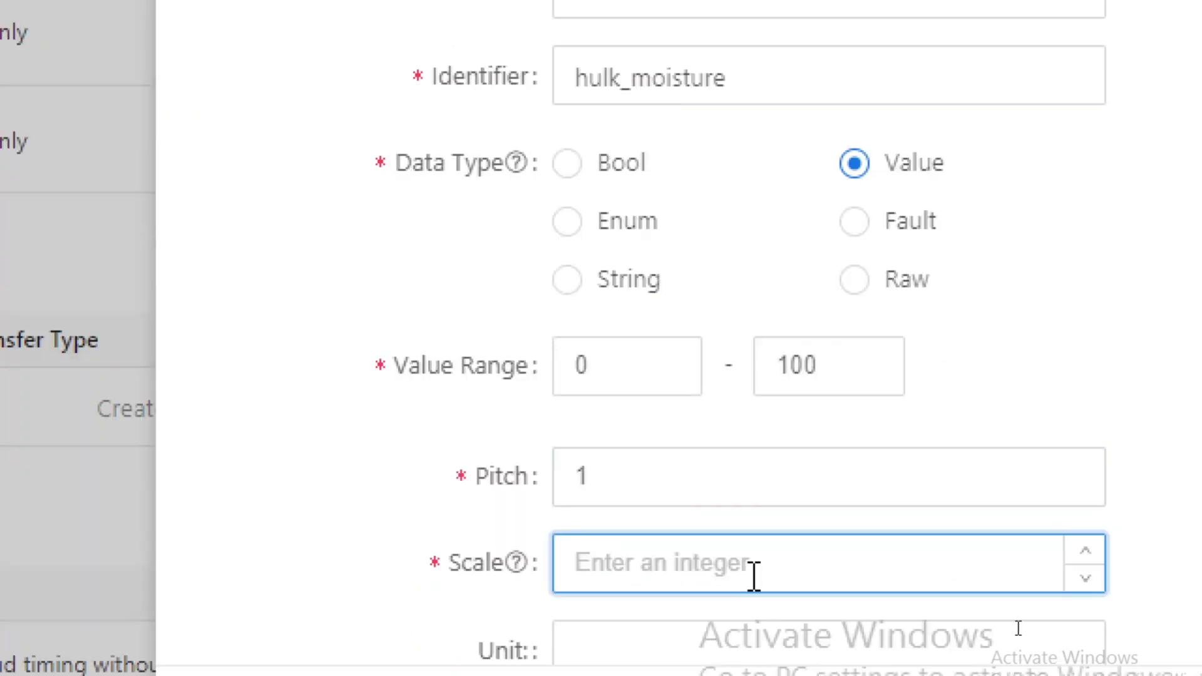
{"action": "type", "text": "0"}
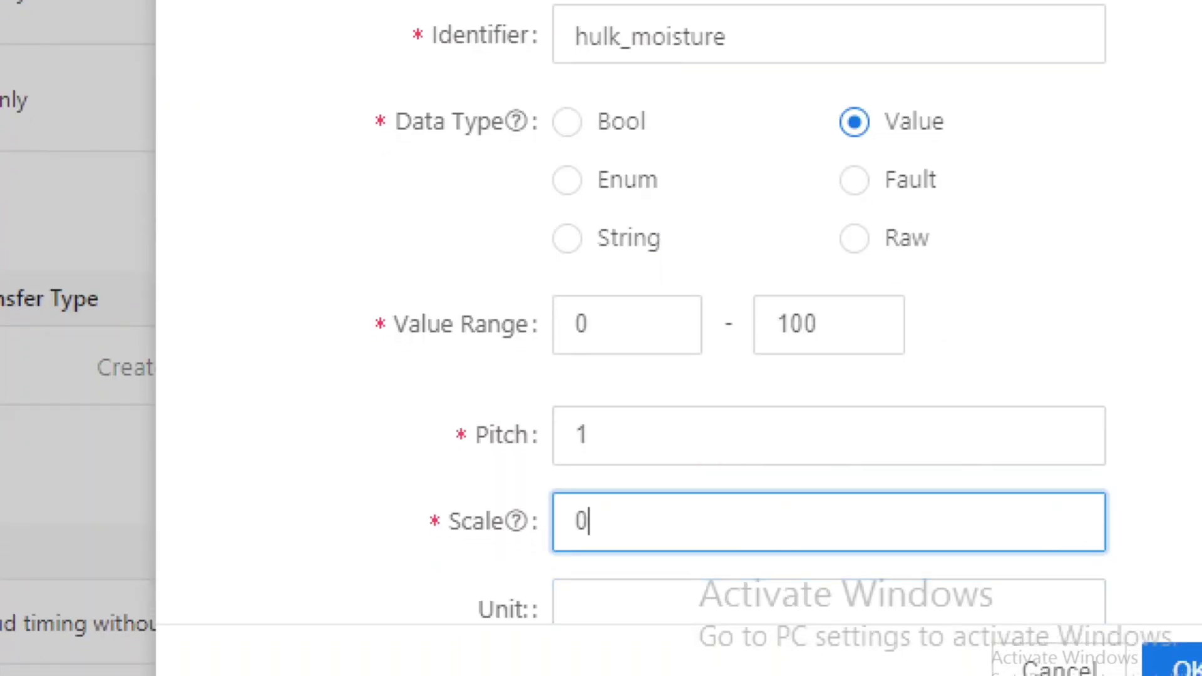
{"action": "scroll", "scroll_direction": "down", "scroll_amount": 3}
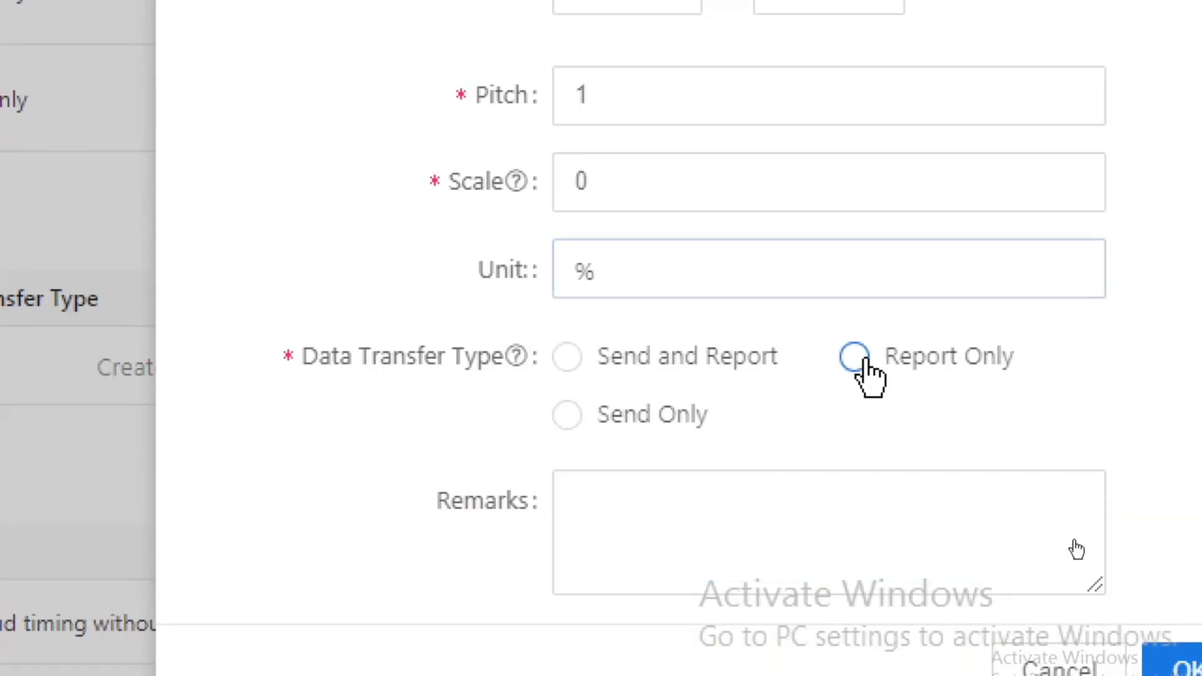
{"action": "type", "text": "hu"}
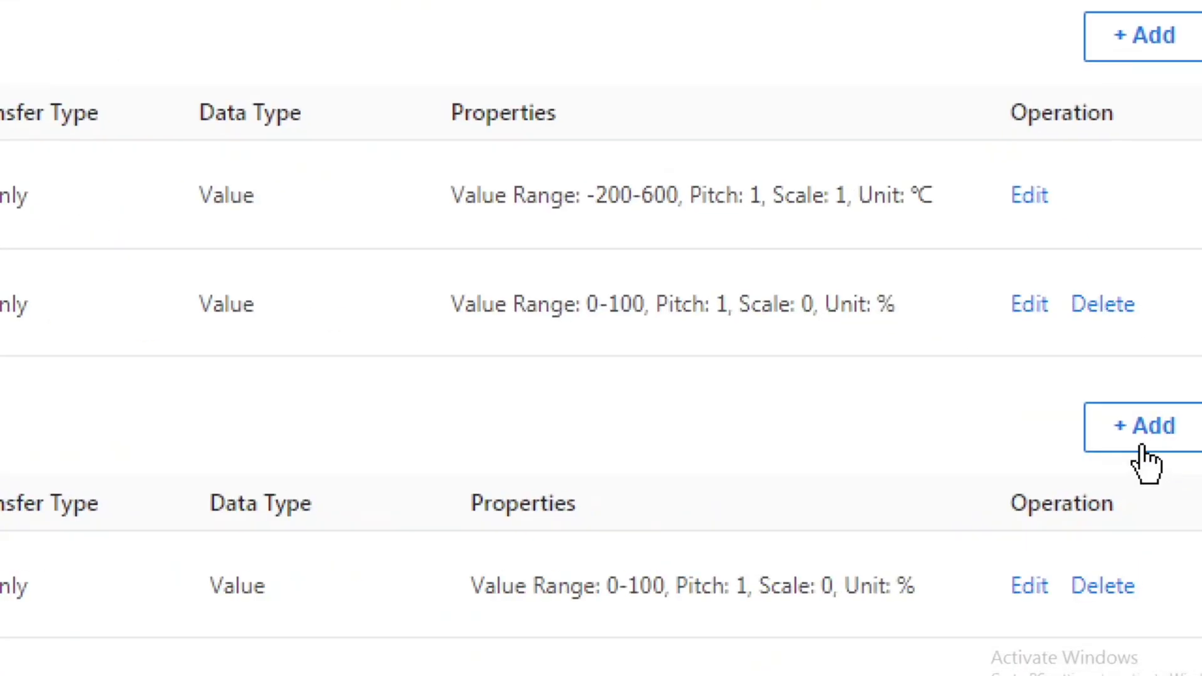
Add thor's moisture (thor_moisture) as a Value function, range 0–100, pitch 1, scale 0.
{"action": "left_click", "coordinate": [1141, 426]}
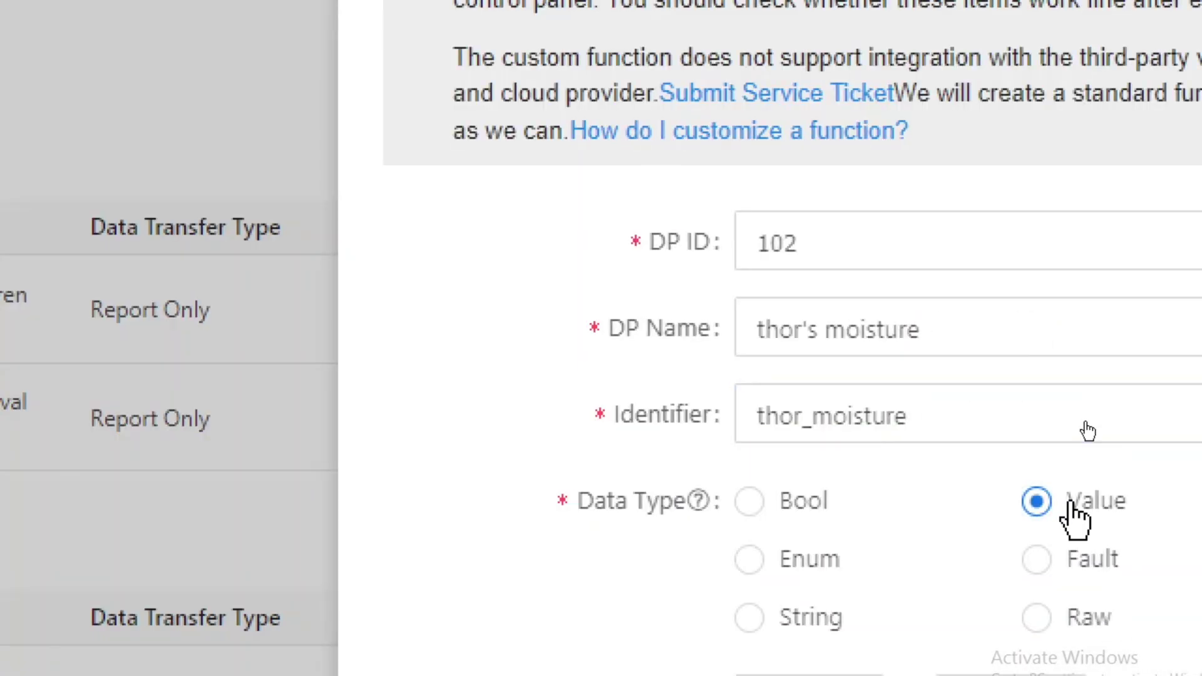
{"action": "scroll", "scroll_direction": "down", "scroll_amount": 3}
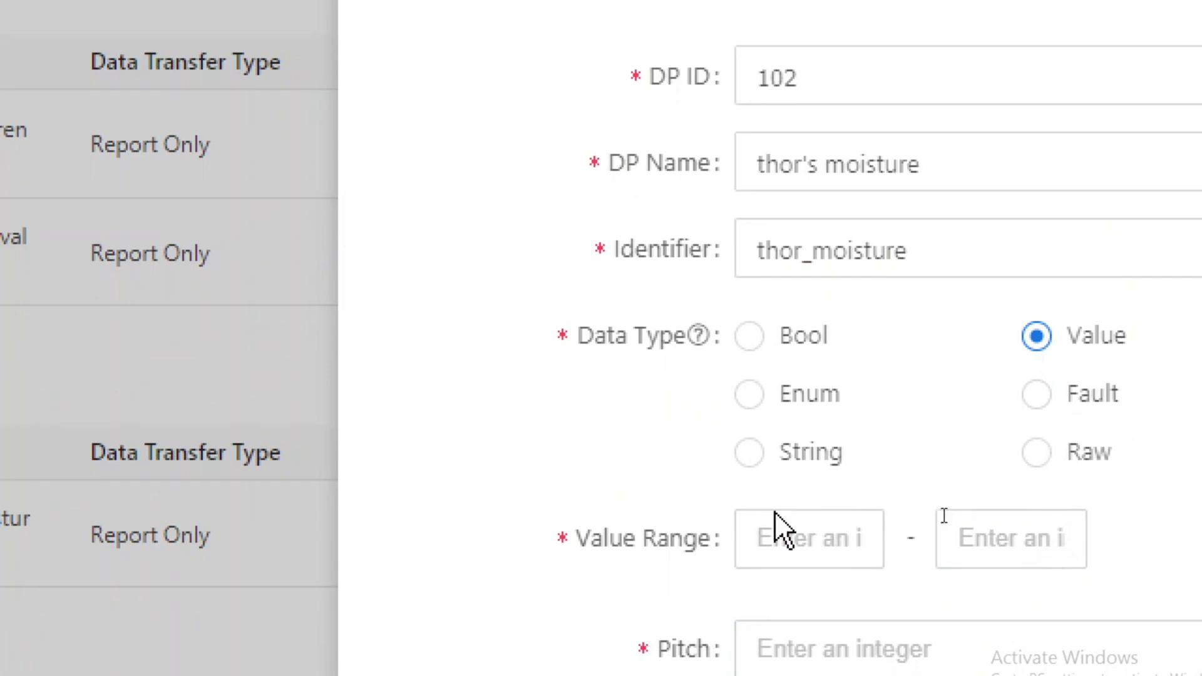
{"action": "type", "text": "0"}
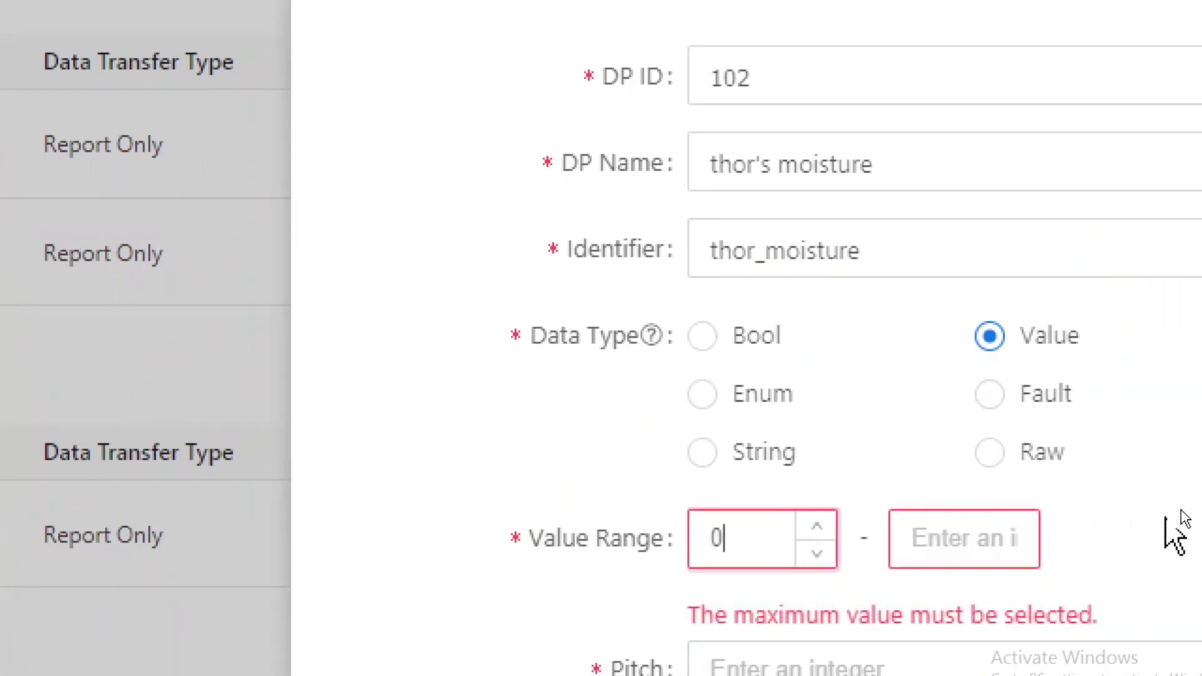
{"action": "type", "text": "1"}
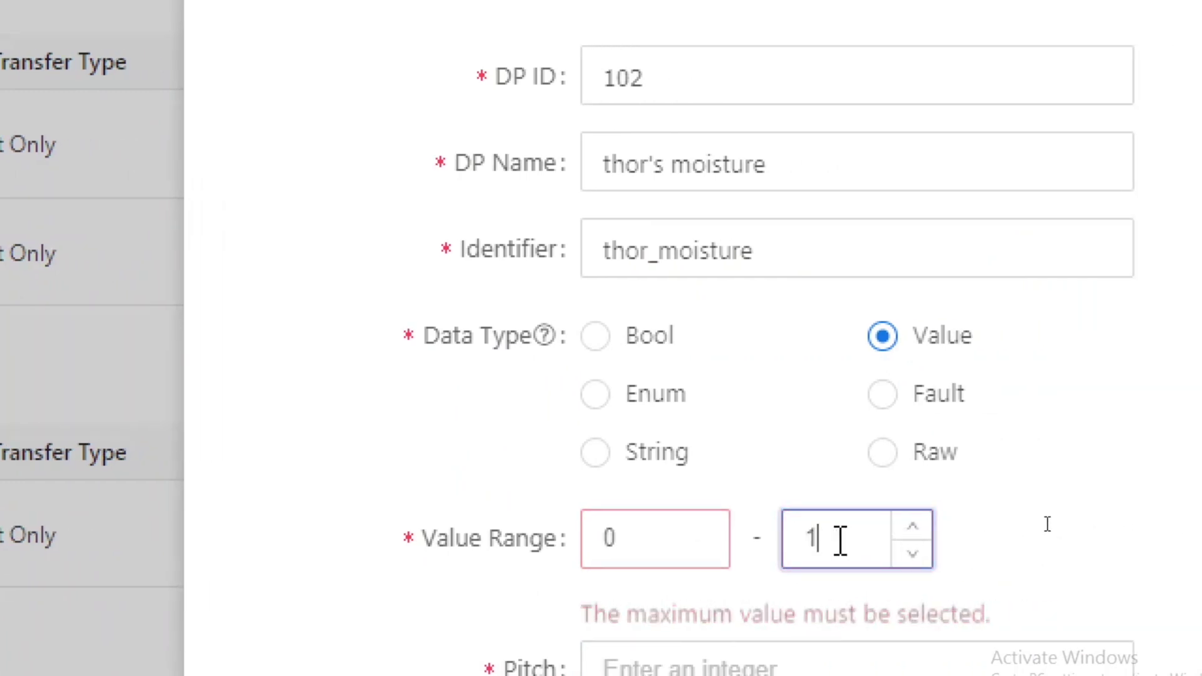
{"action": "type", "text": "00"}
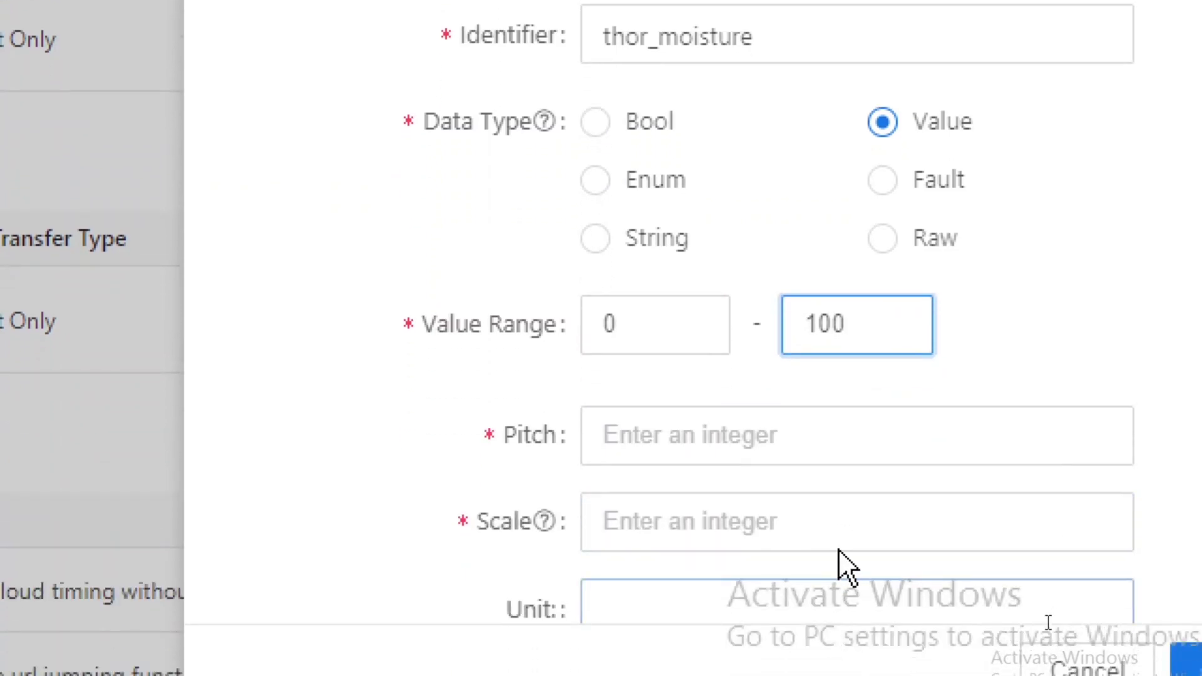
{"action": "type", "text": "1"}
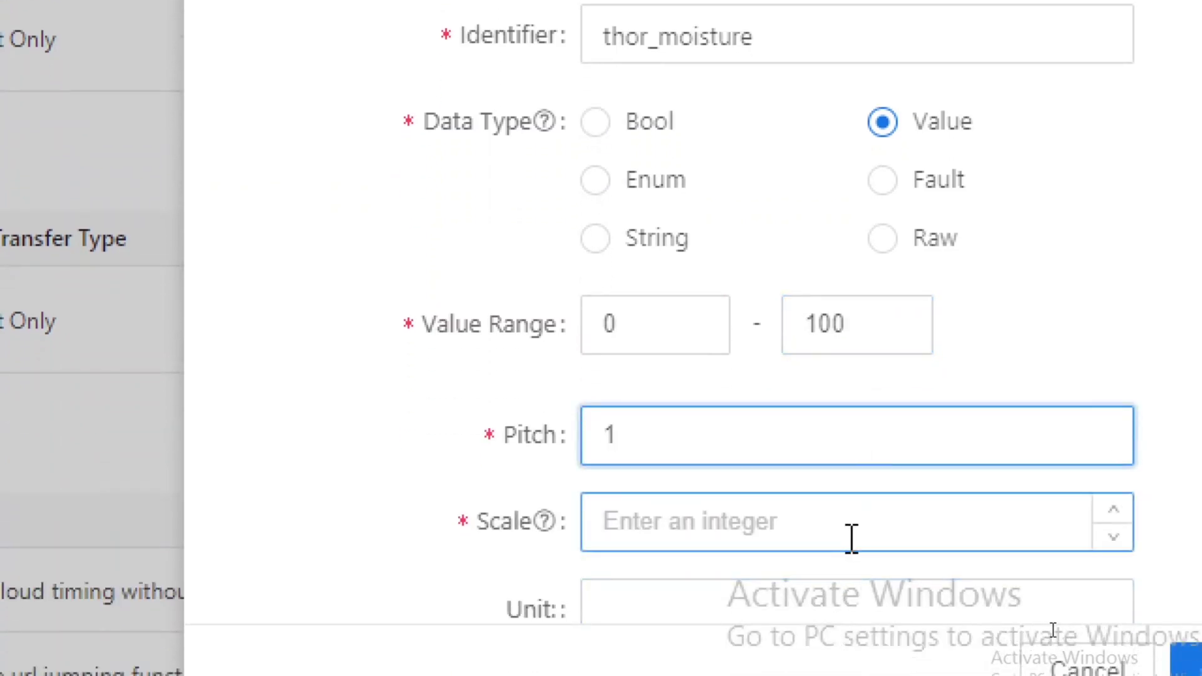
{"action": "type", "text": "0"}
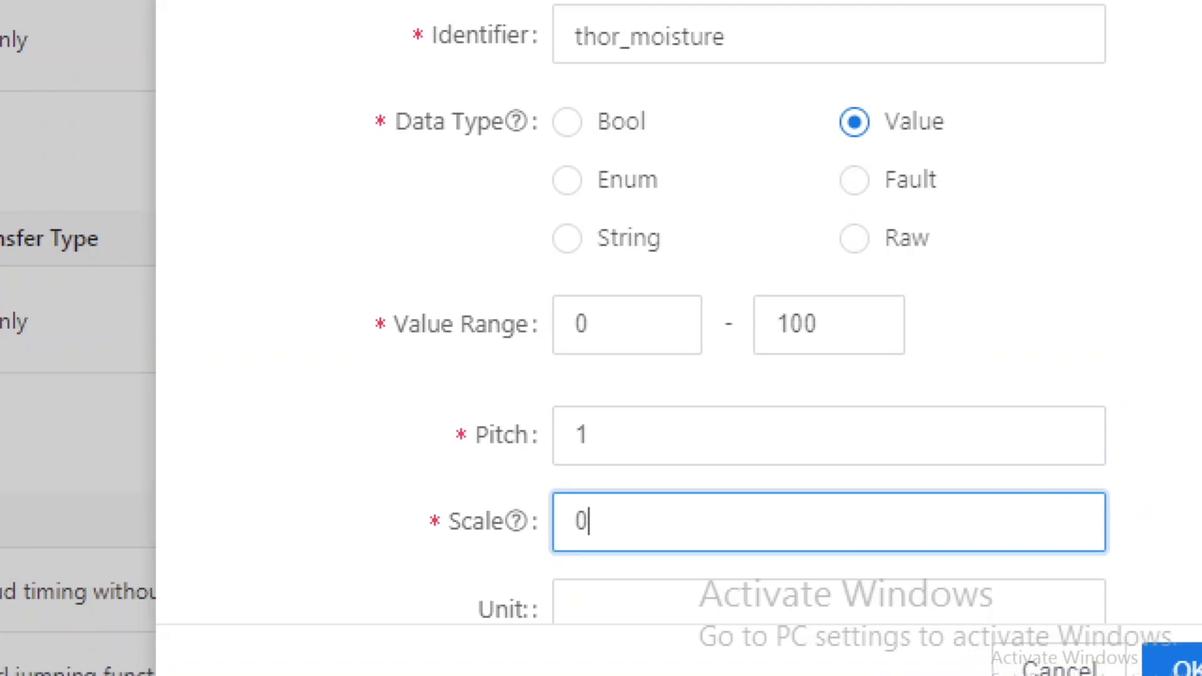
{"action": "scroll", "scroll_direction": "down", "scroll_amount": 3}
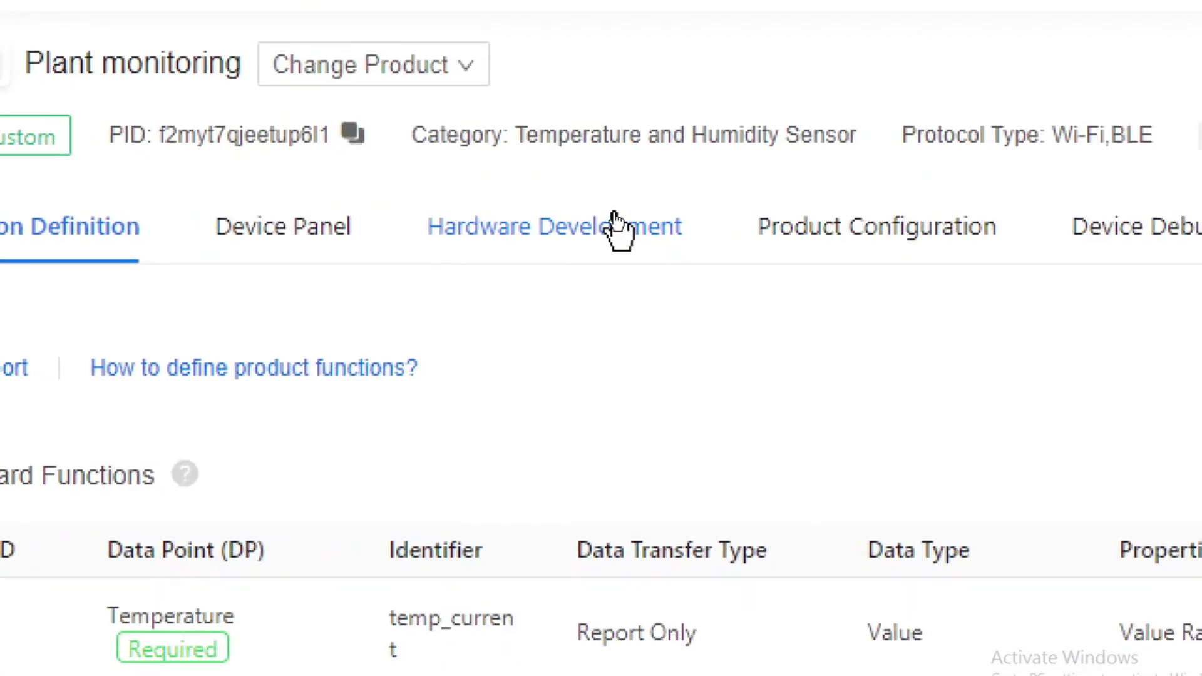
Go to the product's hardware development section.
{"action": "left_click", "coordinate": [553, 227]}
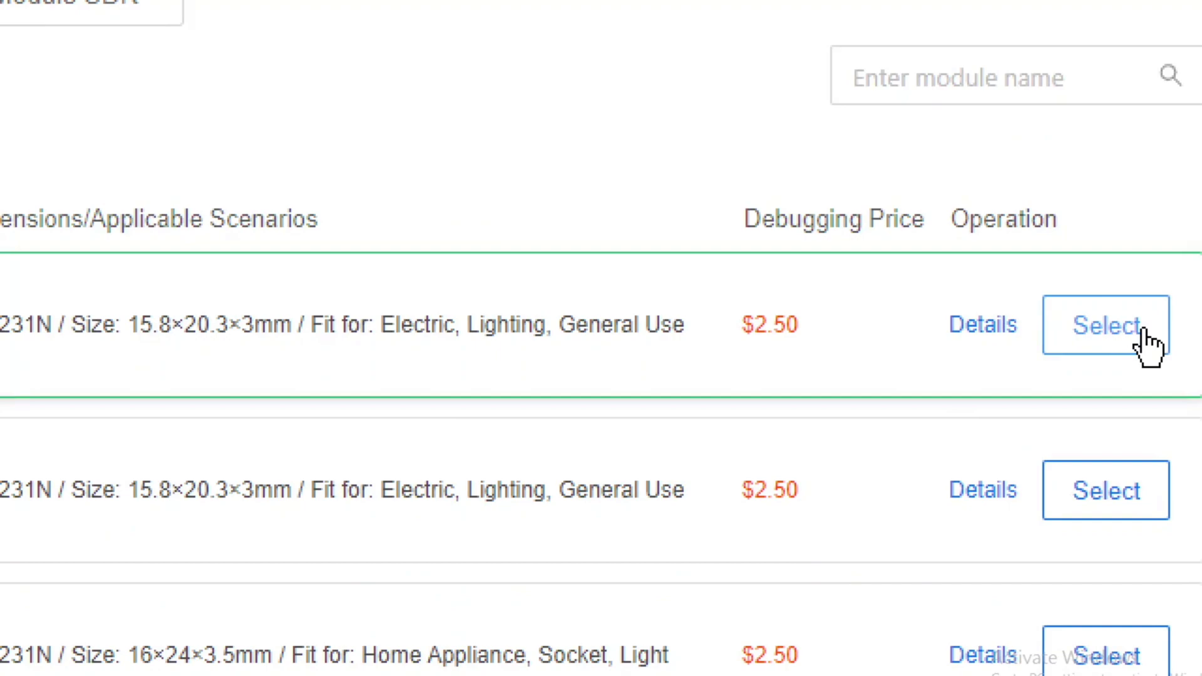
Select the CBU Wi-Fi & Bluetooth module with Low power general solution firmware 1.0.10.
{"action": "left_click", "coordinate": [1103, 324]}
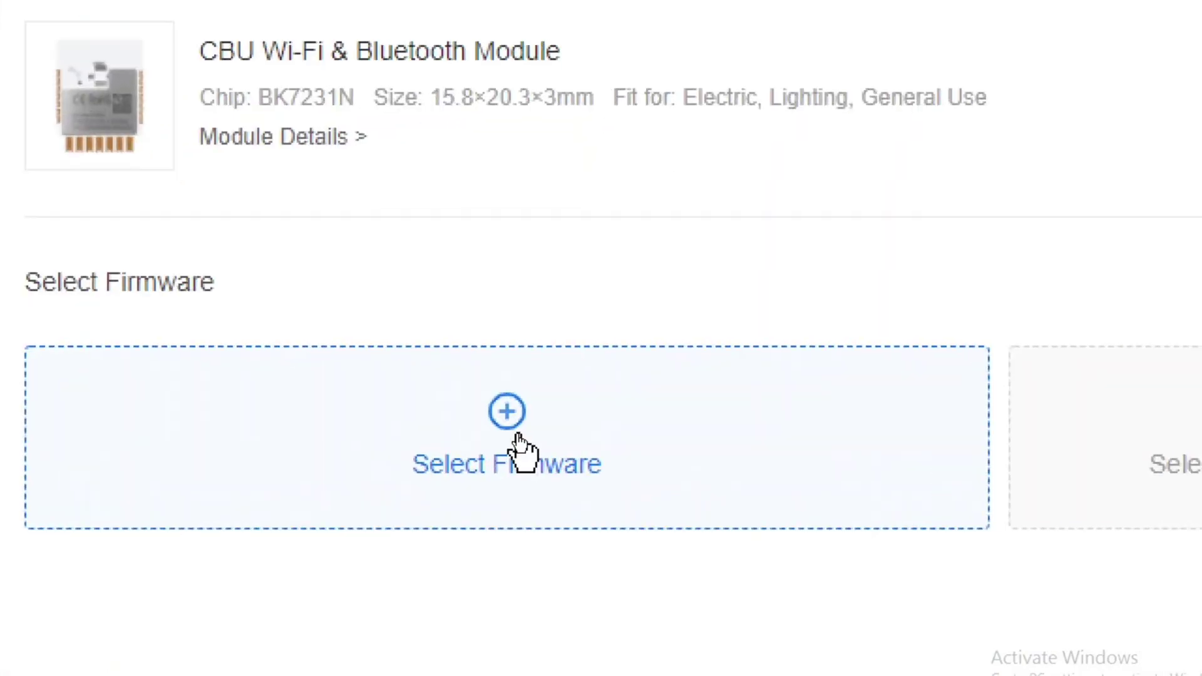
{"action": "left_click", "coordinate": [506, 437]}
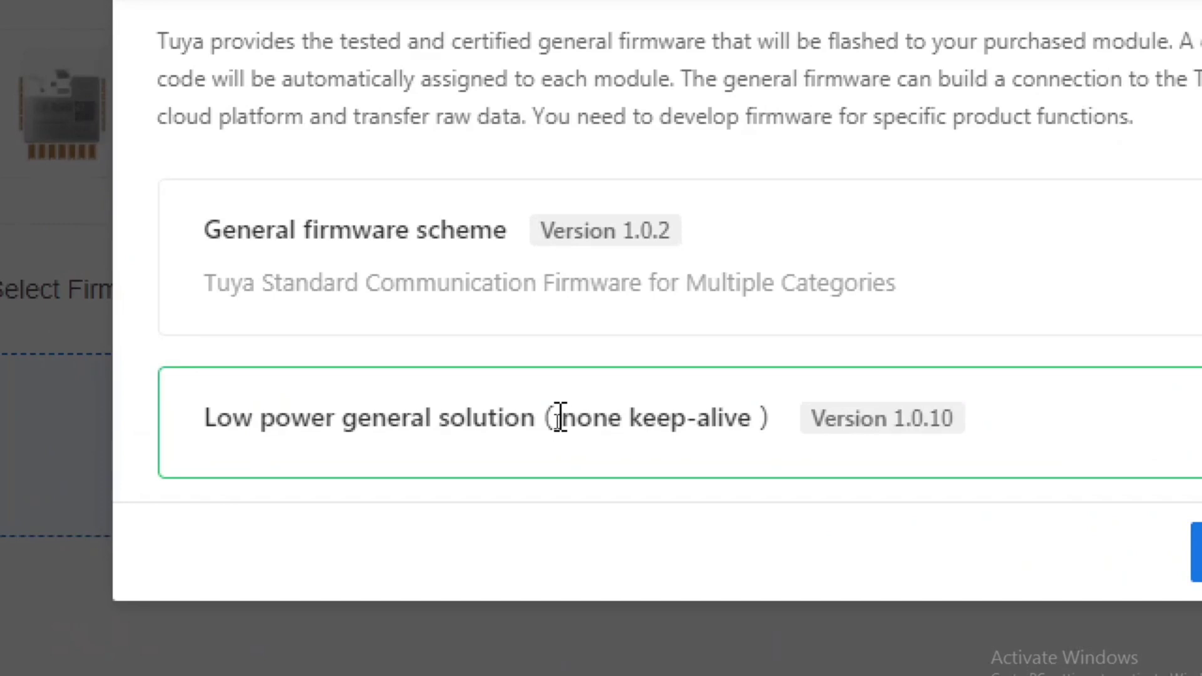
{"action": "left_click", "coordinate": [983, 554]}
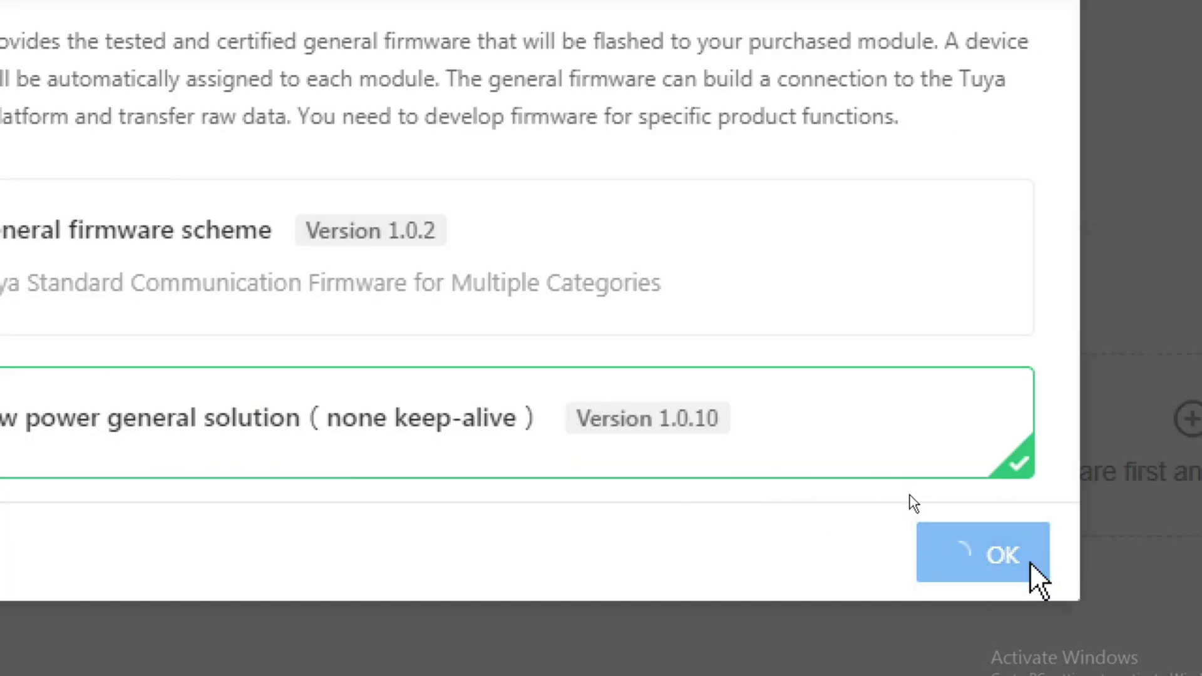
{"action": "left_click", "coordinate": [981, 553]}
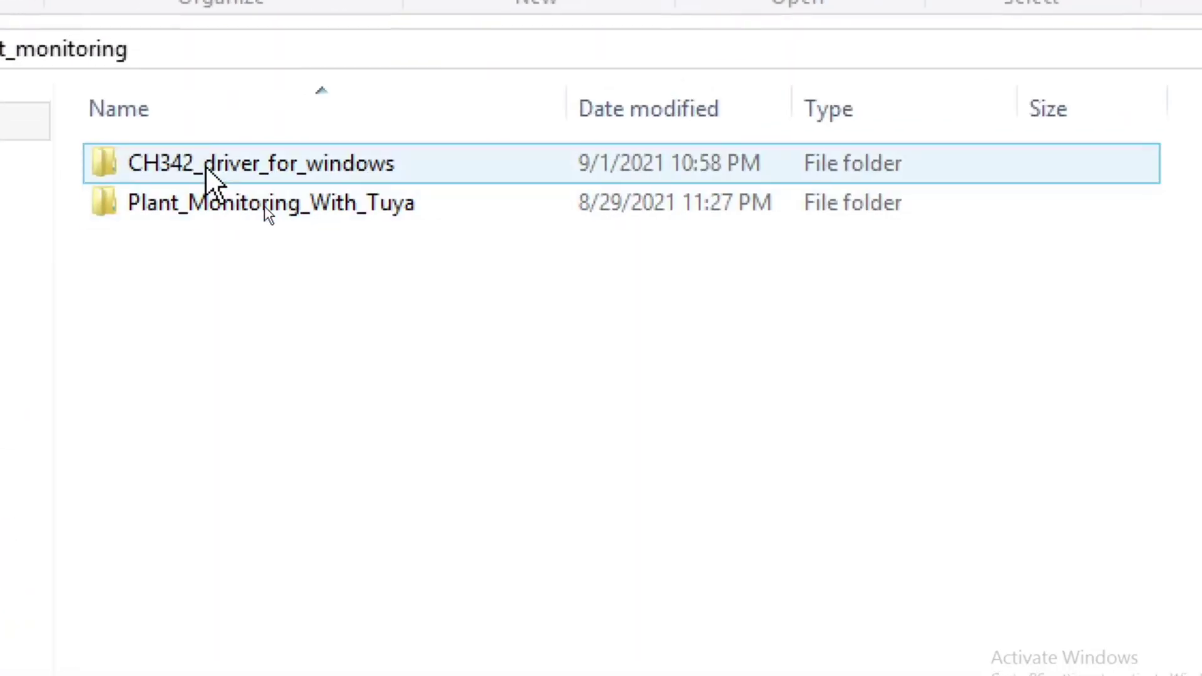
Open Plant_Monitoring_With_Tuya.ino from the Plant_Monitoring_With_Tuya folder.
{"action": "double_click", "coordinate": [271, 203]}
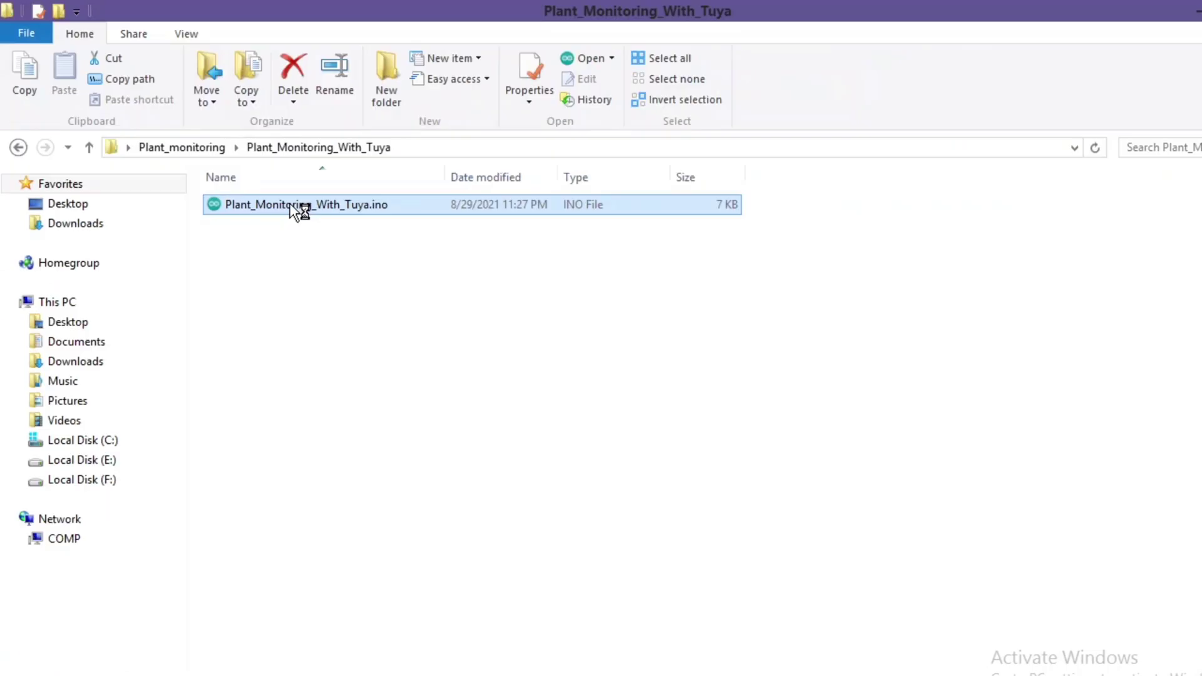
{"action": "double_click", "coordinate": [306, 204]}
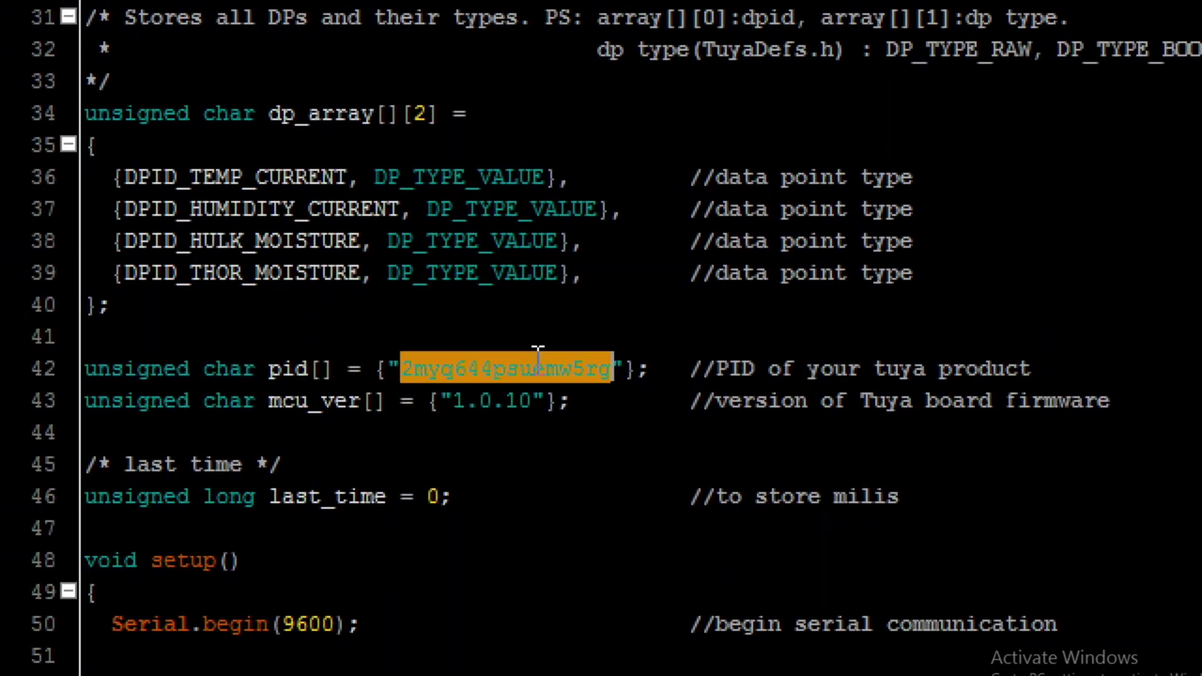
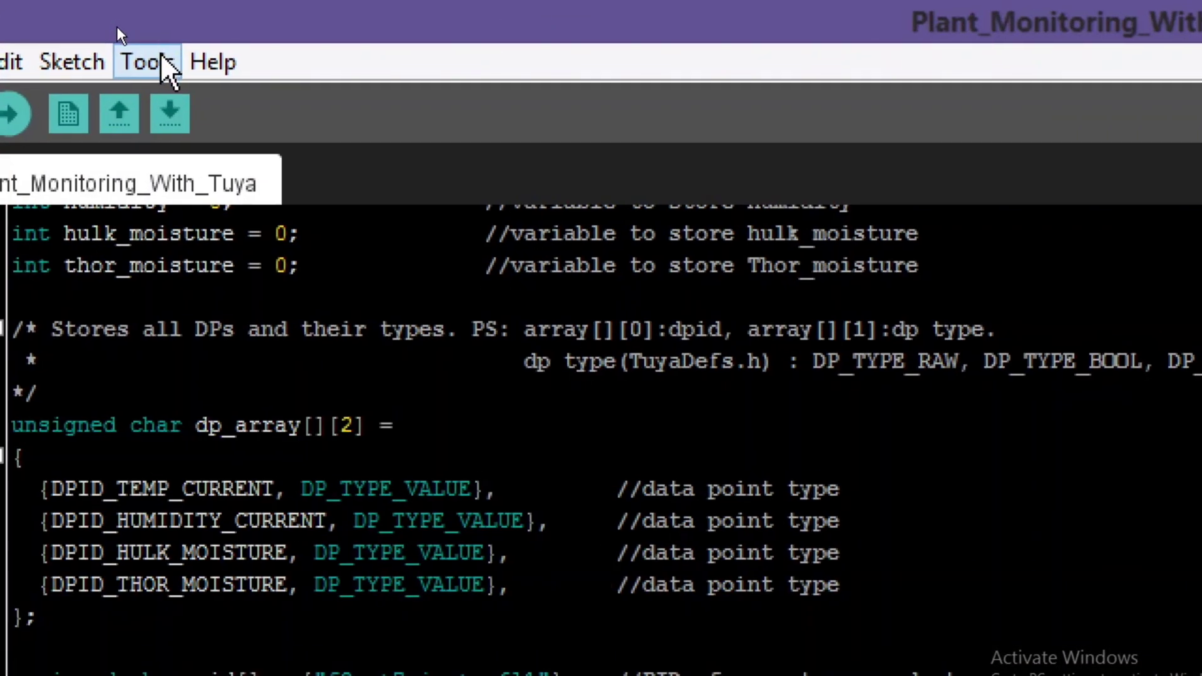
{"action": "left_click", "coordinate": [145, 62]}
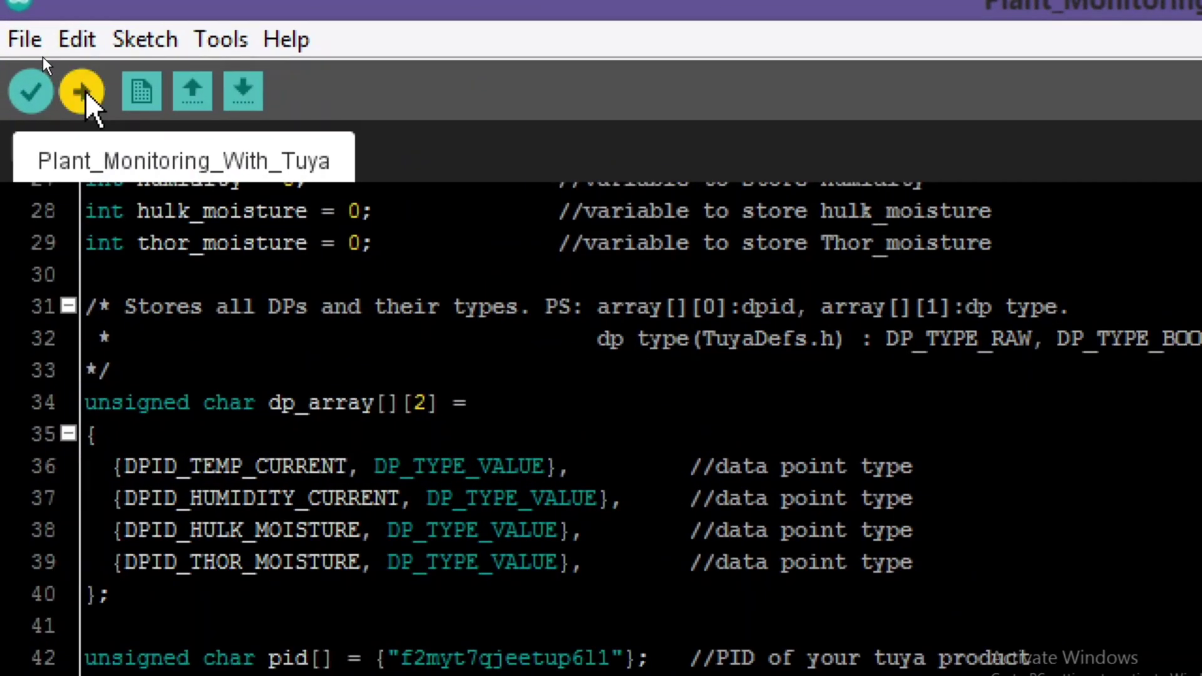
{"action": "left_click", "coordinate": [83, 90]}
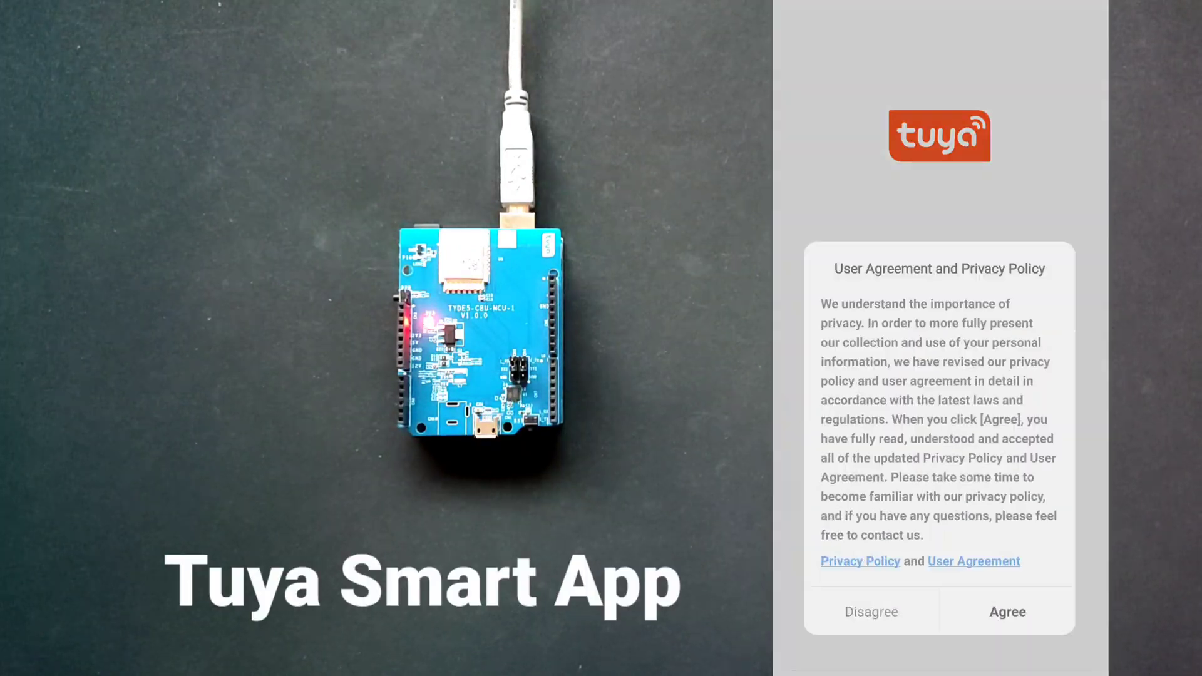
Agree to the terms, log in, dismiss the network warning and switch to Auto Scan.
{"action": "left_click", "coordinate": [1006, 611]}
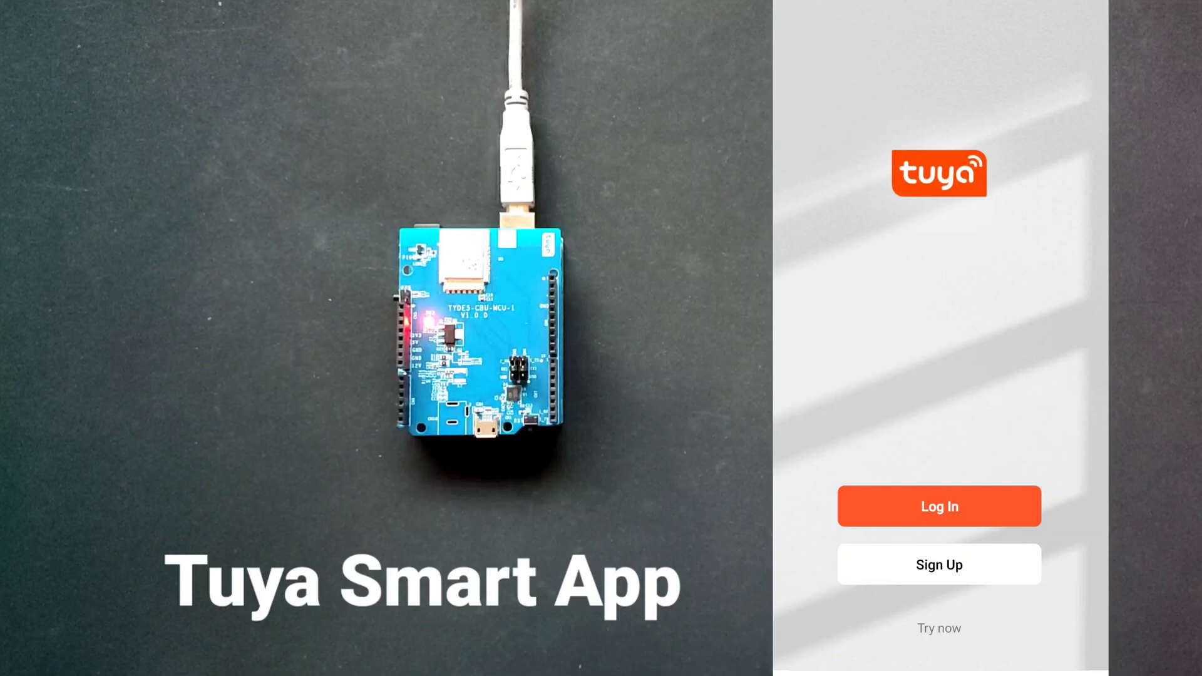
{"action": "left_click", "coordinate": [938, 506]}
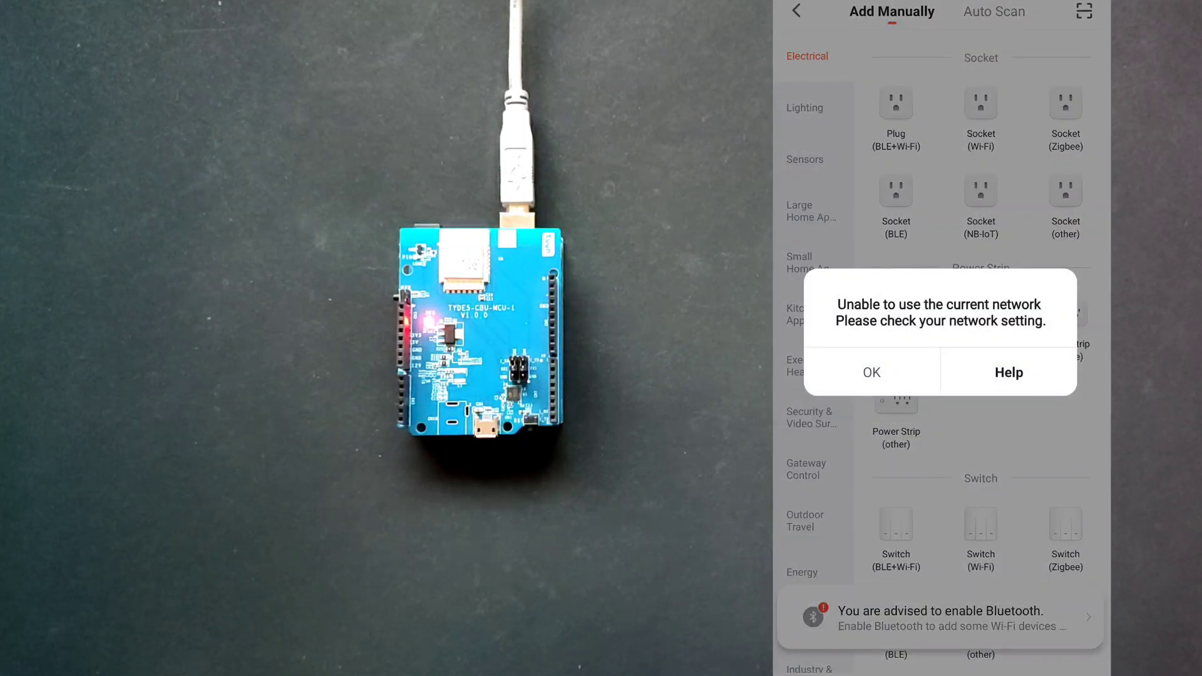
{"action": "left_click", "coordinate": [871, 373]}
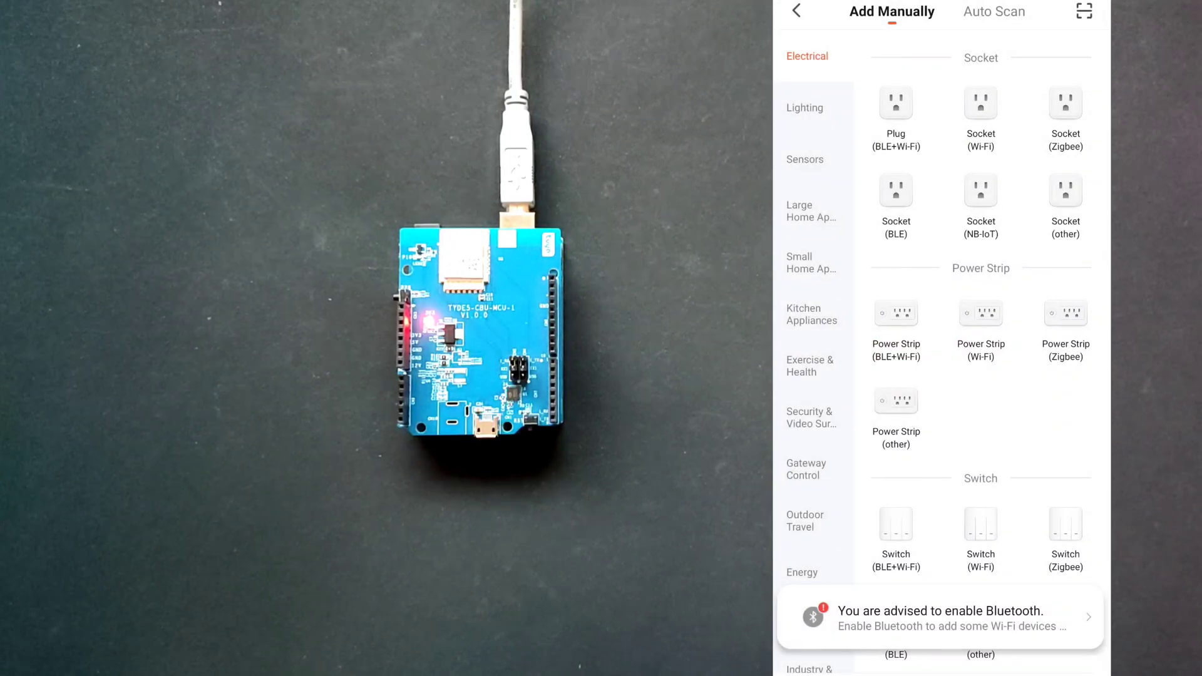
{"action": "left_click", "coordinate": [993, 12]}
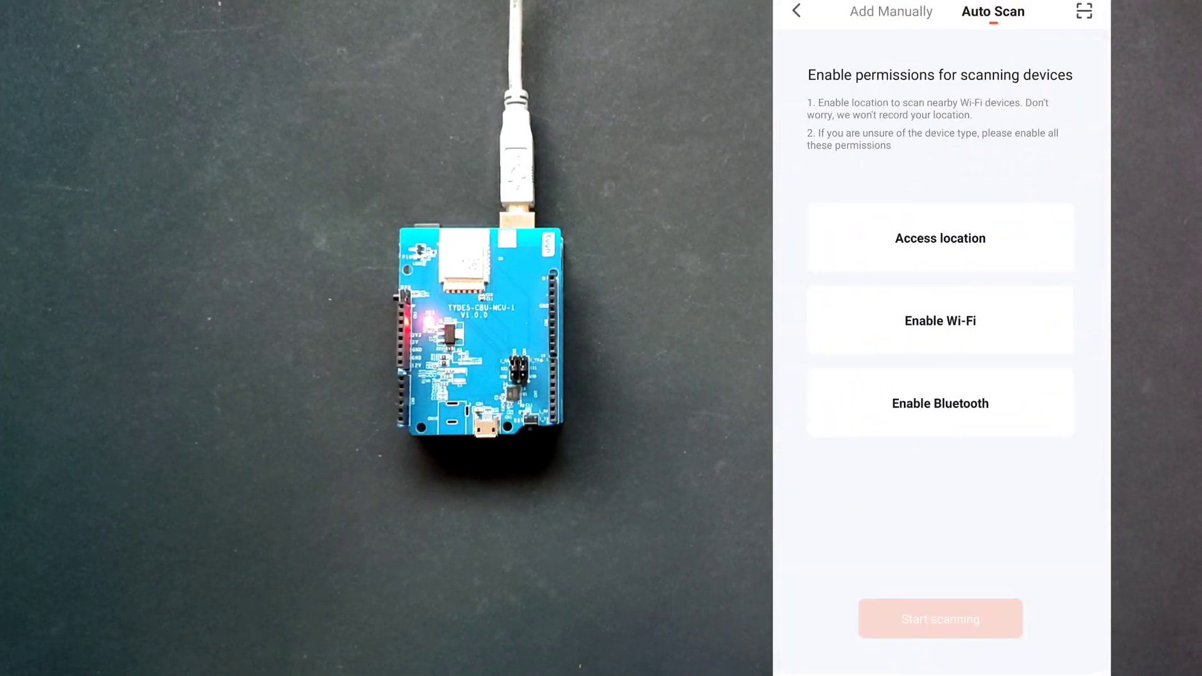
Grant location, Wi-Fi and Bluetooth access and start scanning for devices.
{"action": "left_click", "coordinate": [940, 237]}
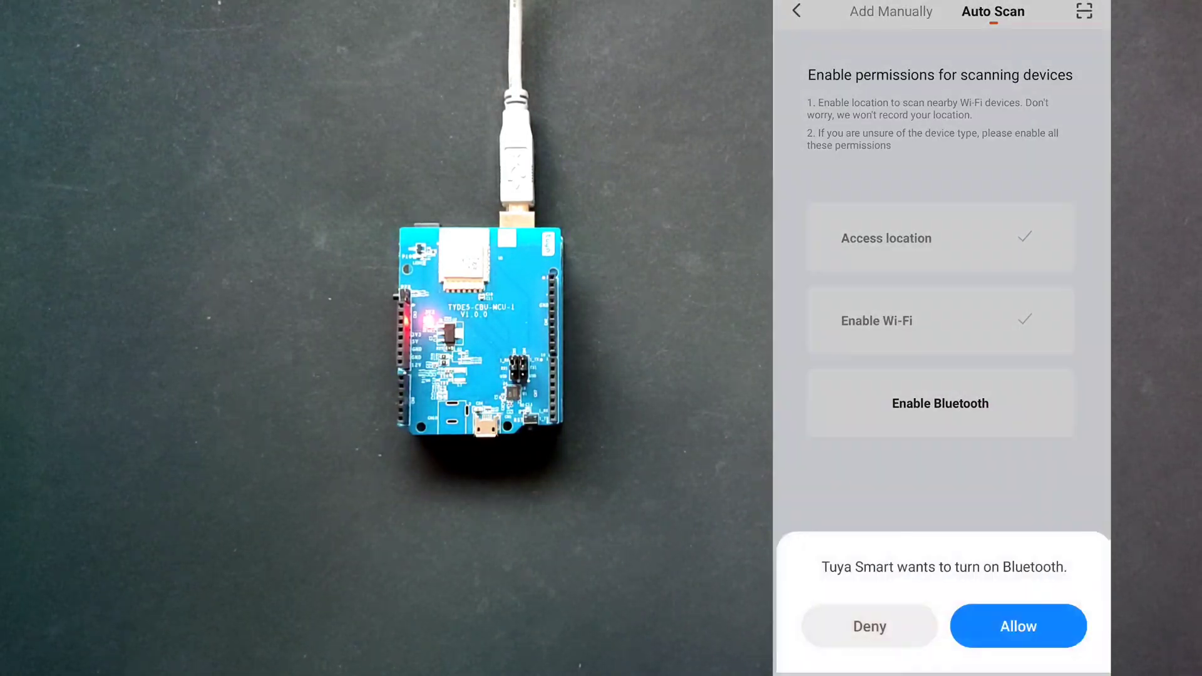
{"action": "left_click", "coordinate": [1016, 626]}
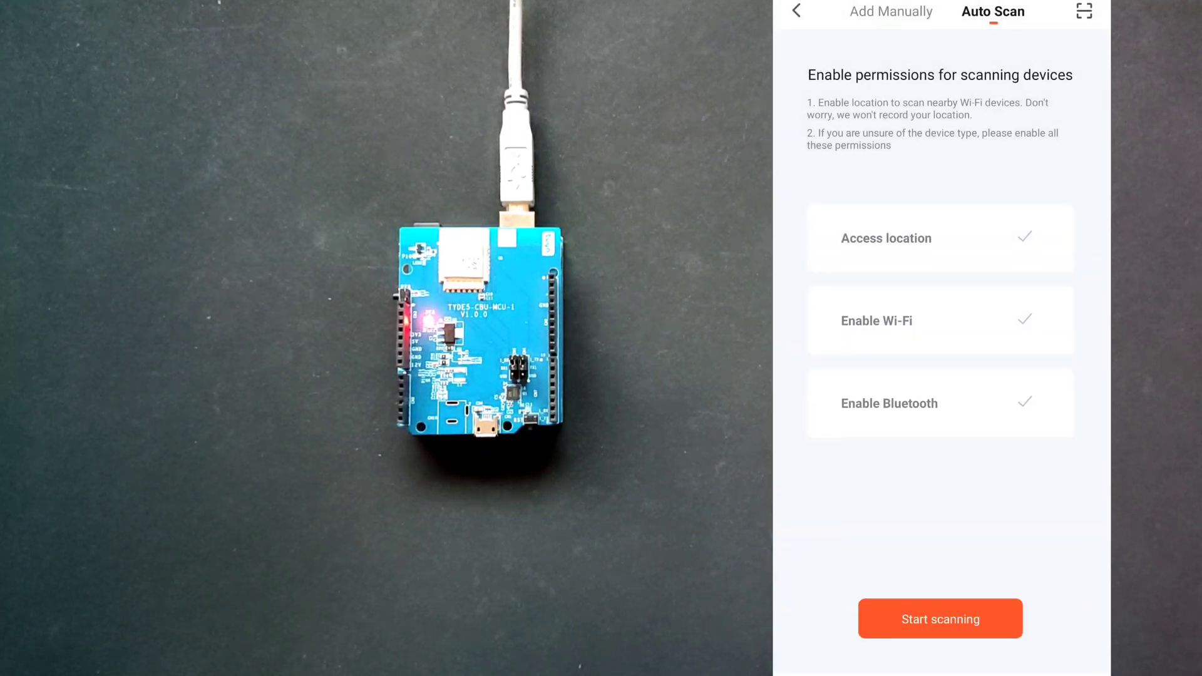
{"action": "left_click", "coordinate": [940, 618]}
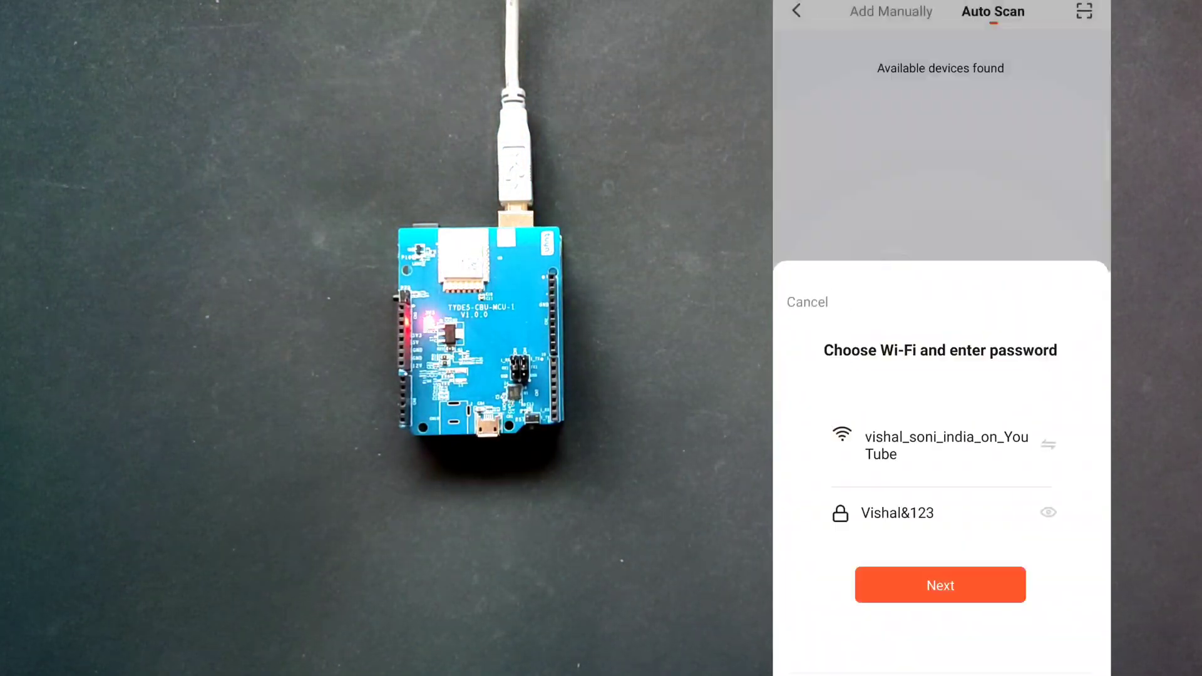
Confirm the Wi-Fi credentials, add the found Plant Monitoring device and open it.
{"action": "left_click", "coordinate": [940, 585]}
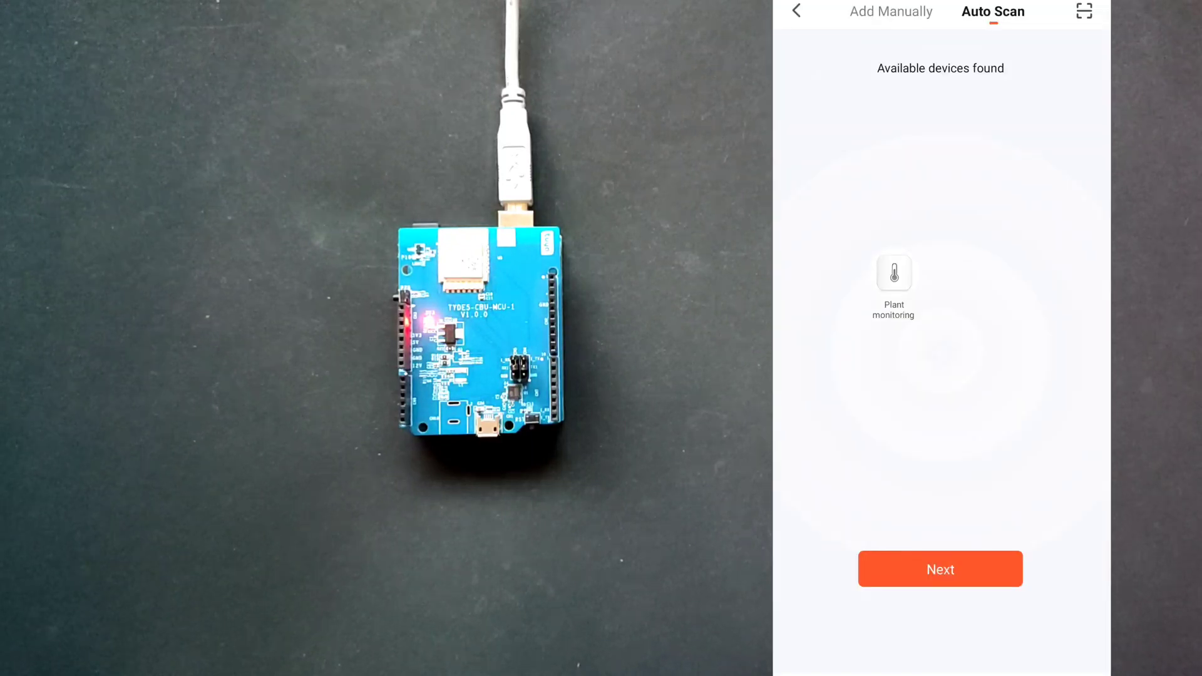
{"action": "left_click", "coordinate": [940, 568]}
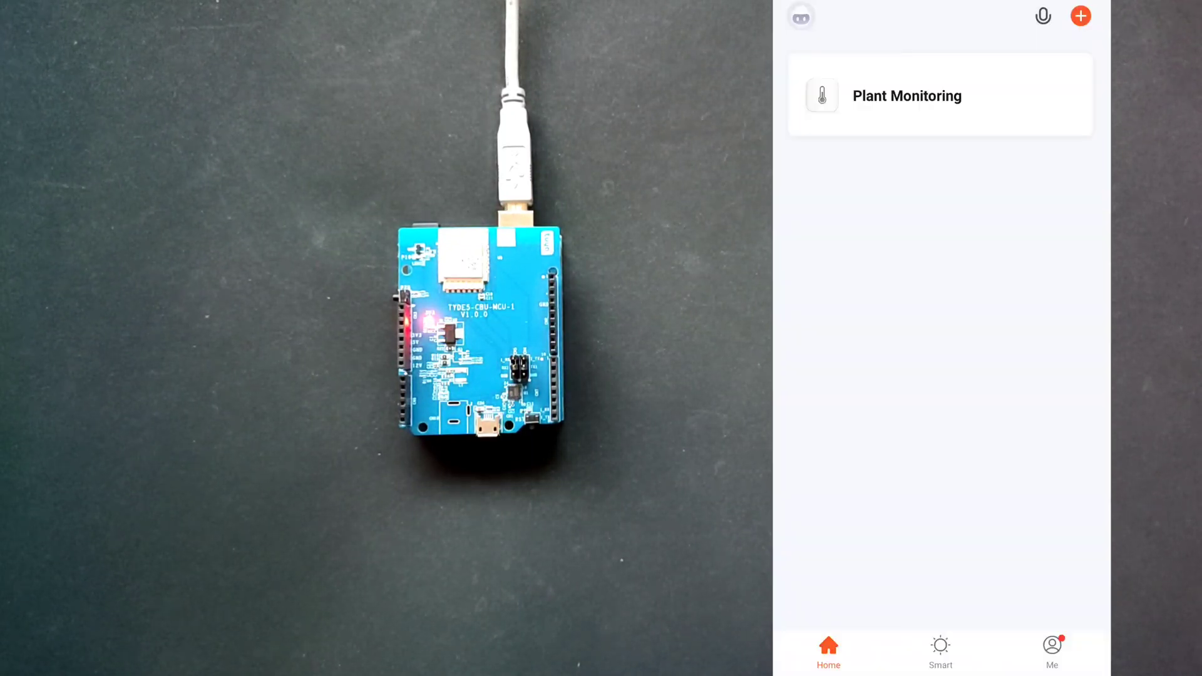
{"action": "left_click", "coordinate": [906, 95]}
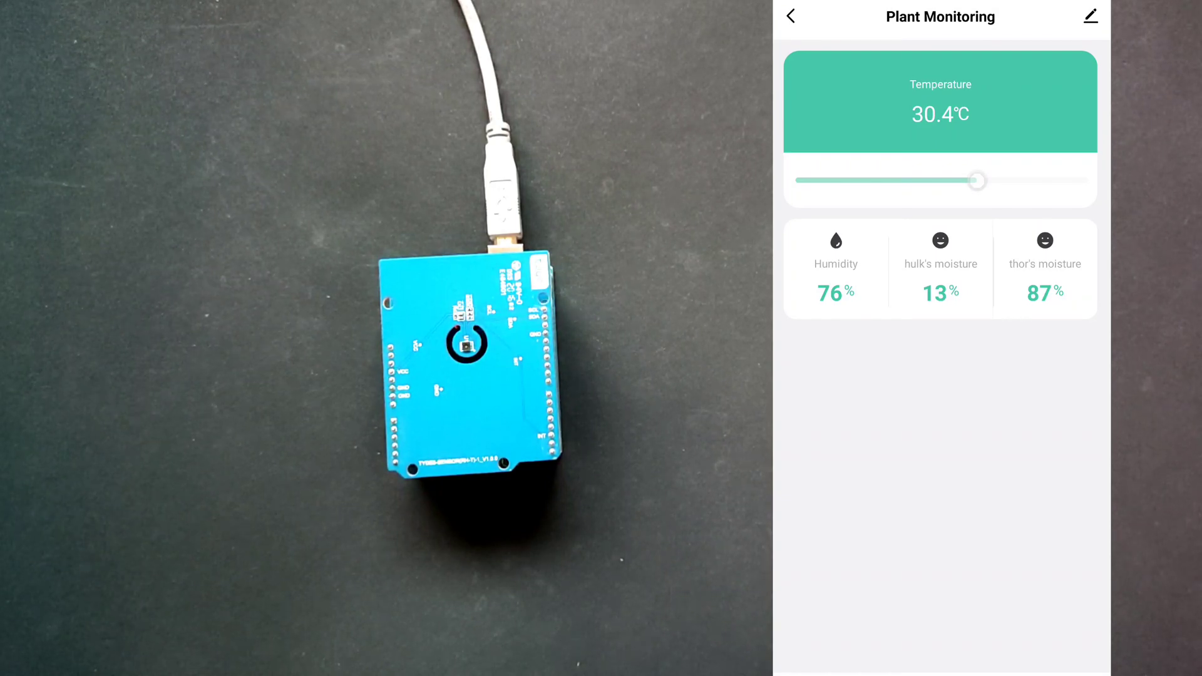
View the device panel: 30.4°C, 76% humidity, 13% and 87% soil moisture.
{"action": "left_click", "coordinate": [1013, 264]}
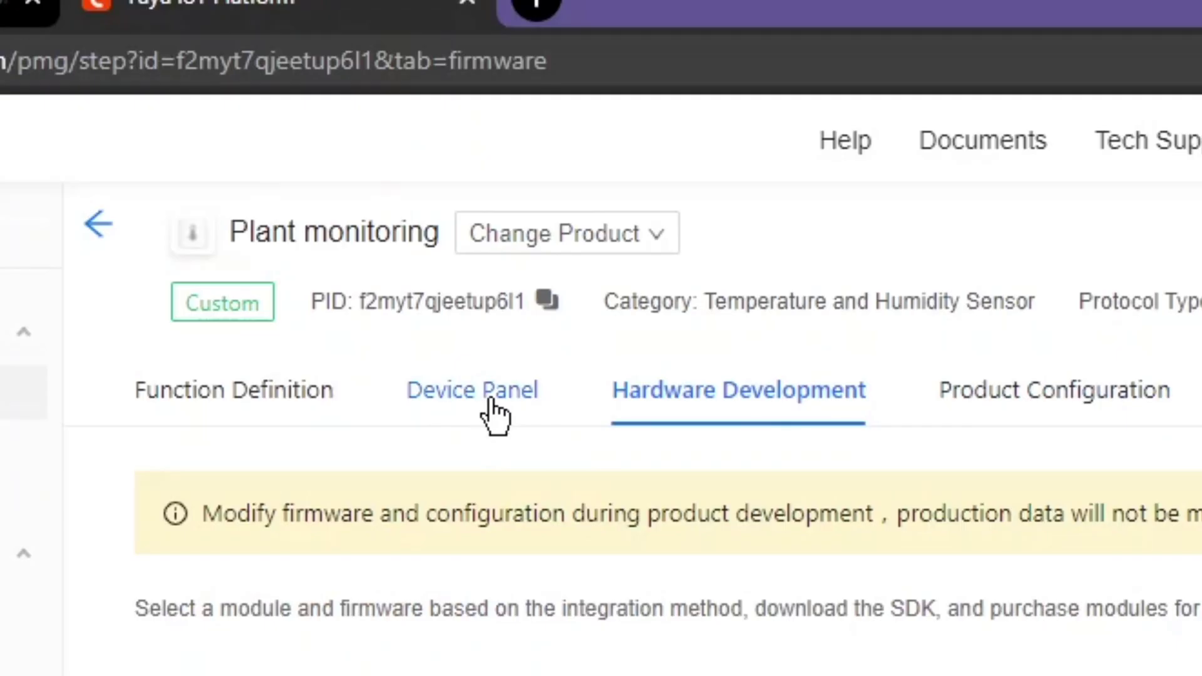
Create a blank Visualized DIY panel from the Device Panel tab.
{"action": "left_click", "coordinate": [472, 389]}
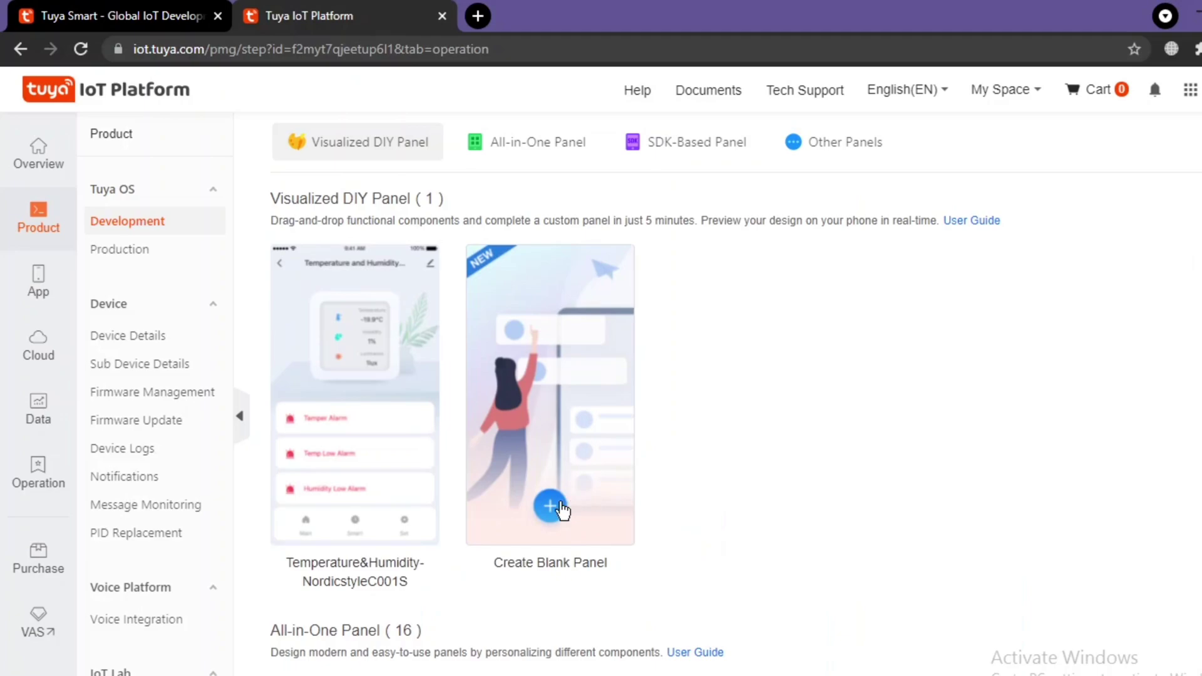
{"action": "left_click", "coordinate": [550, 506]}
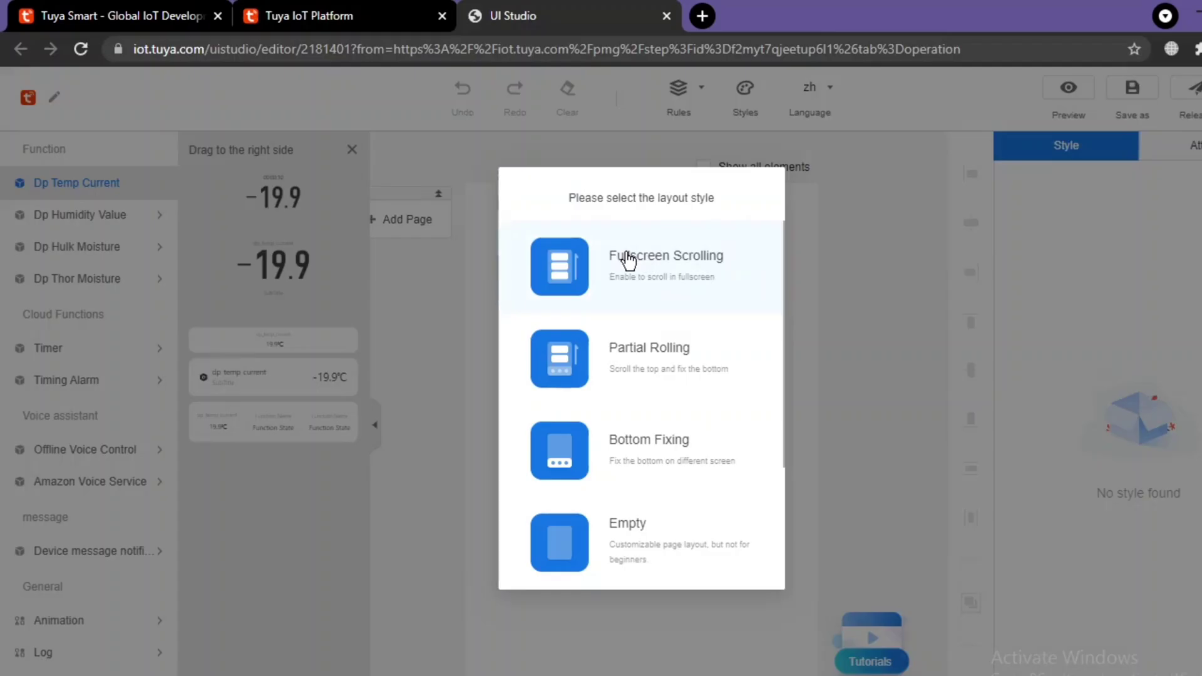
Choose the Fullscreen Scrolling layout and place the temperature and moisture components.
{"action": "left_click", "coordinate": [641, 265]}
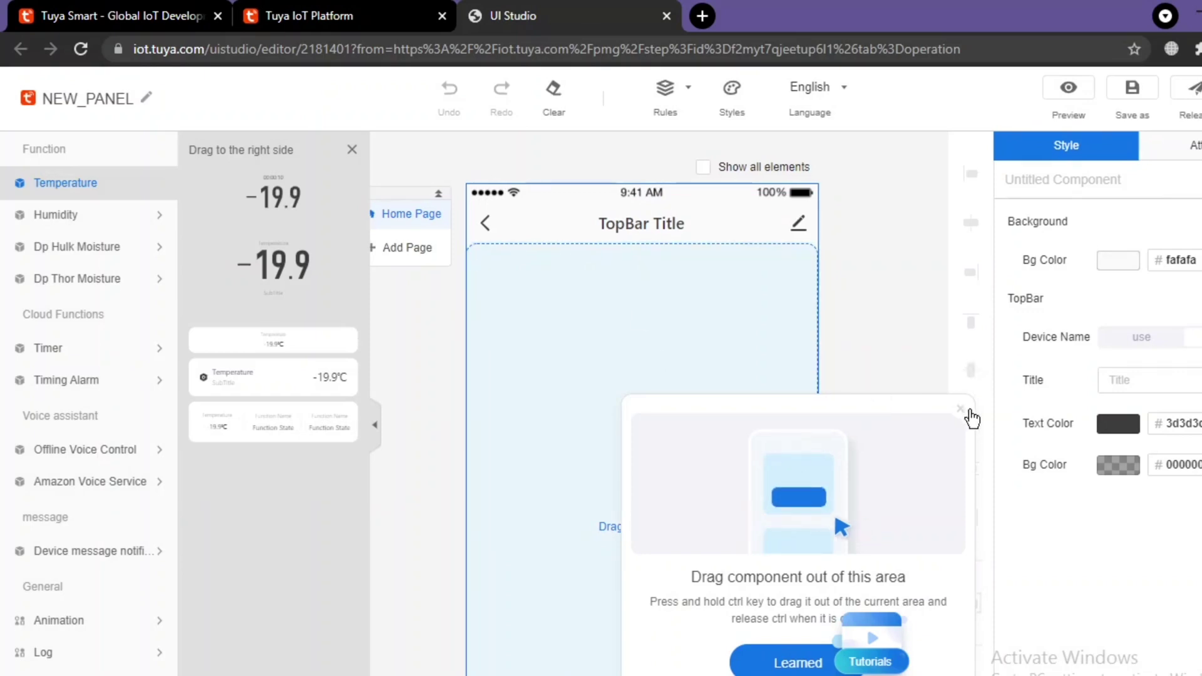
{"action": "left_click", "coordinate": [960, 408]}
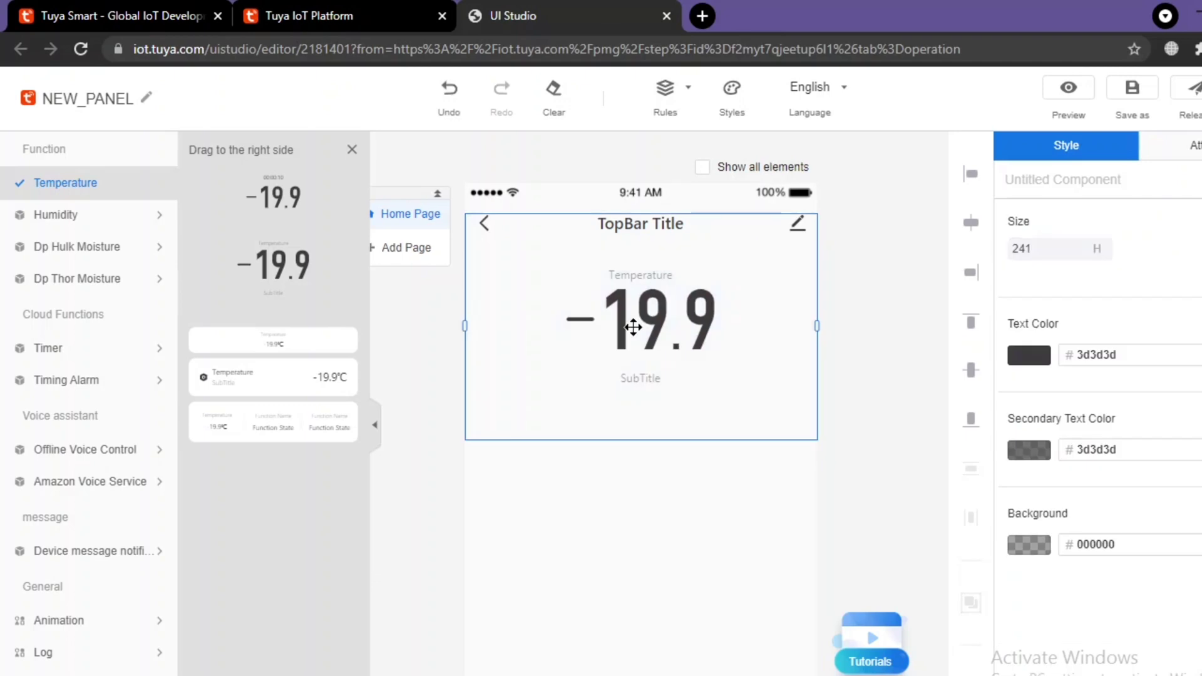
{"action": "left_click", "coordinate": [76, 246]}
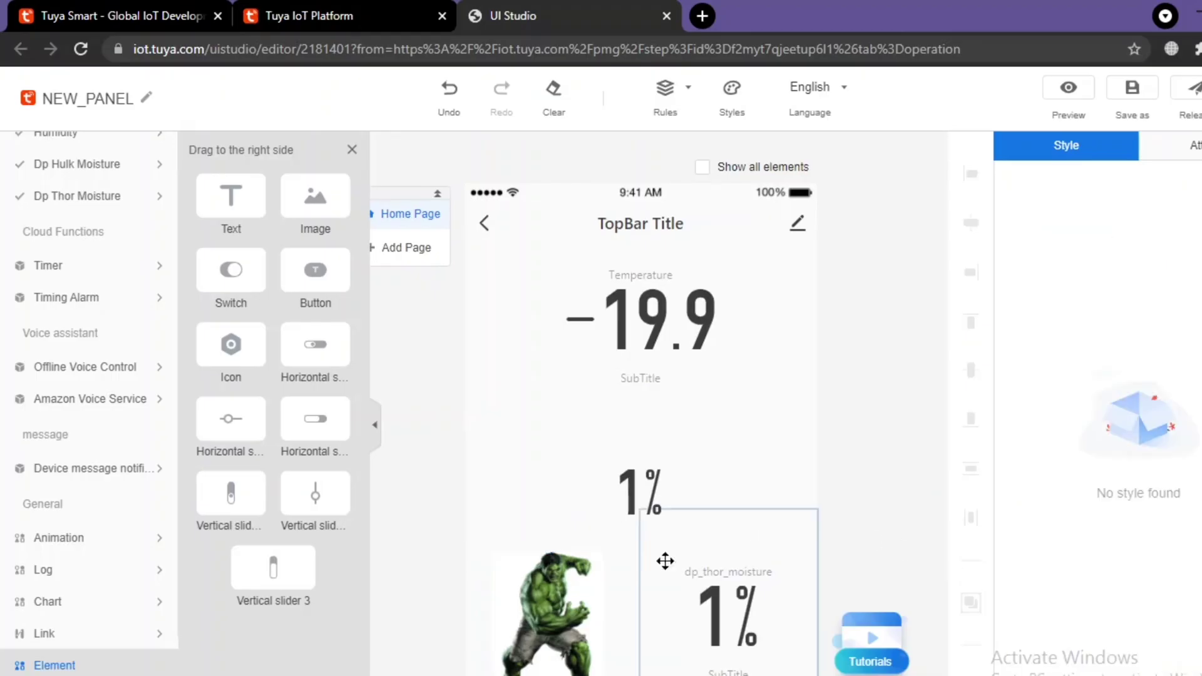
Select the Hulk image and lower its opacity to 0.3.
{"action": "left_click", "coordinate": [546, 606]}
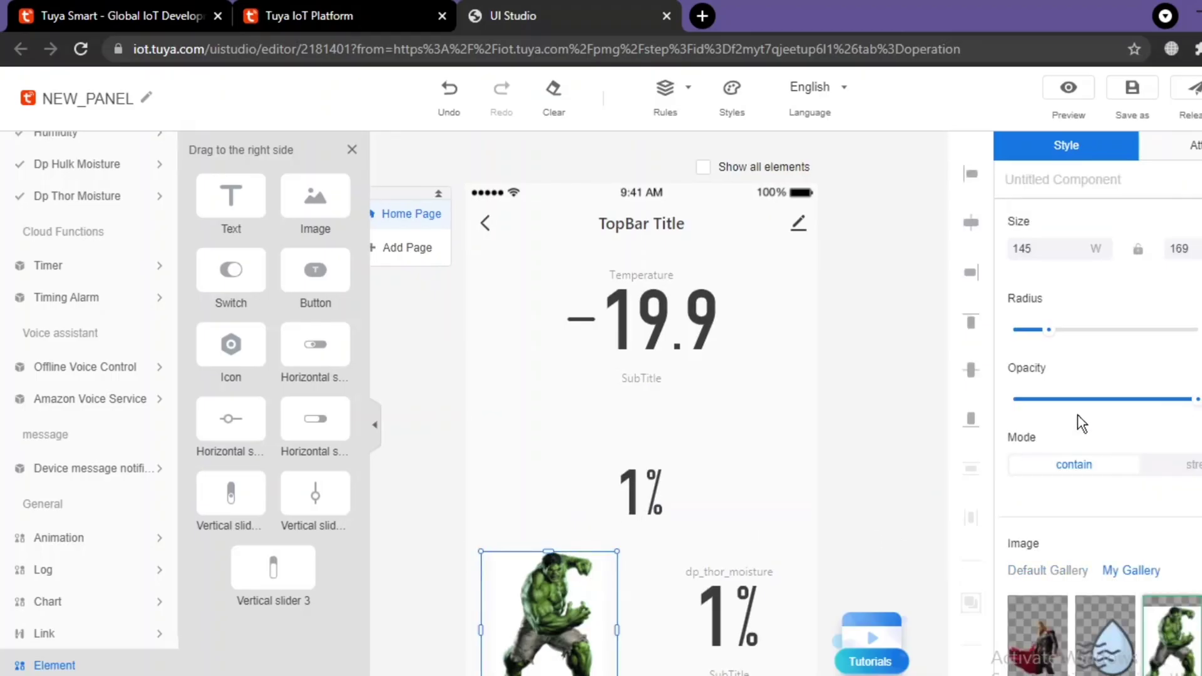
{"action": "left_click_drag", "start_coordinate": [1188, 398], "coordinate": [1049, 398]}
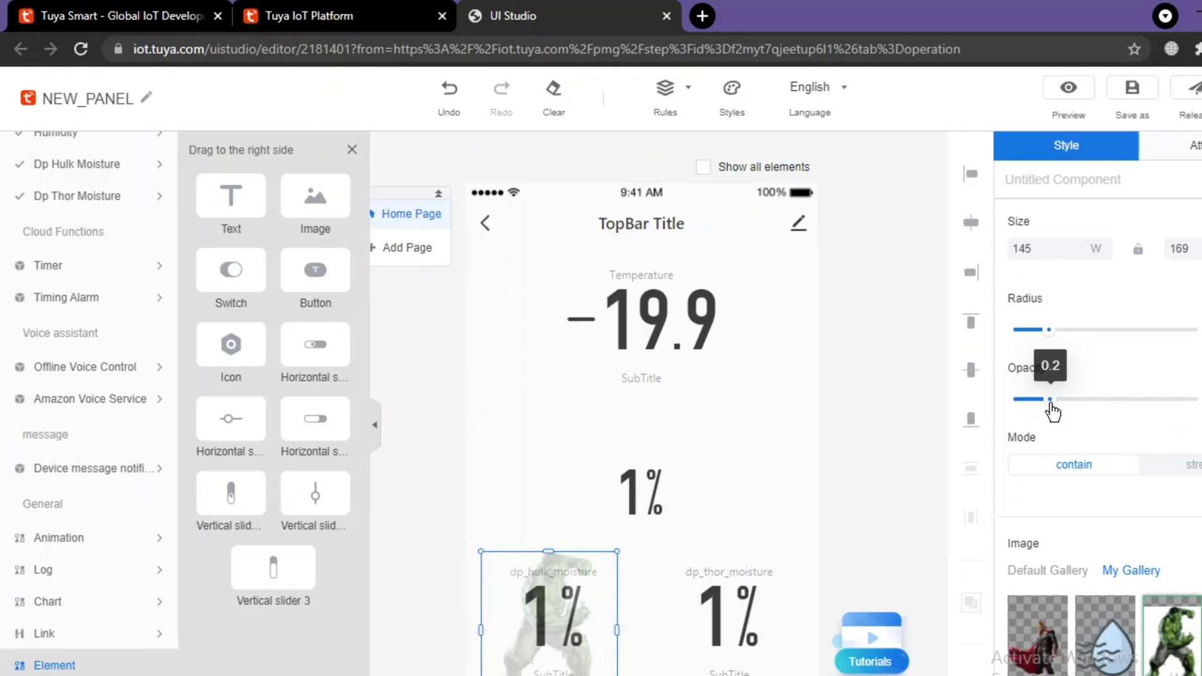
{"action": "left_click_drag", "start_coordinate": [1049, 399], "coordinate": [1067, 400]}
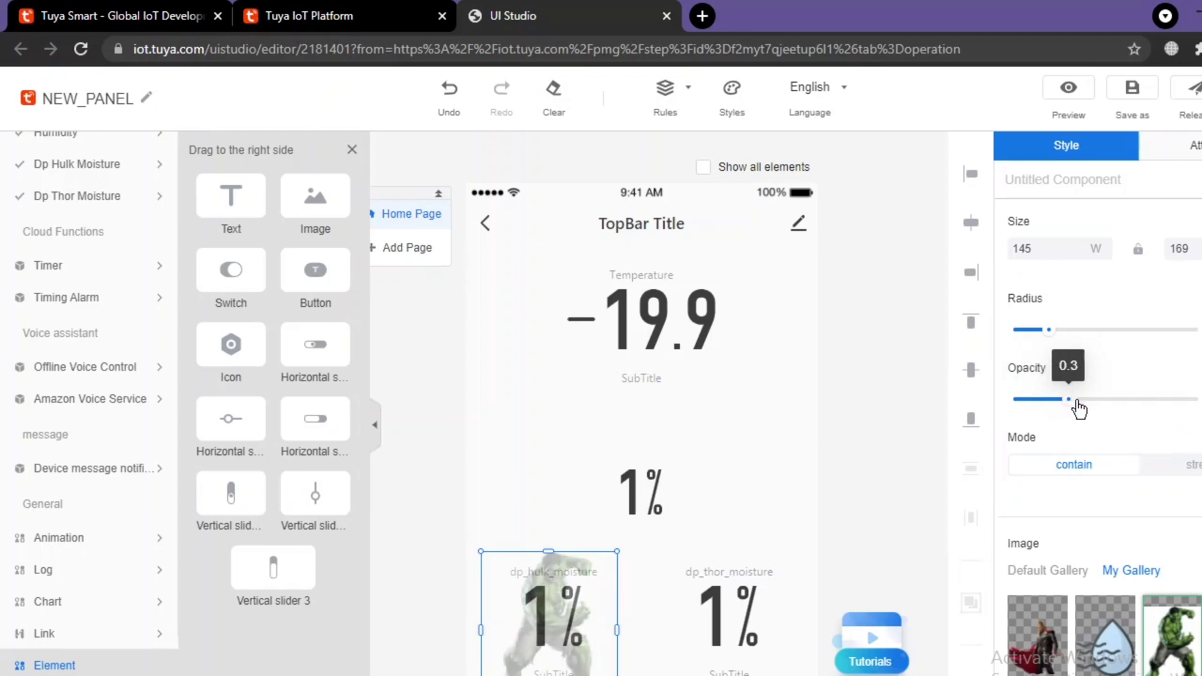